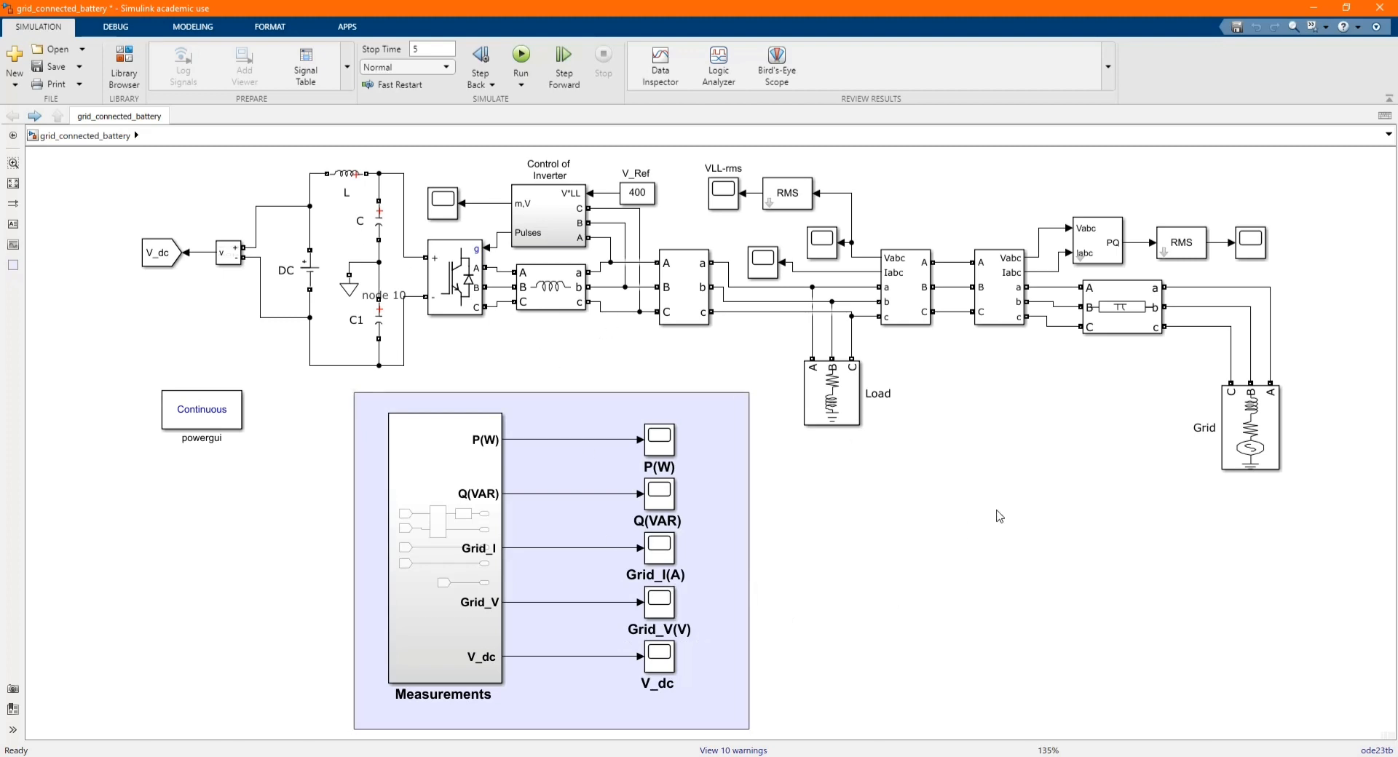
pyautogui.moveTo(171, 199)
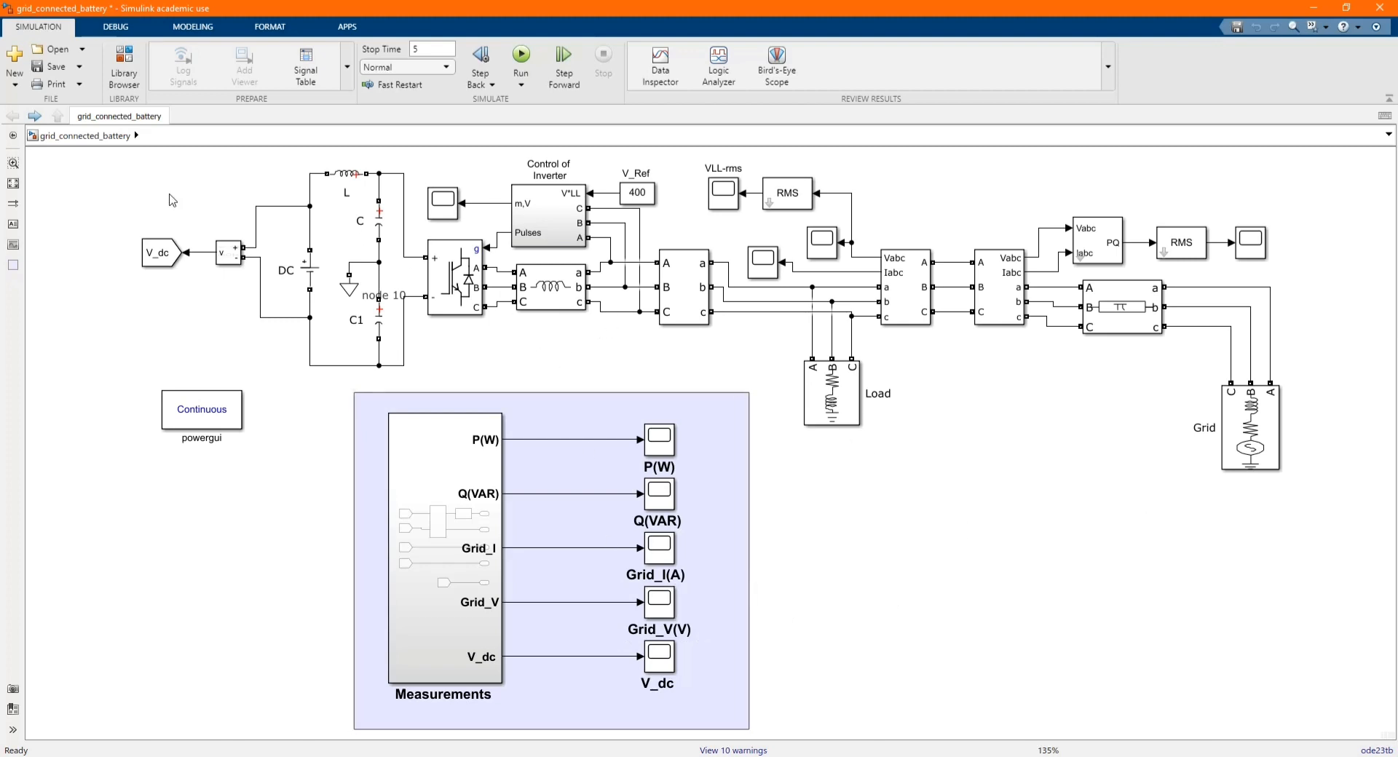
pyautogui.moveTo(76, 211)
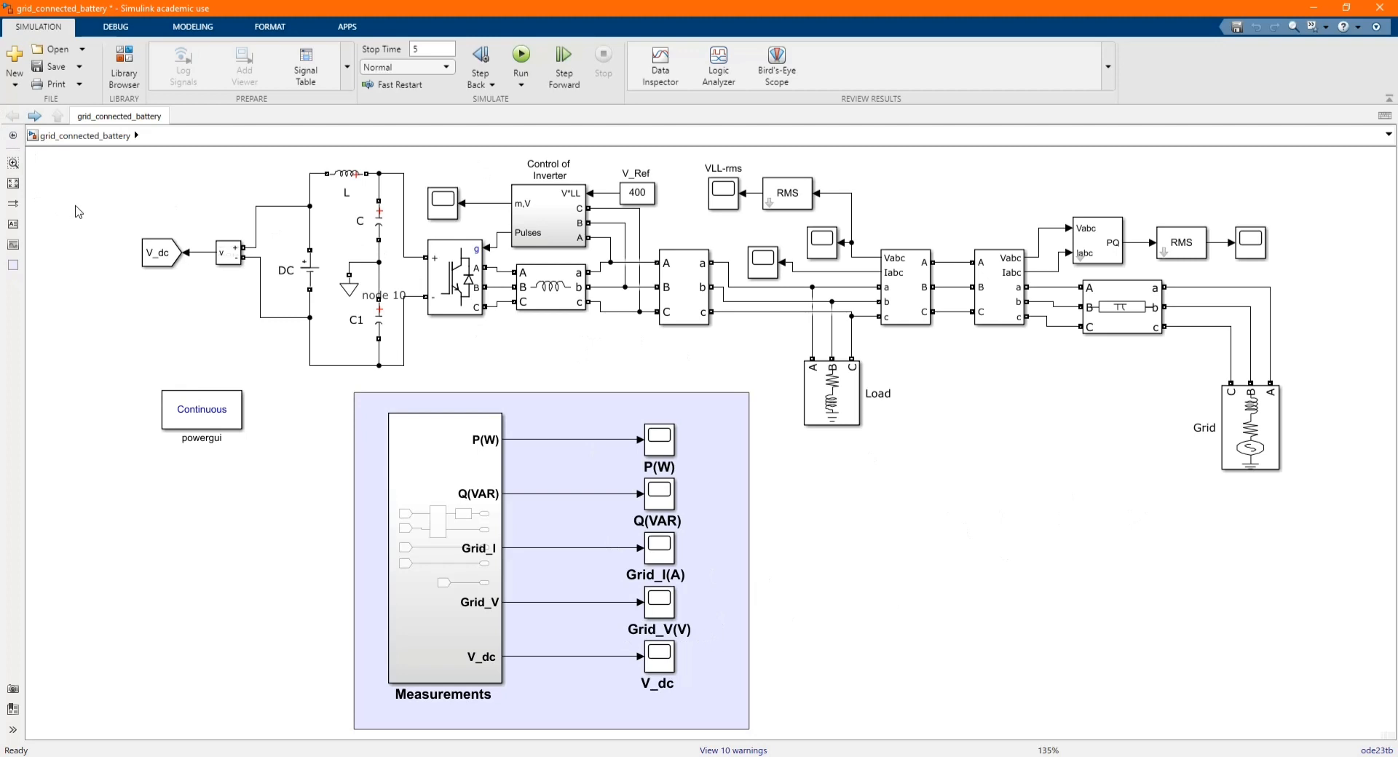
pyautogui.moveTo(98, 219)
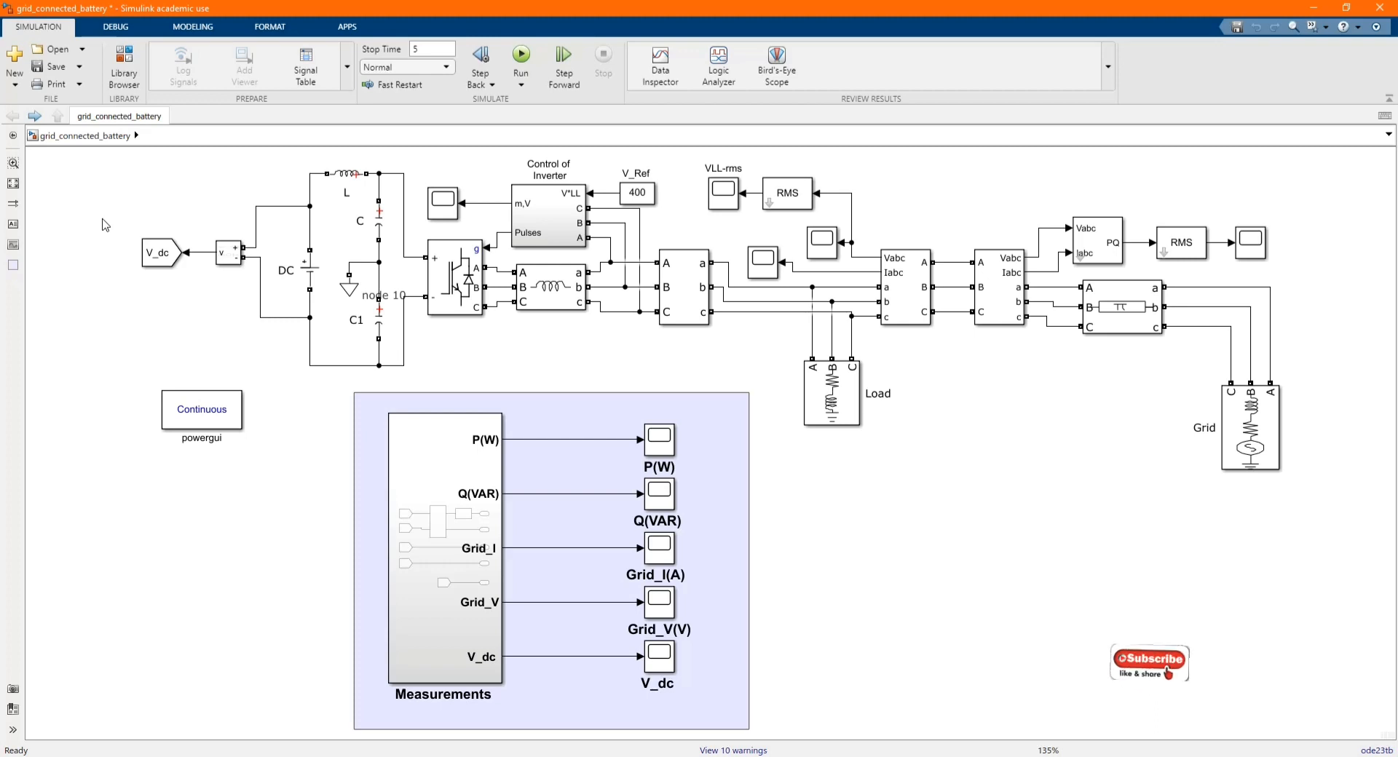
pyautogui.moveTo(121, 219)
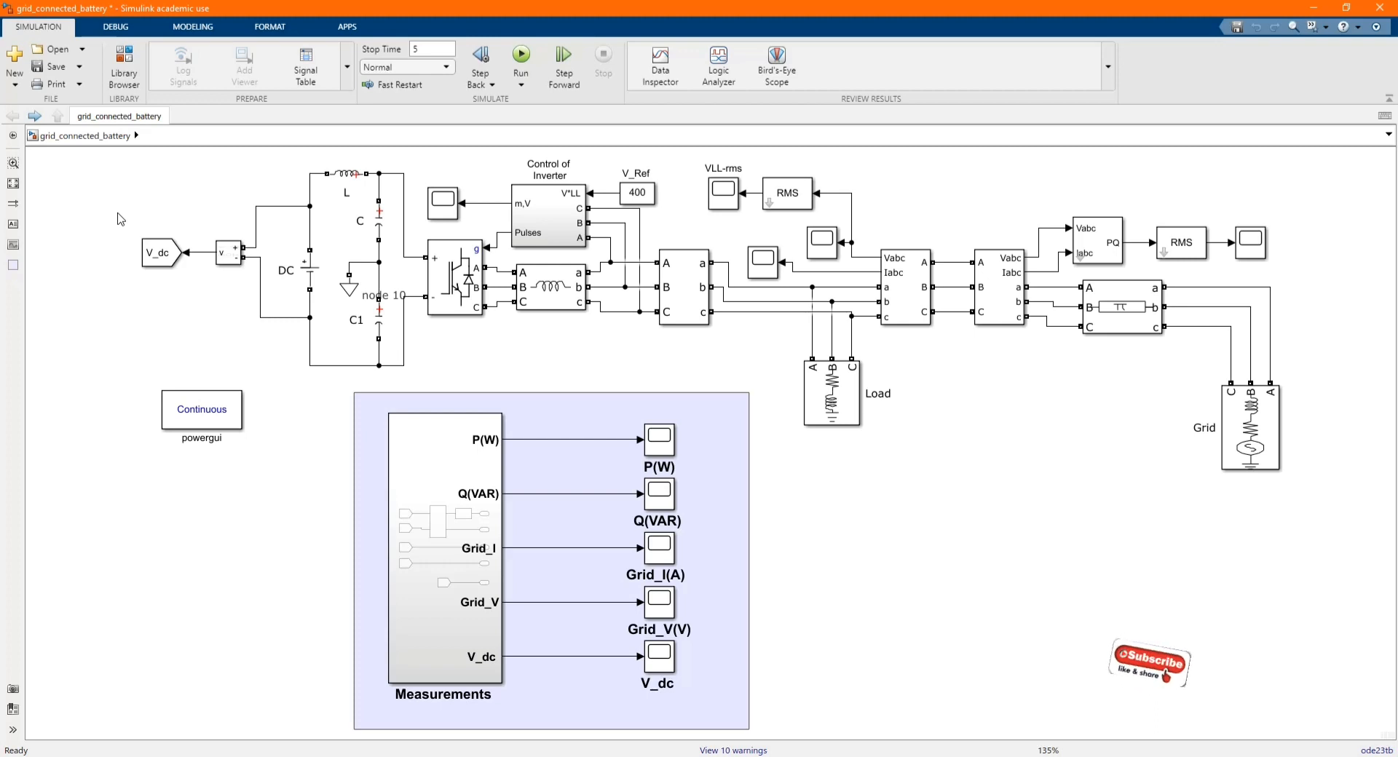
pyautogui.moveTo(863, 624)
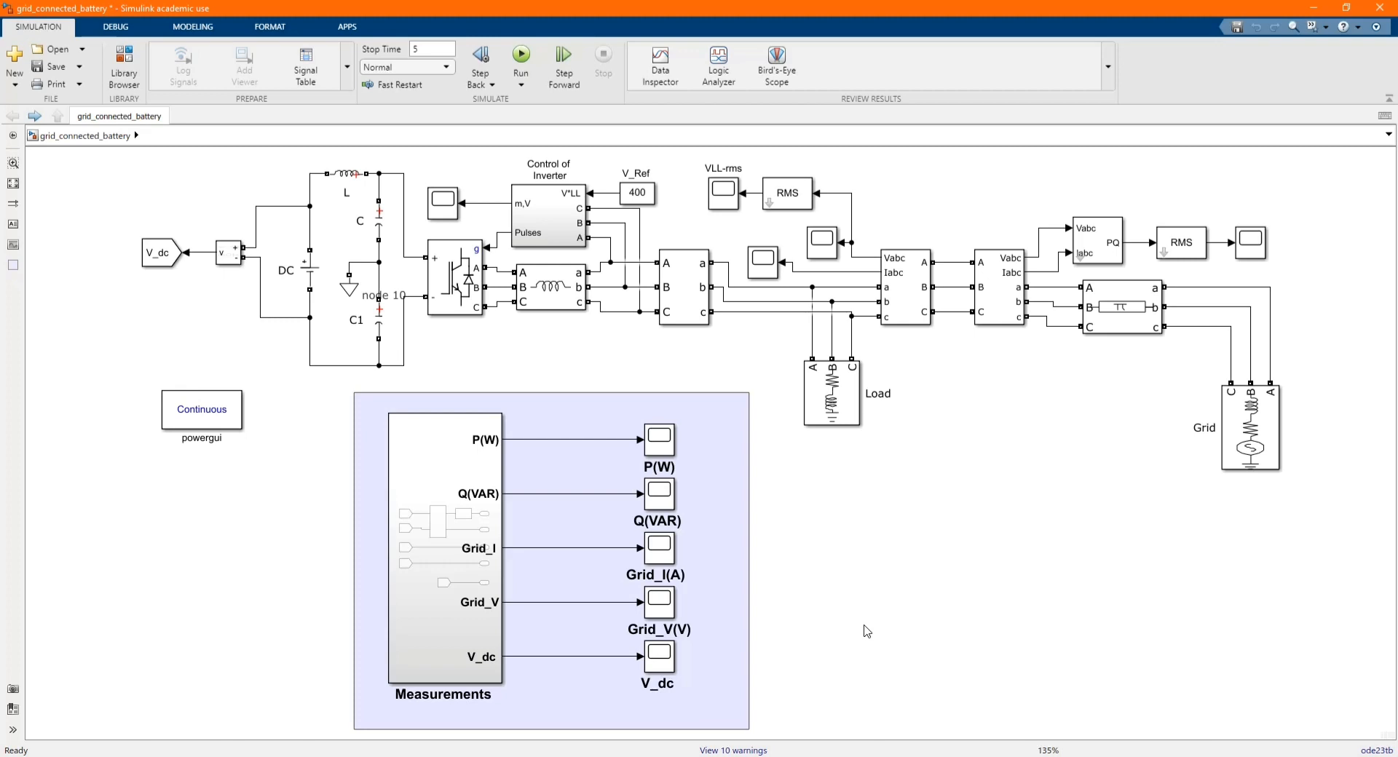
# Change the Grid three-phase source's base voltage from 25e3 to 400 and confirm.
pyautogui.click(1250, 428)
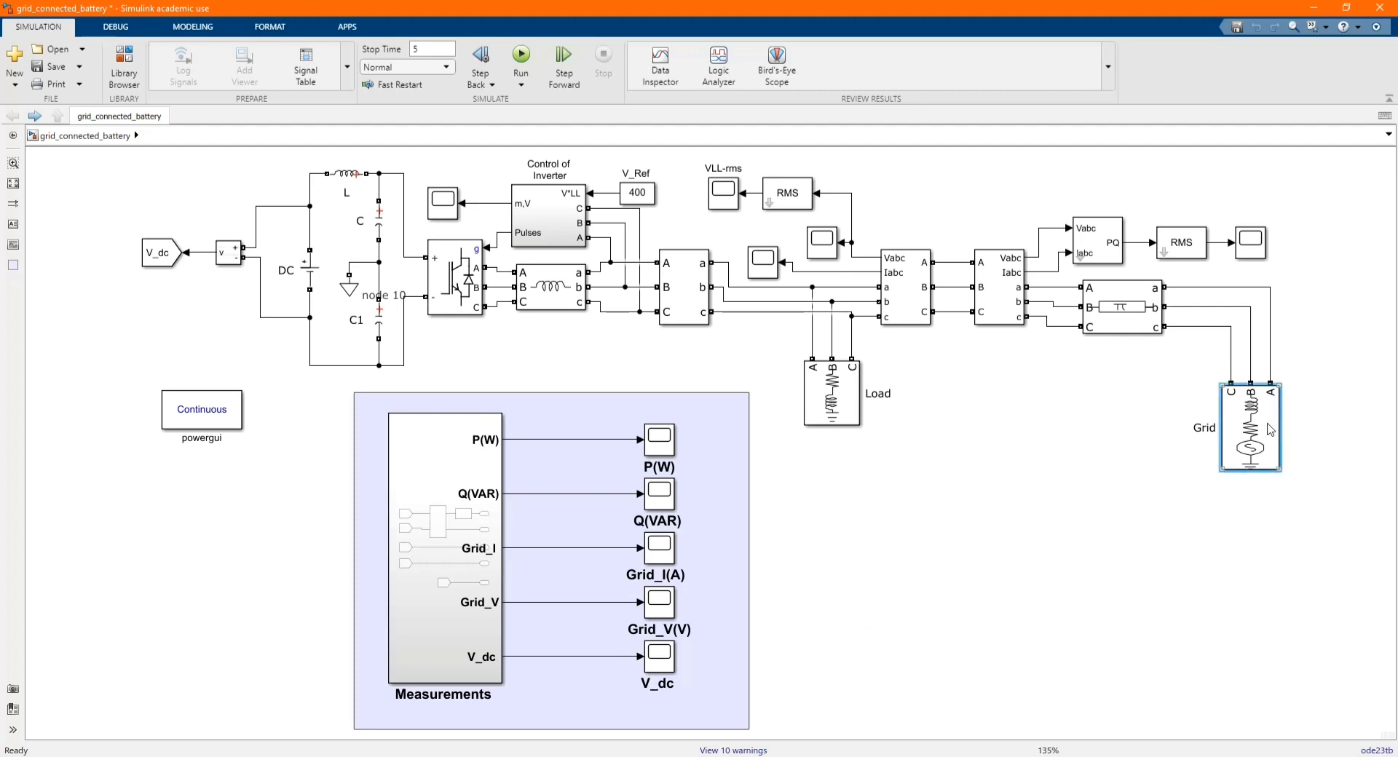
pyautogui.doubleClick(1250, 427)
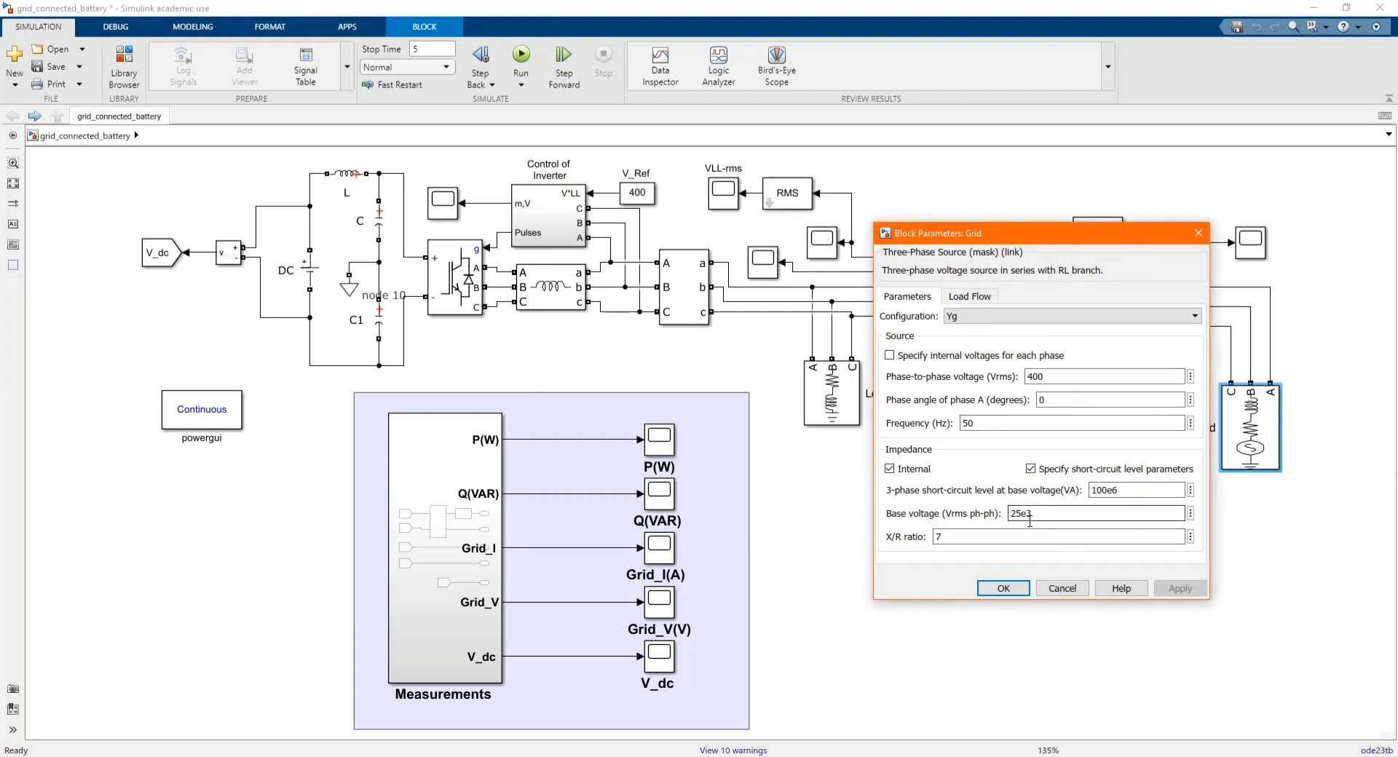
pyautogui.doubleClick(1021, 513)
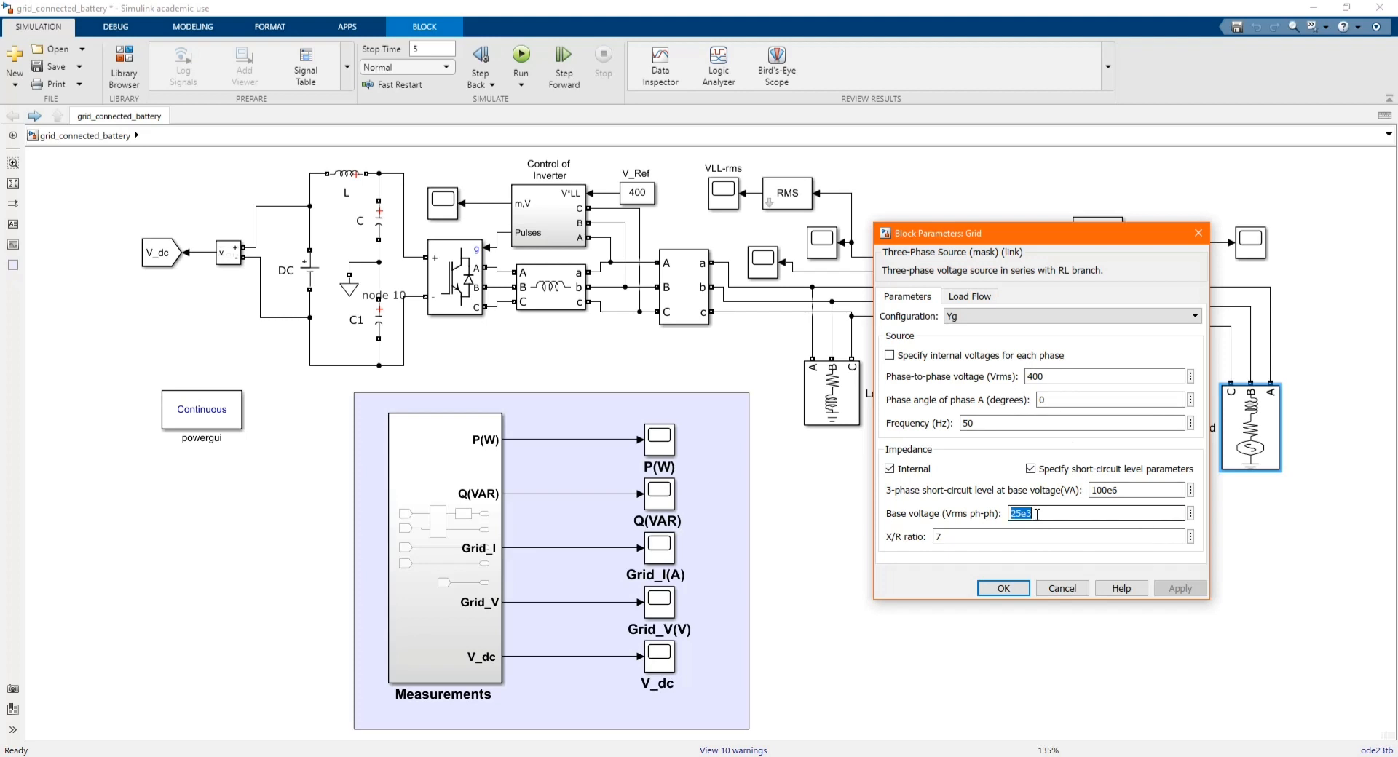
pyautogui.write('400')
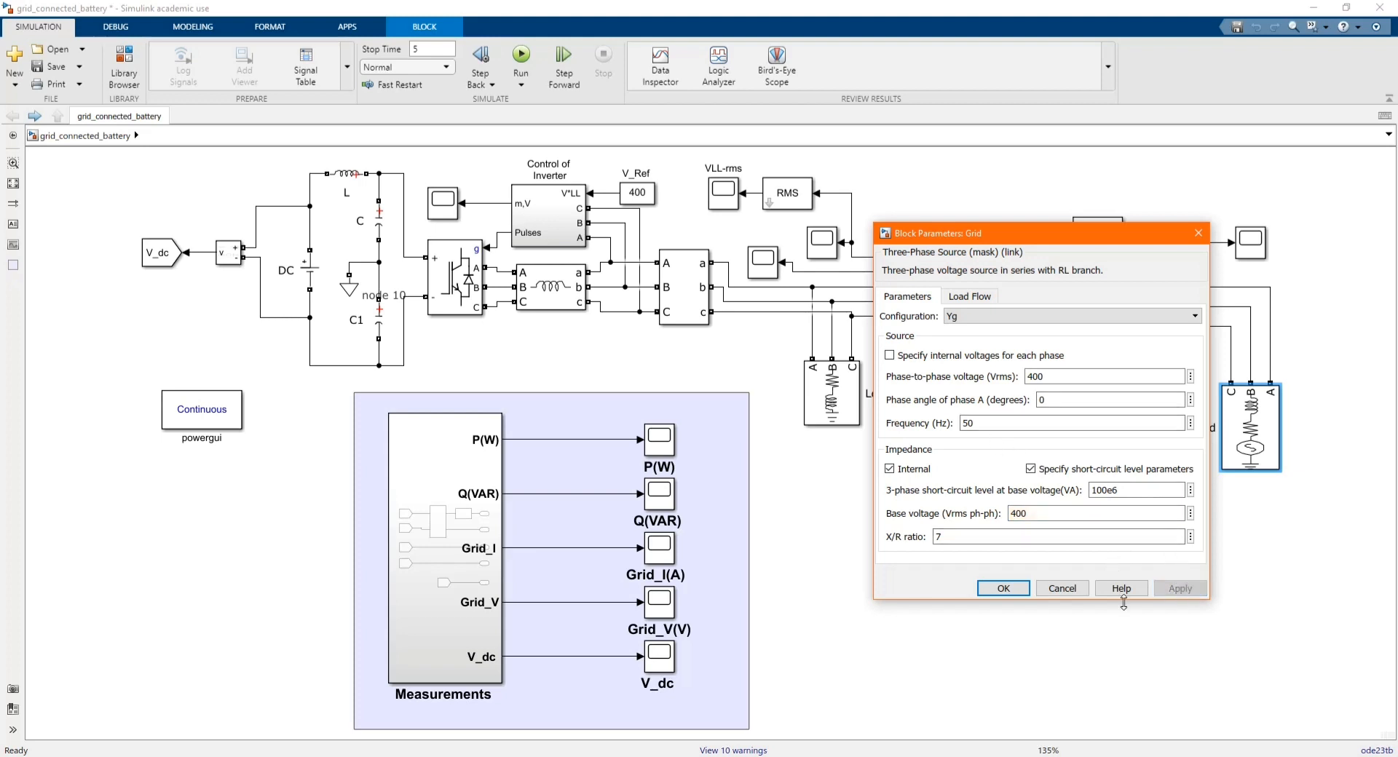
pyautogui.click(1002, 588)
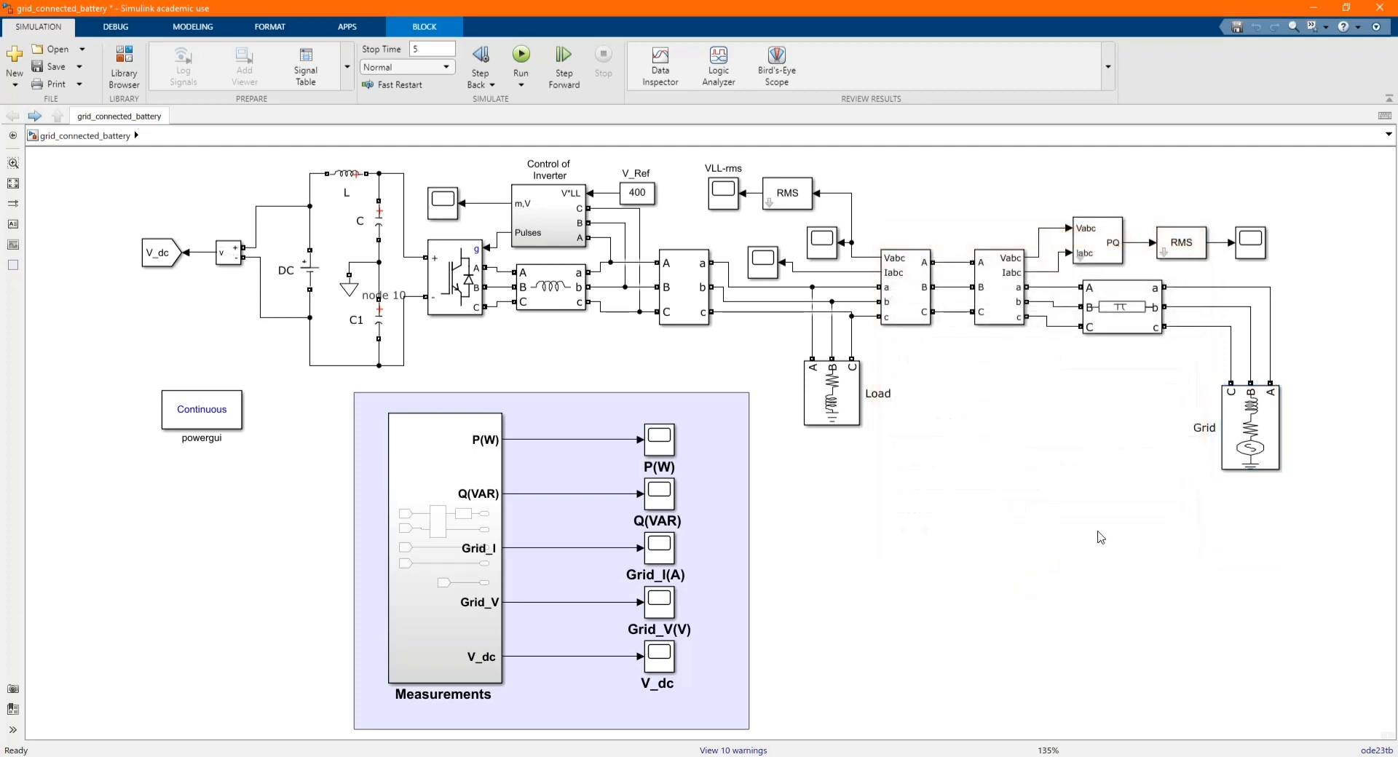
# Review the PI section line and the grid-side and load-side V-I measurement settings.
pyautogui.doubleClick(1122, 307)
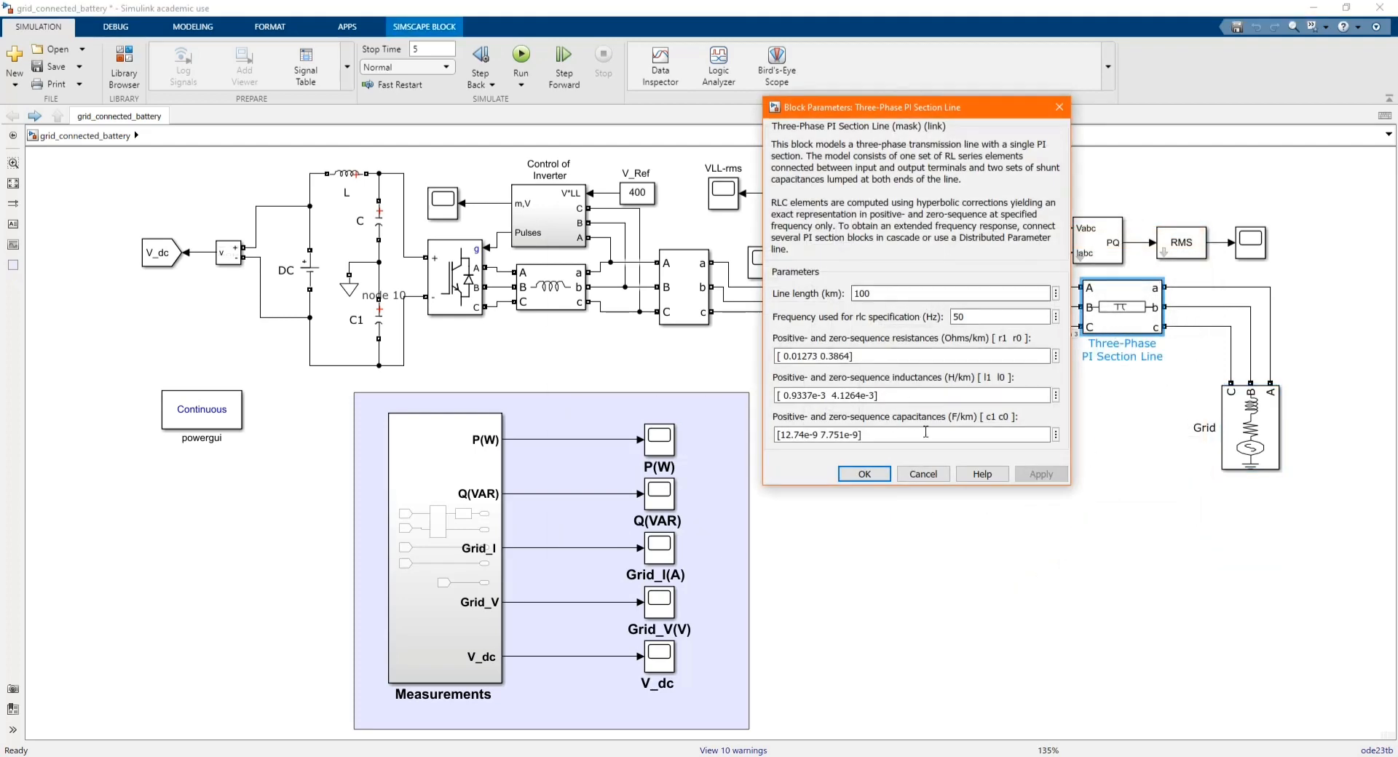
pyautogui.moveTo(967, 459)
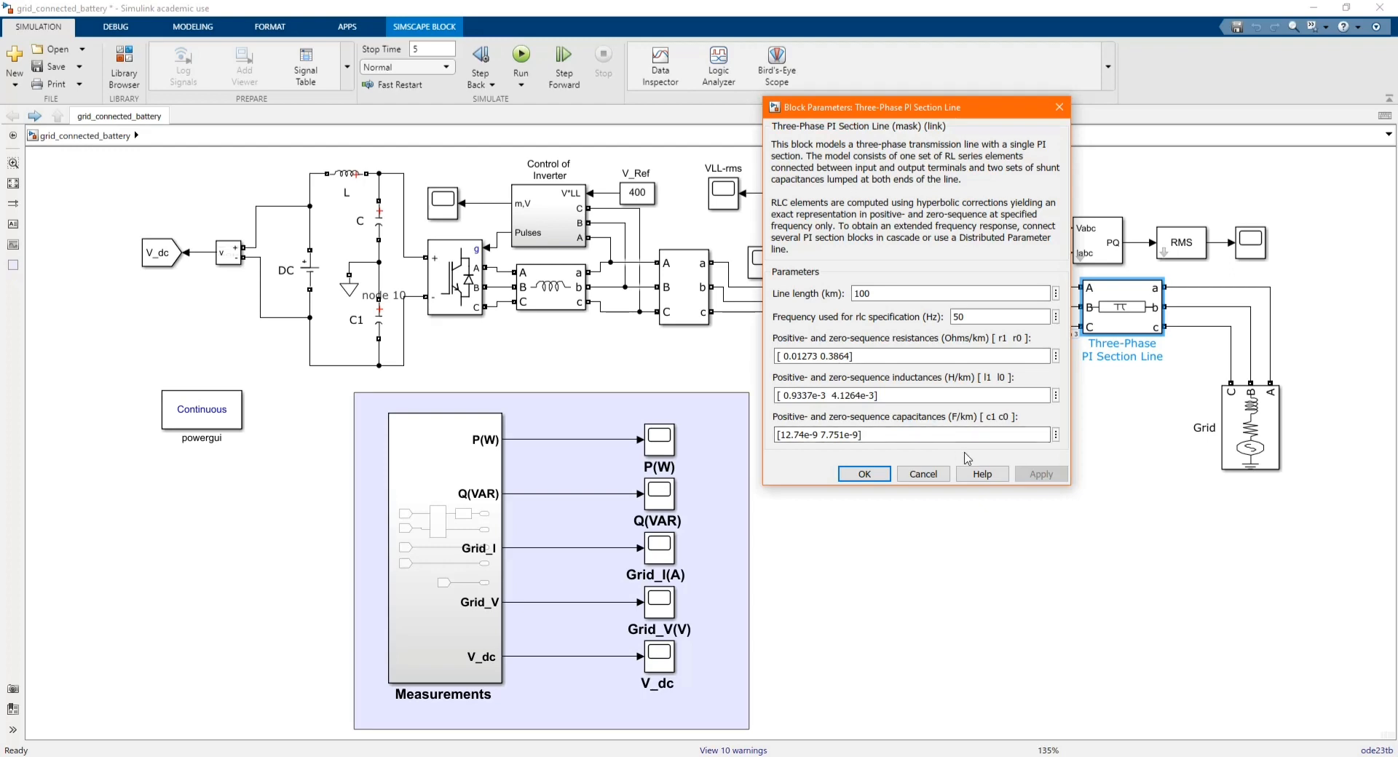
pyautogui.click(863, 473)
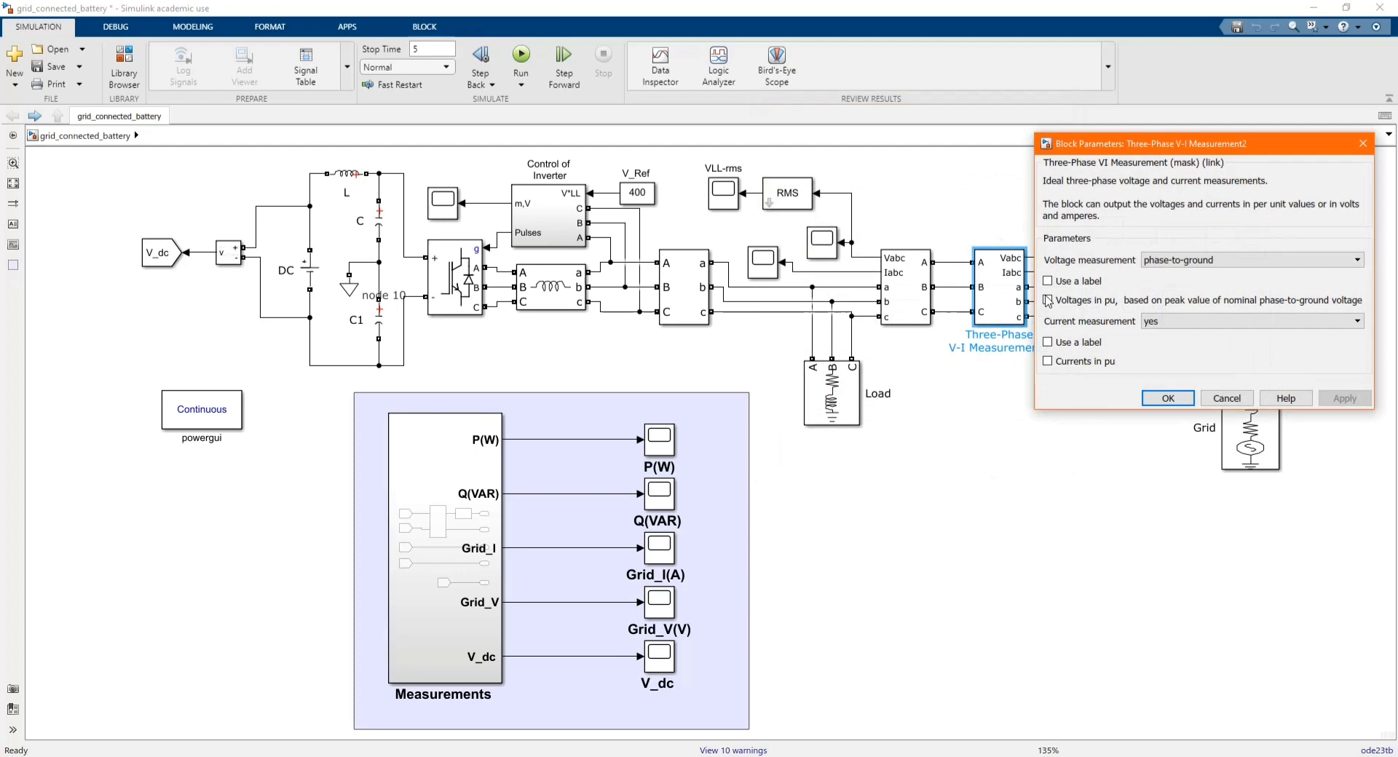
pyautogui.click(424, 26)
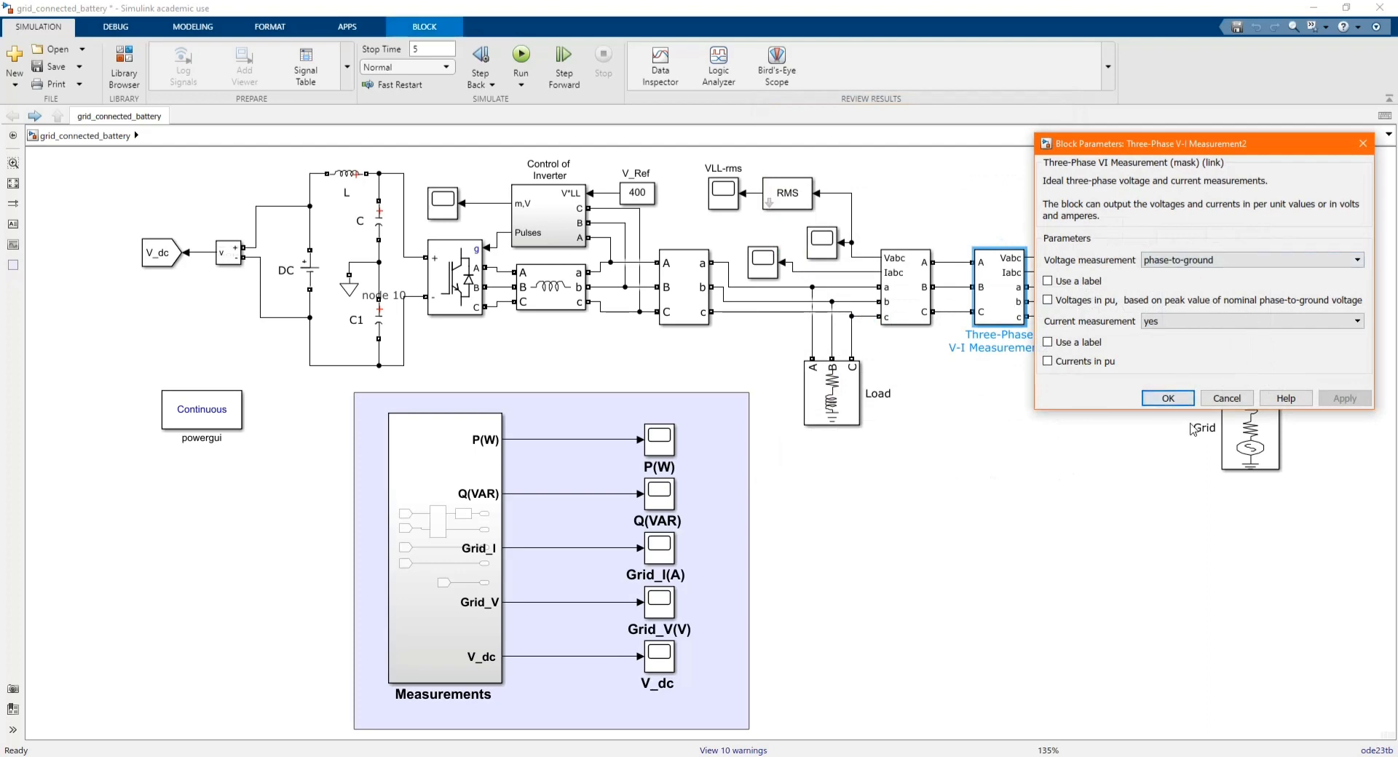
pyautogui.click(1168, 397)
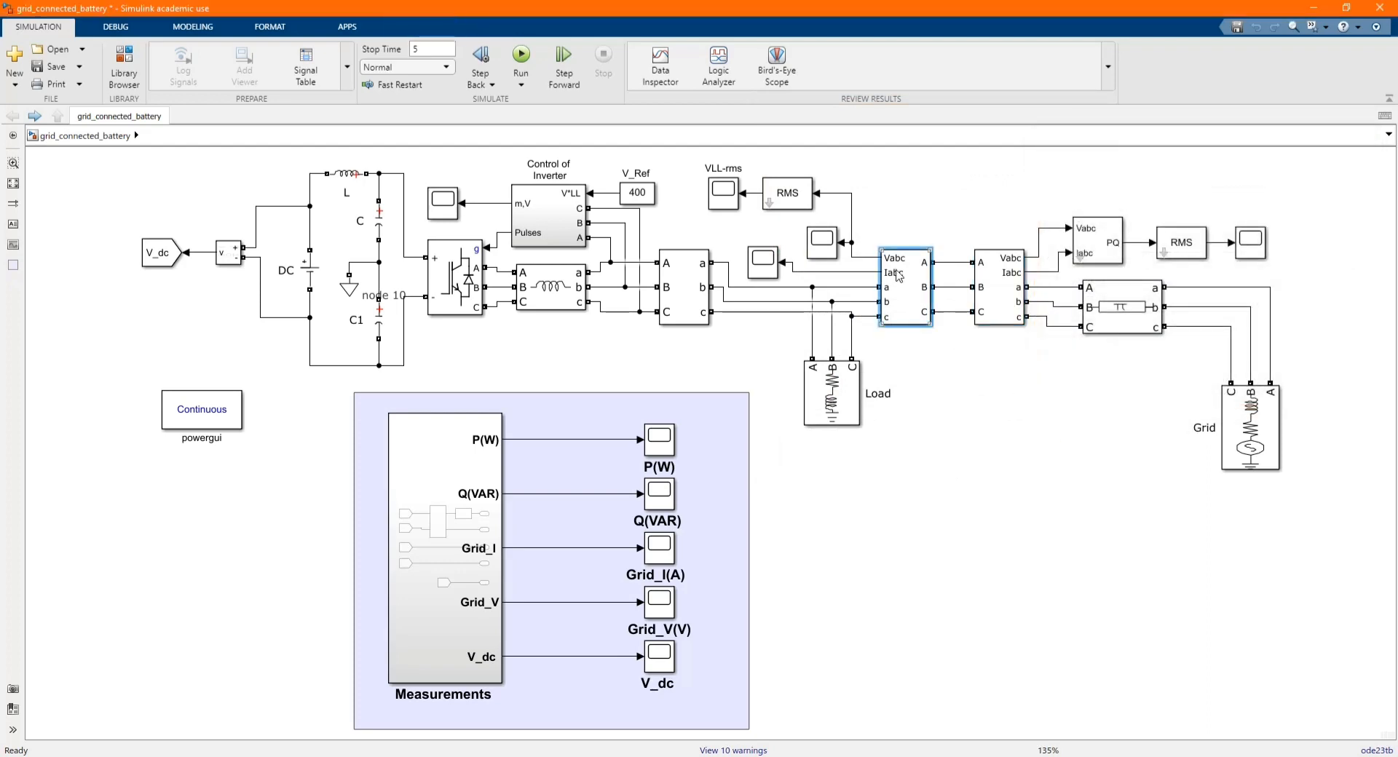
pyautogui.doubleClick(903, 285)
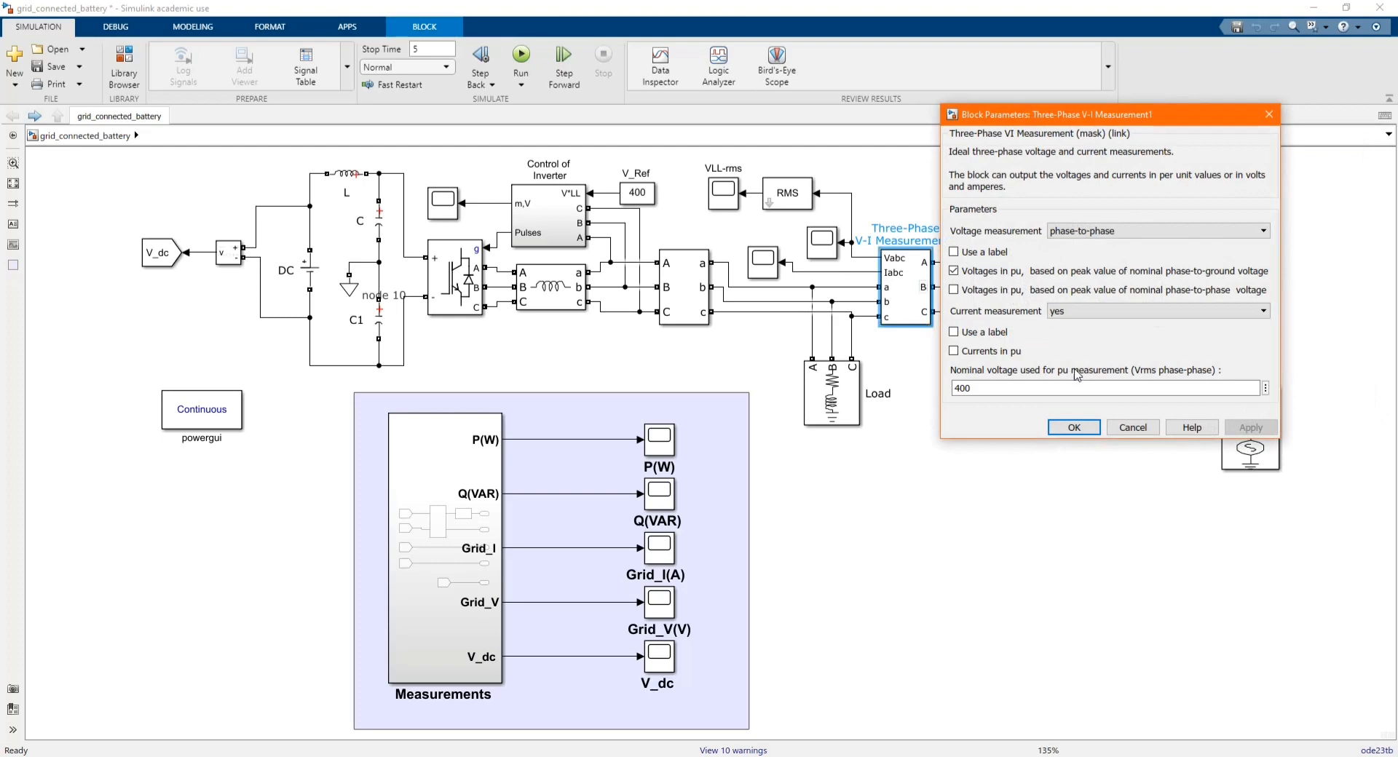
pyautogui.click(1073, 428)
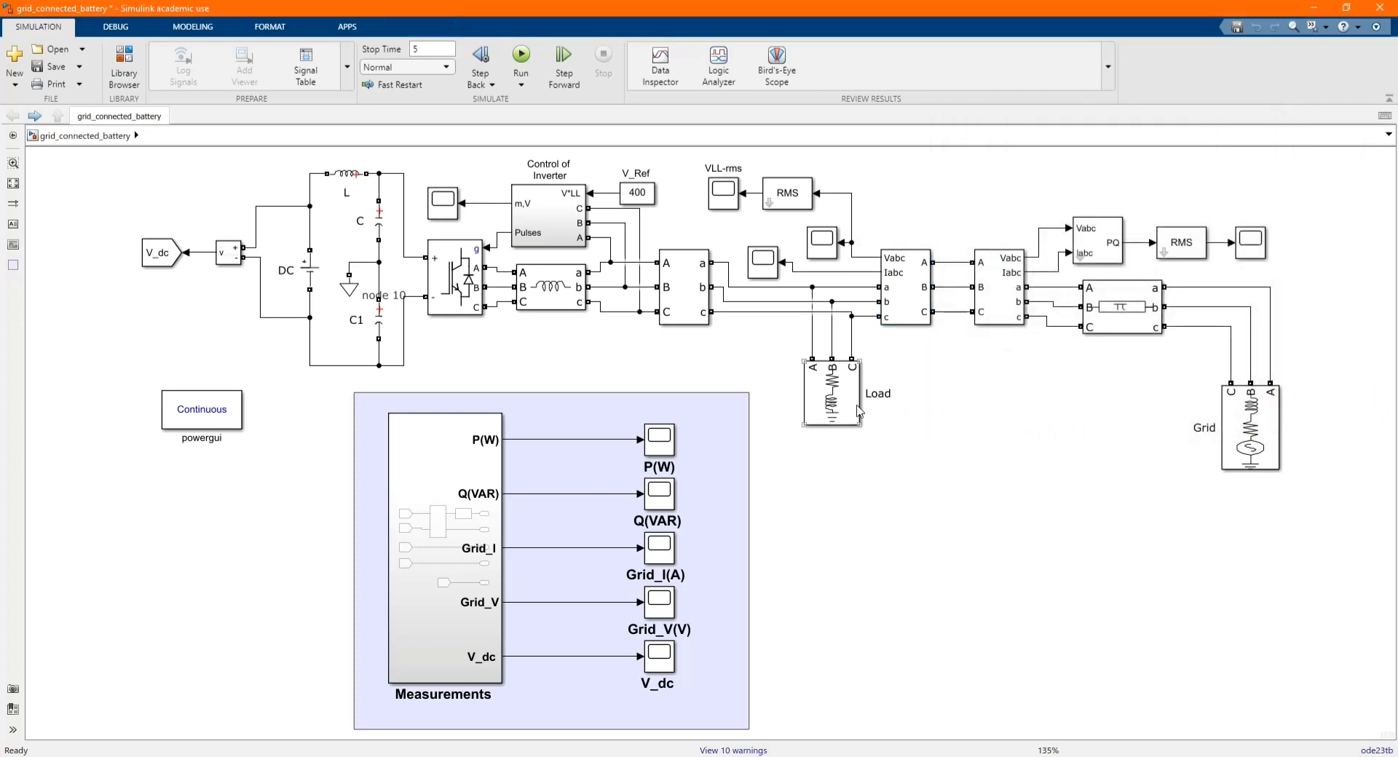
# Review the Load and inverter-side measurement, then show the series RLC branch's 1.2e-3 H inductance.
pyautogui.doubleClick(831, 394)
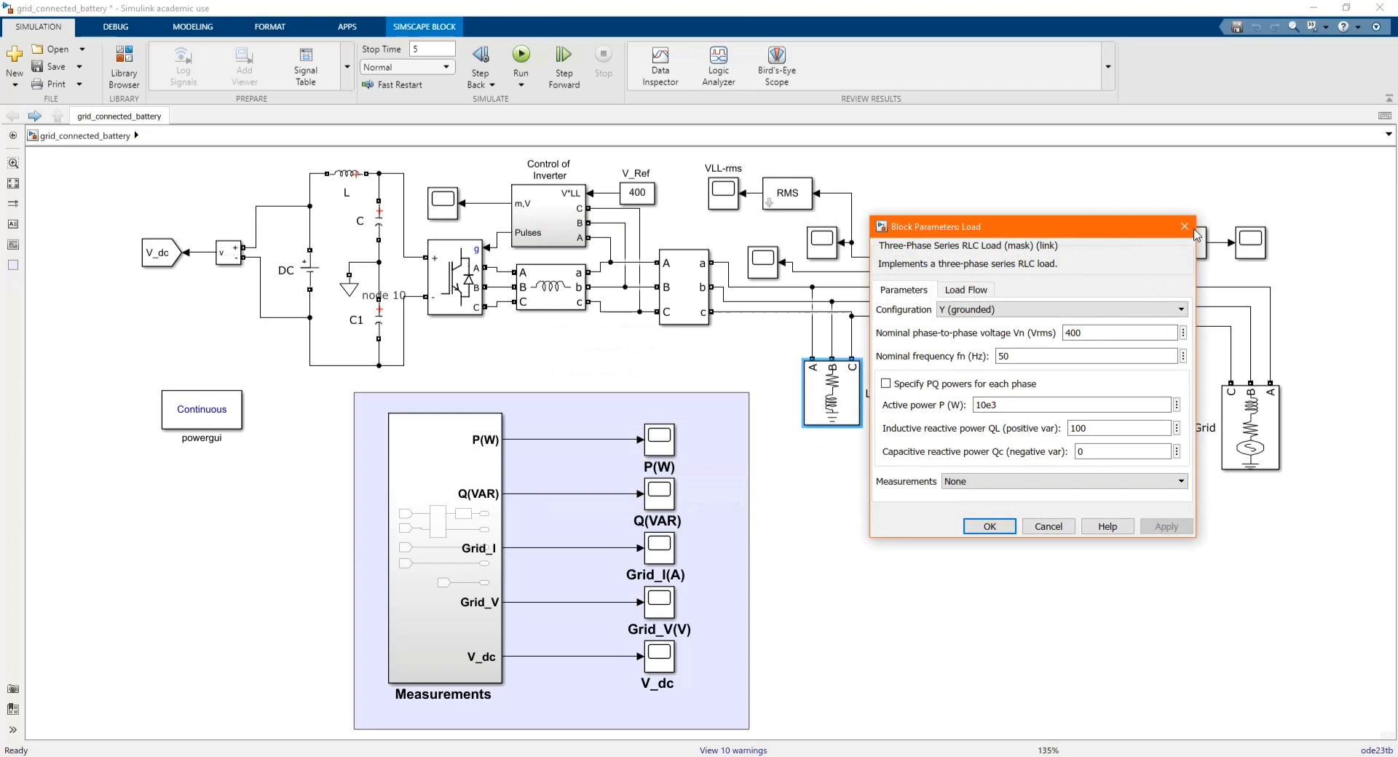
pyautogui.click(1184, 226)
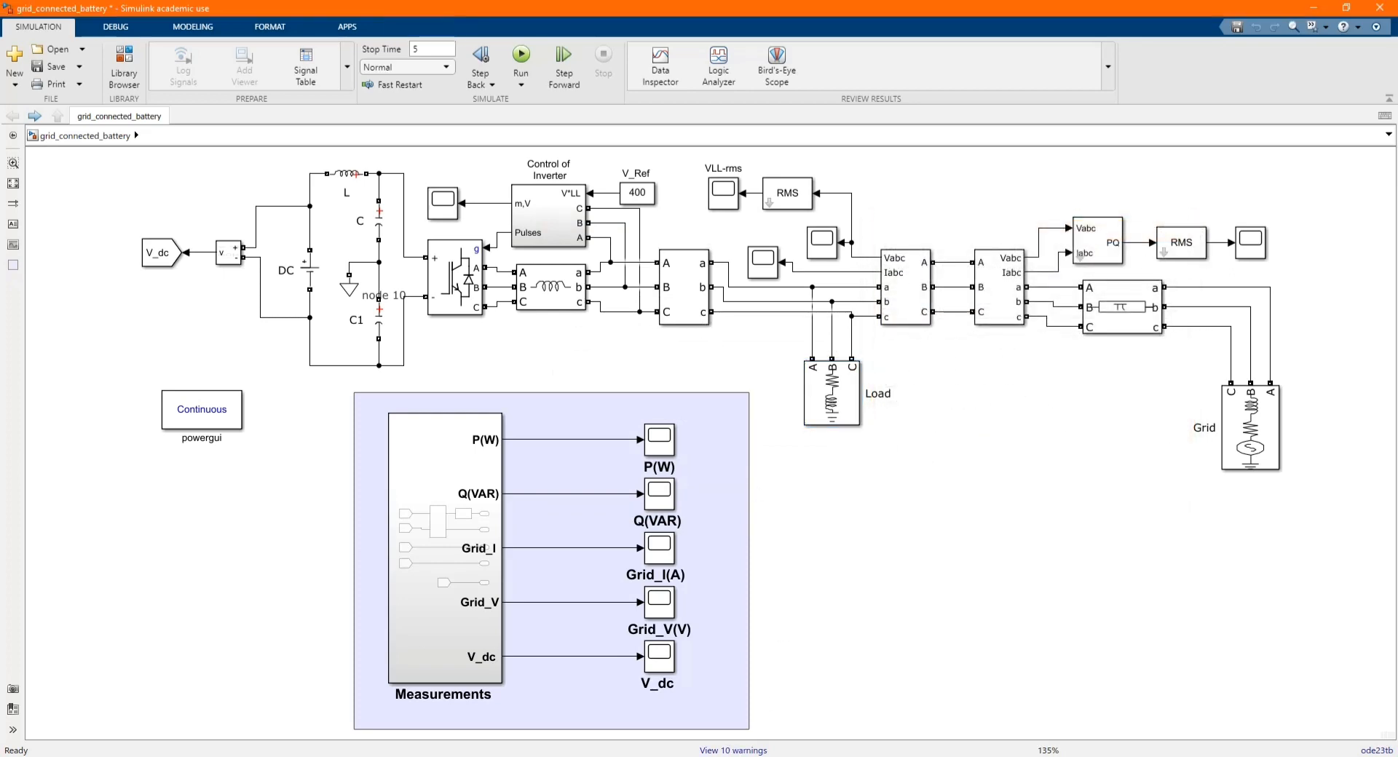
pyautogui.doubleClick(684, 287)
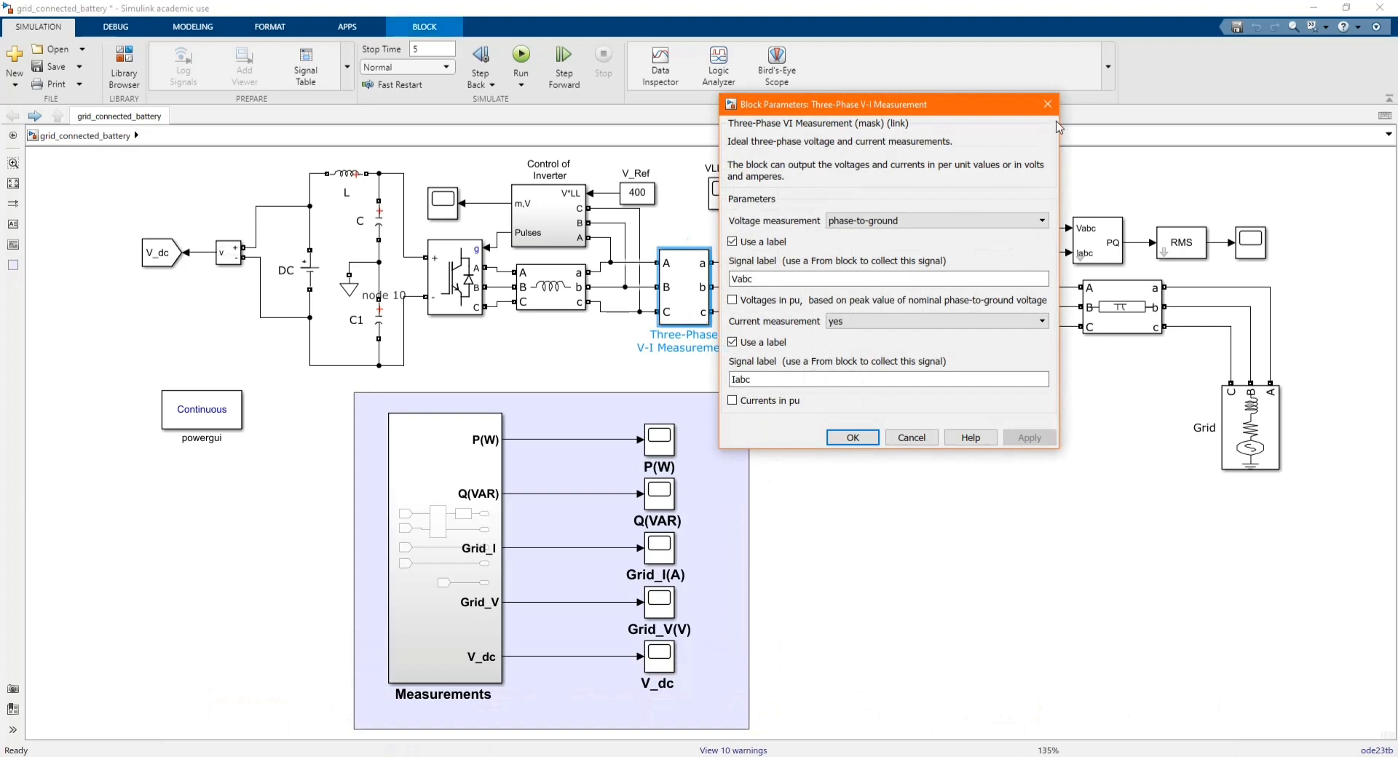
pyautogui.click(851, 436)
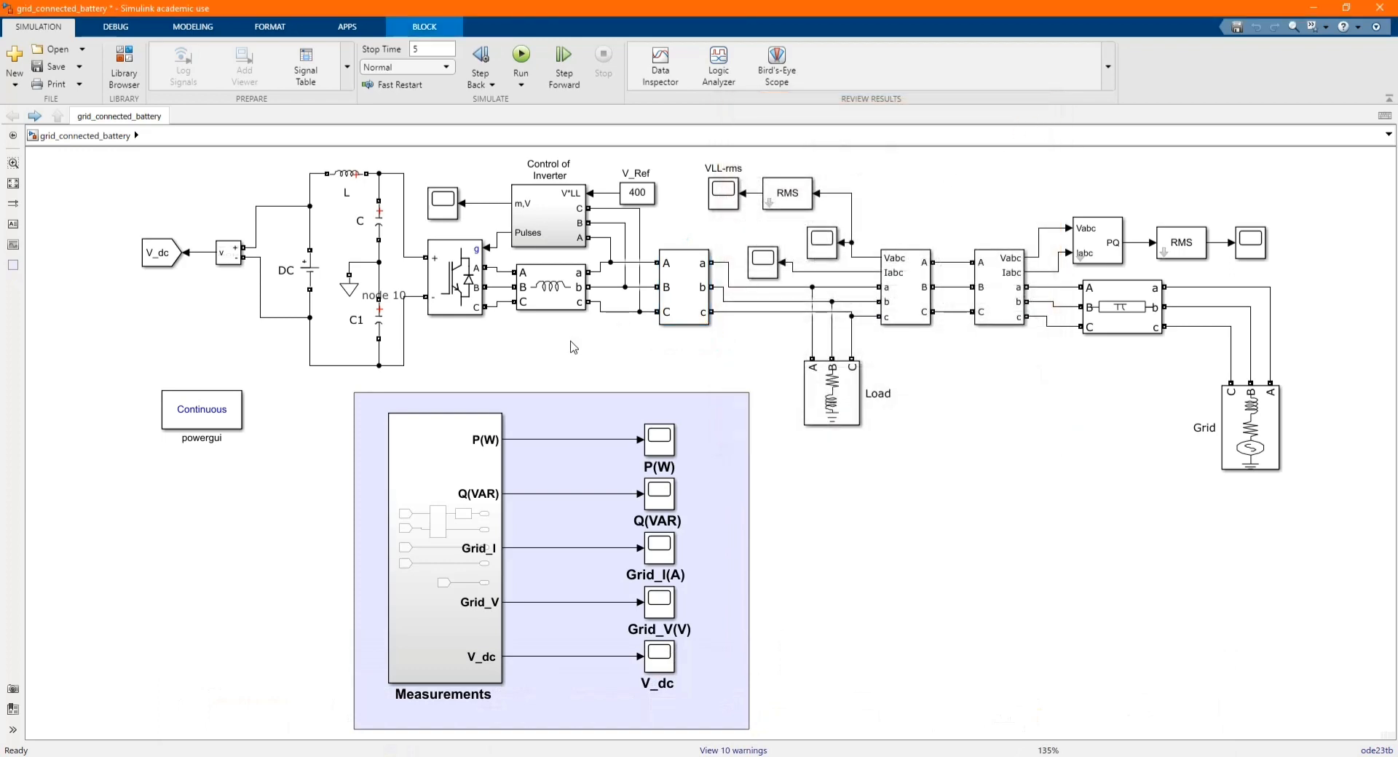
pyautogui.doubleClick(551, 287)
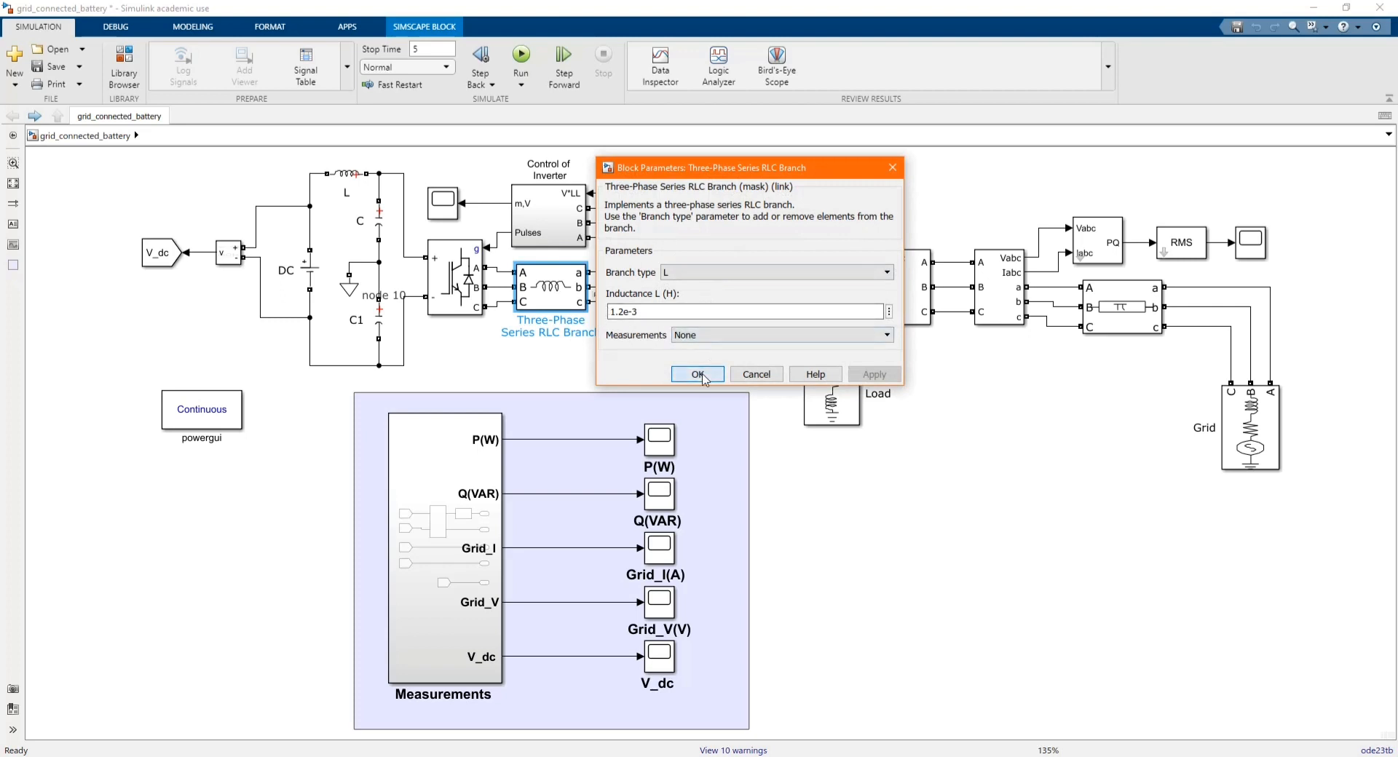
pyautogui.click(699, 374)
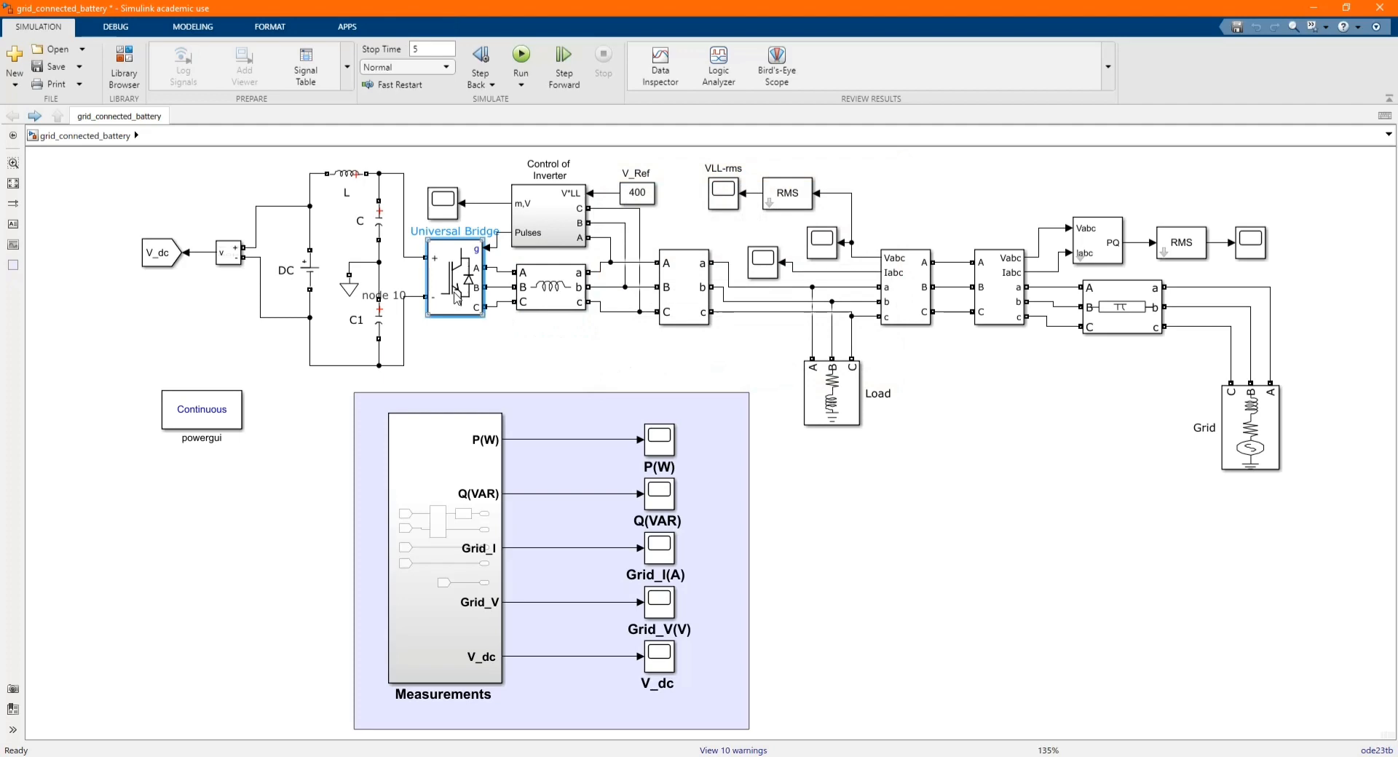
pyautogui.doubleClick(454, 281)
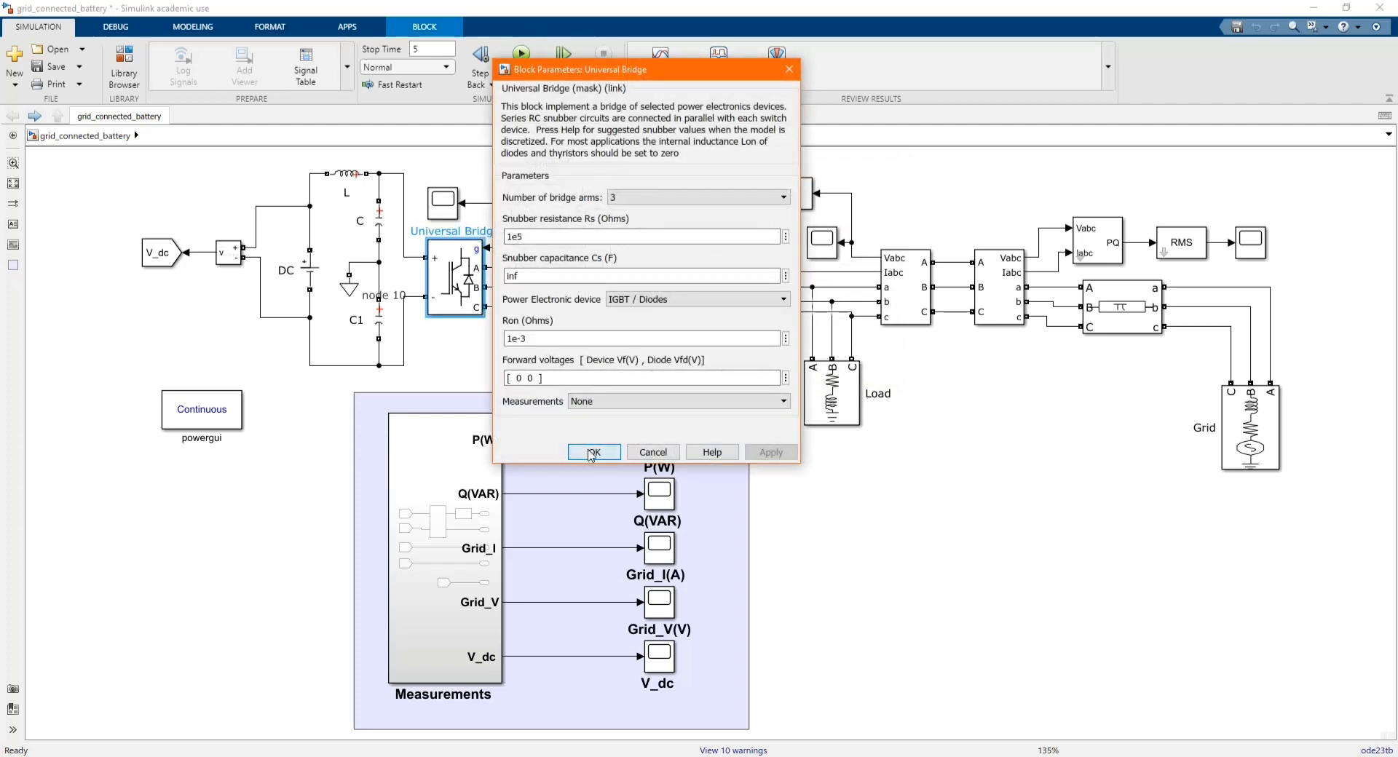
pyautogui.click(593, 452)
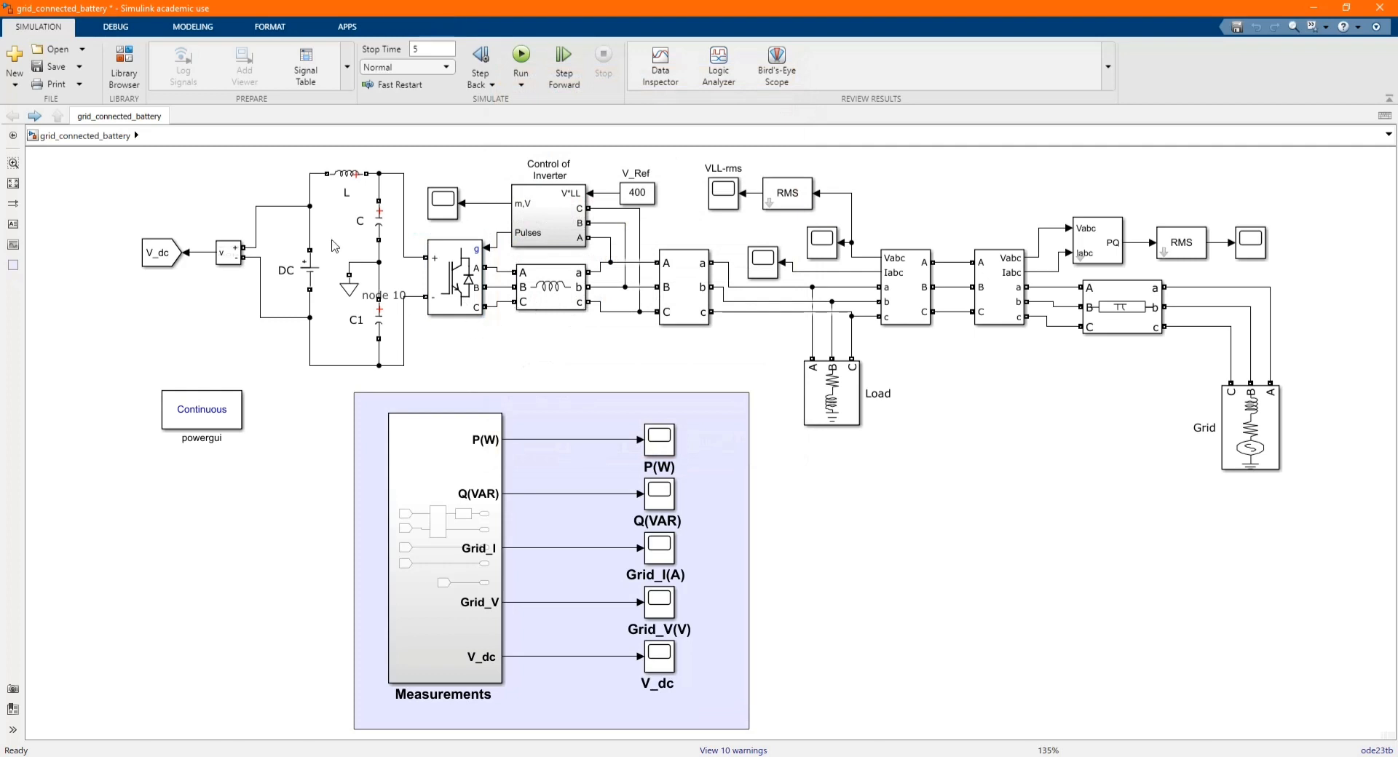
pyautogui.doubleClick(307, 271)
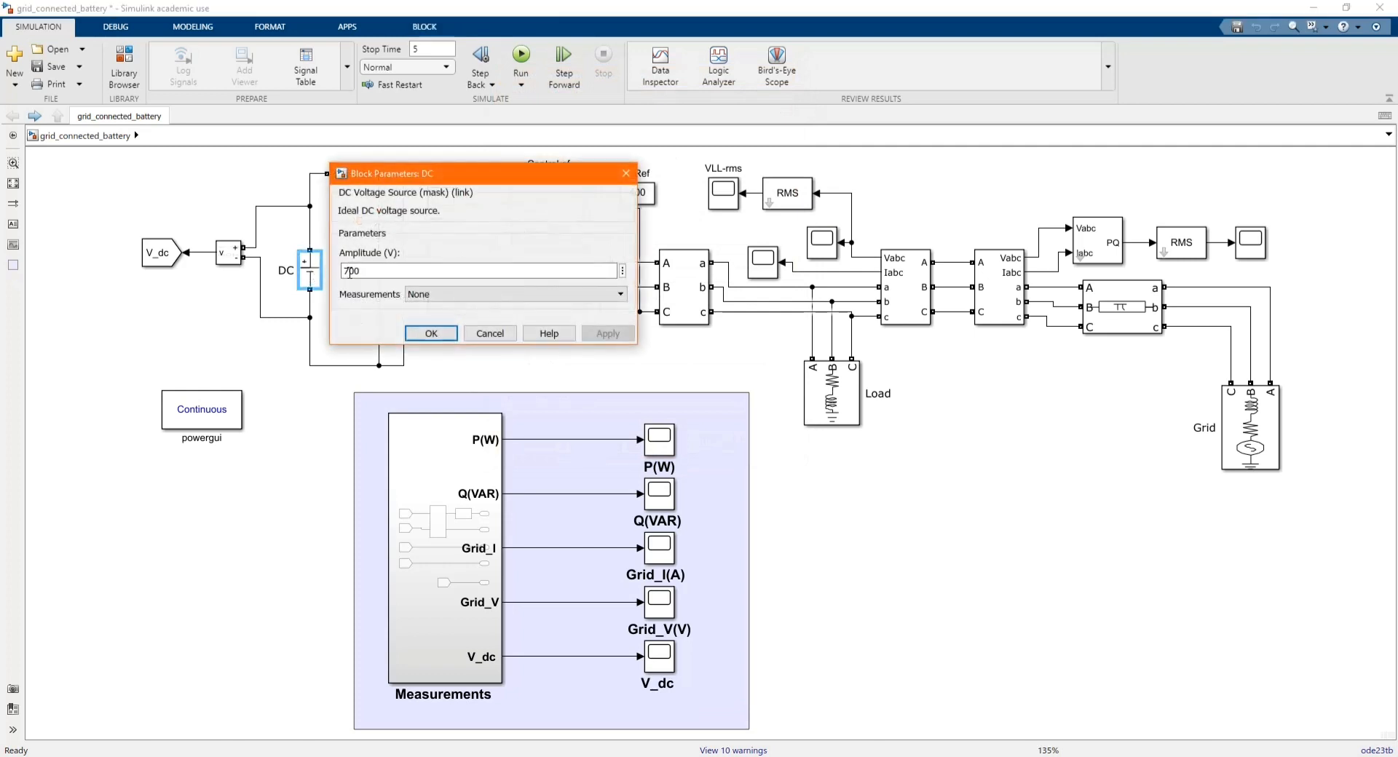
pyautogui.click(431, 333)
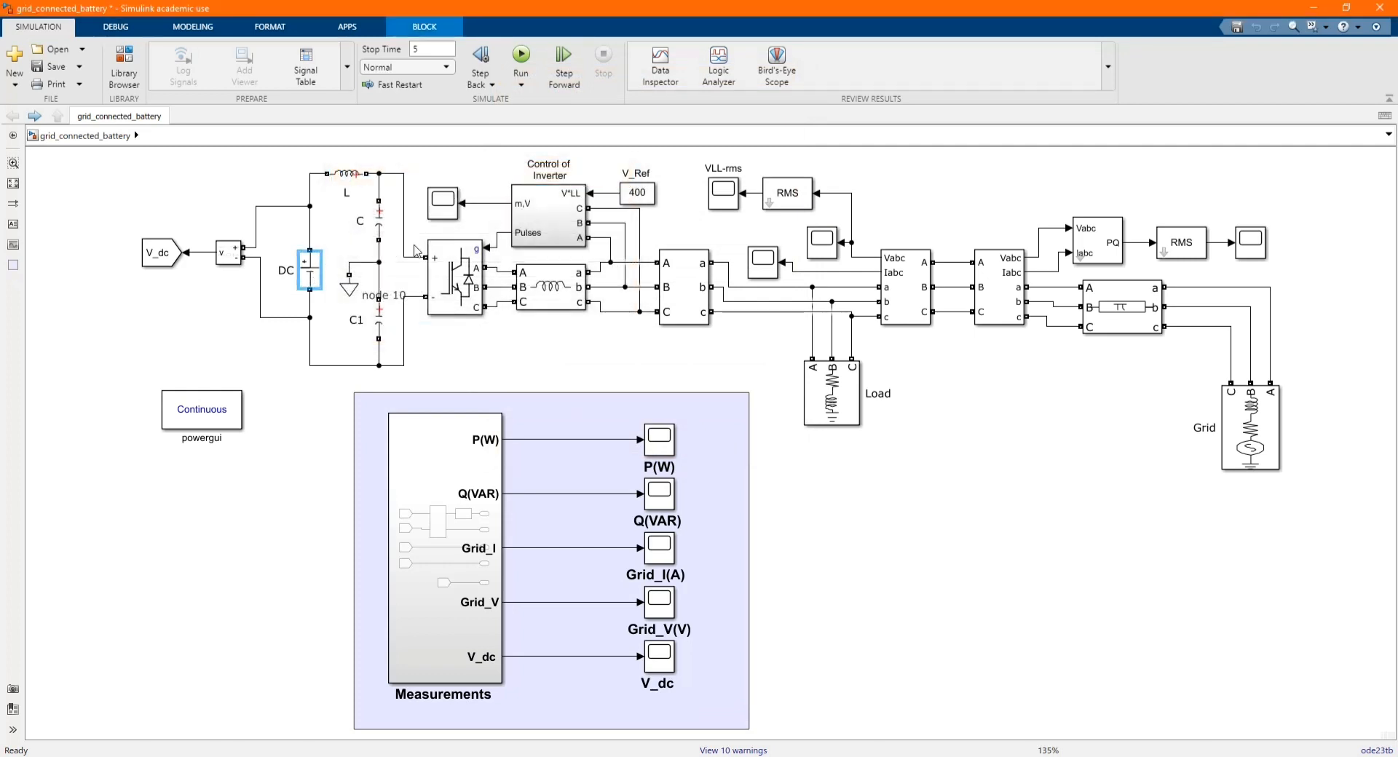
pyautogui.doubleClick(378, 220)
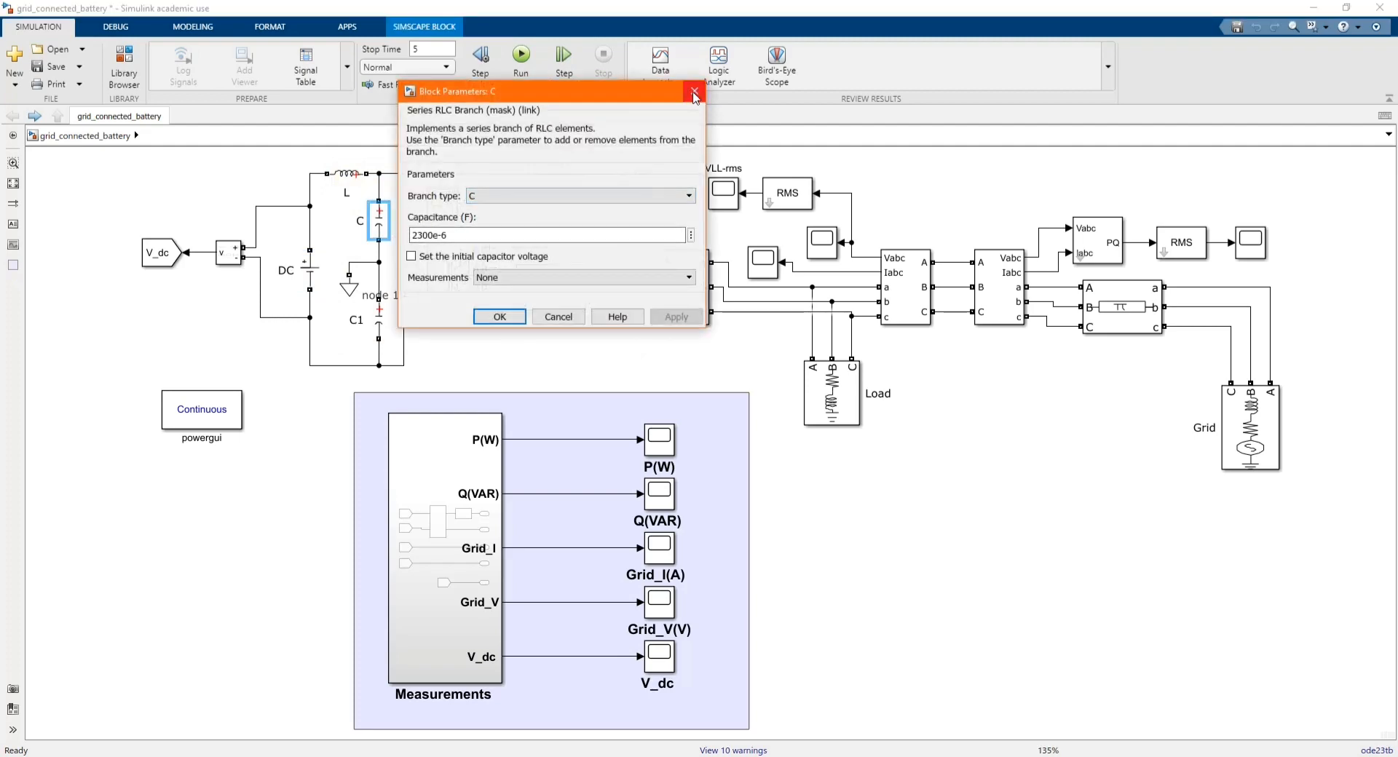
pyautogui.click(694, 92)
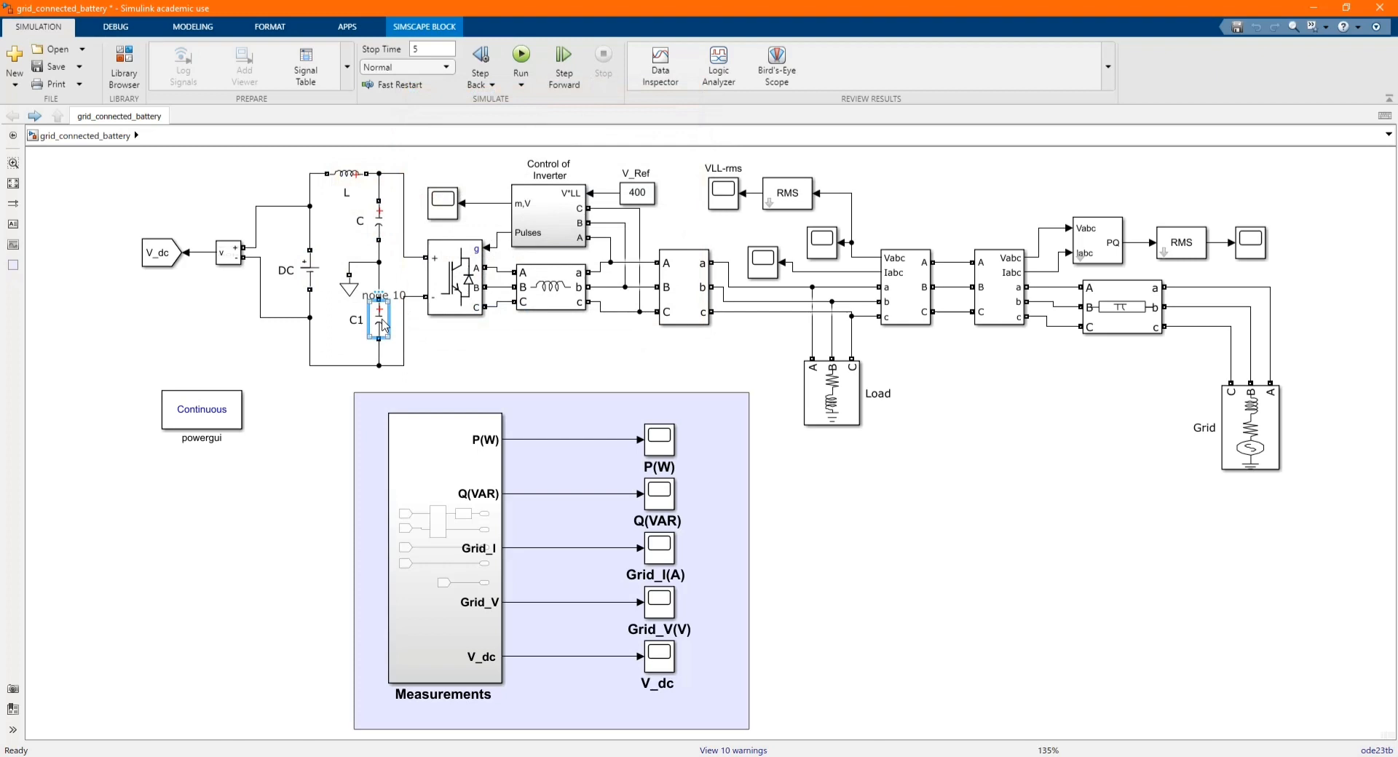
pyautogui.doubleClick(378, 317)
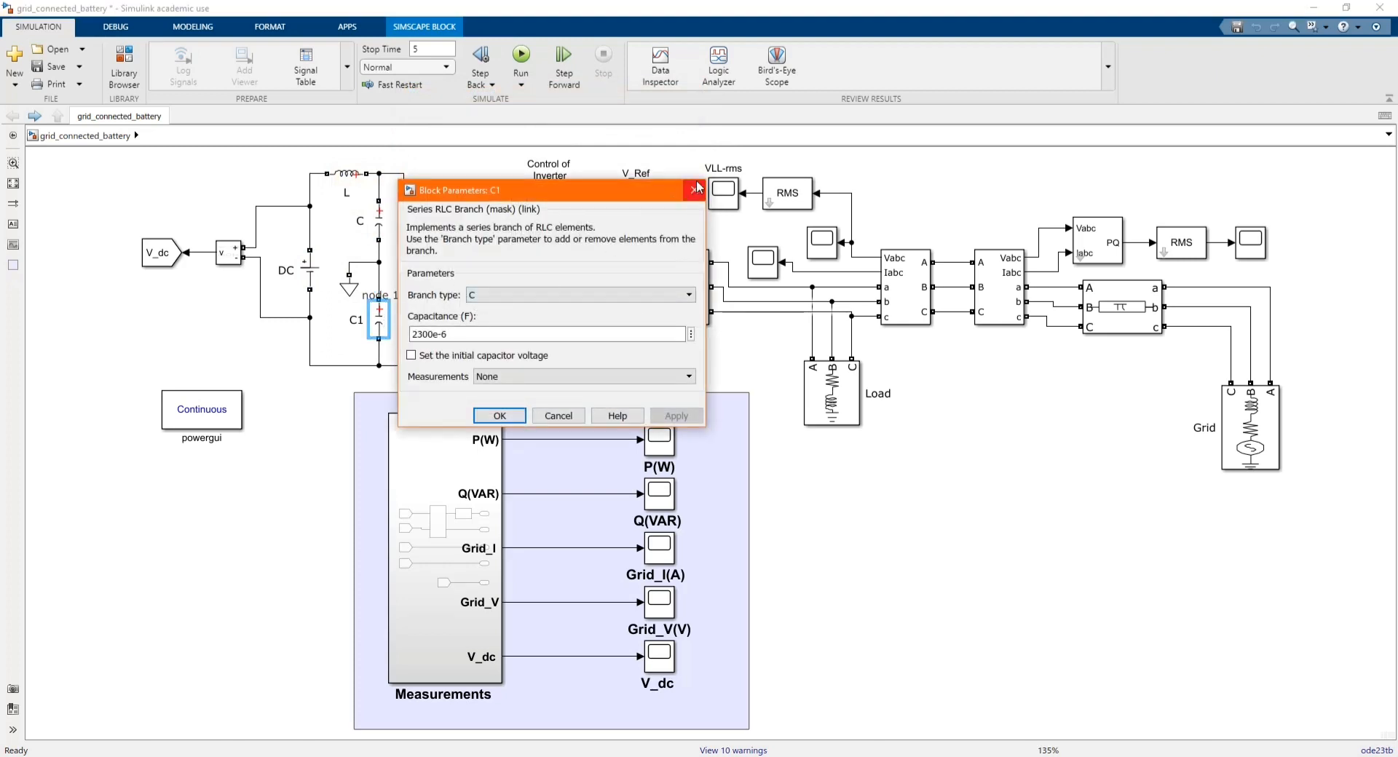
pyautogui.click(498, 415)
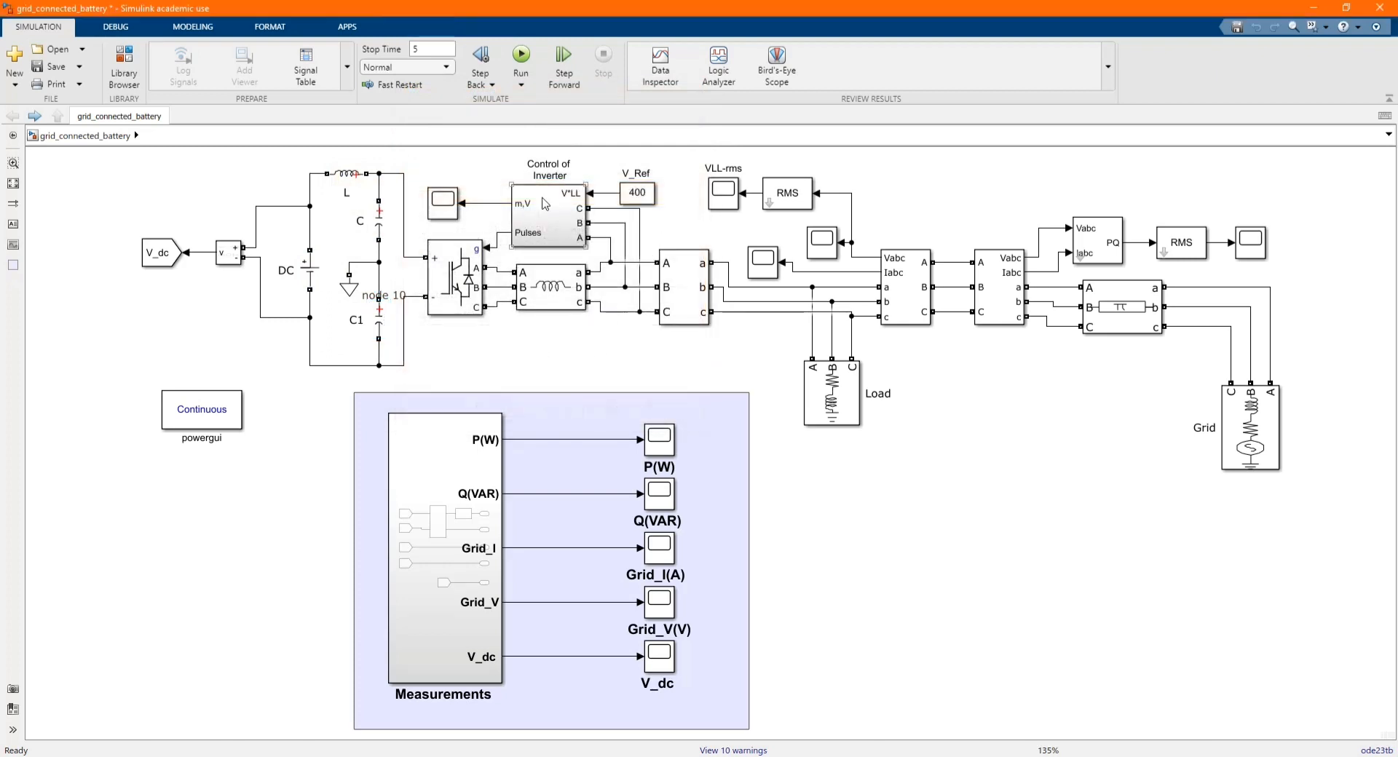
# Drill into Control of Inverter, its Subsystem1, then the MI Controller subsystem.
pyautogui.doubleClick(549, 214)
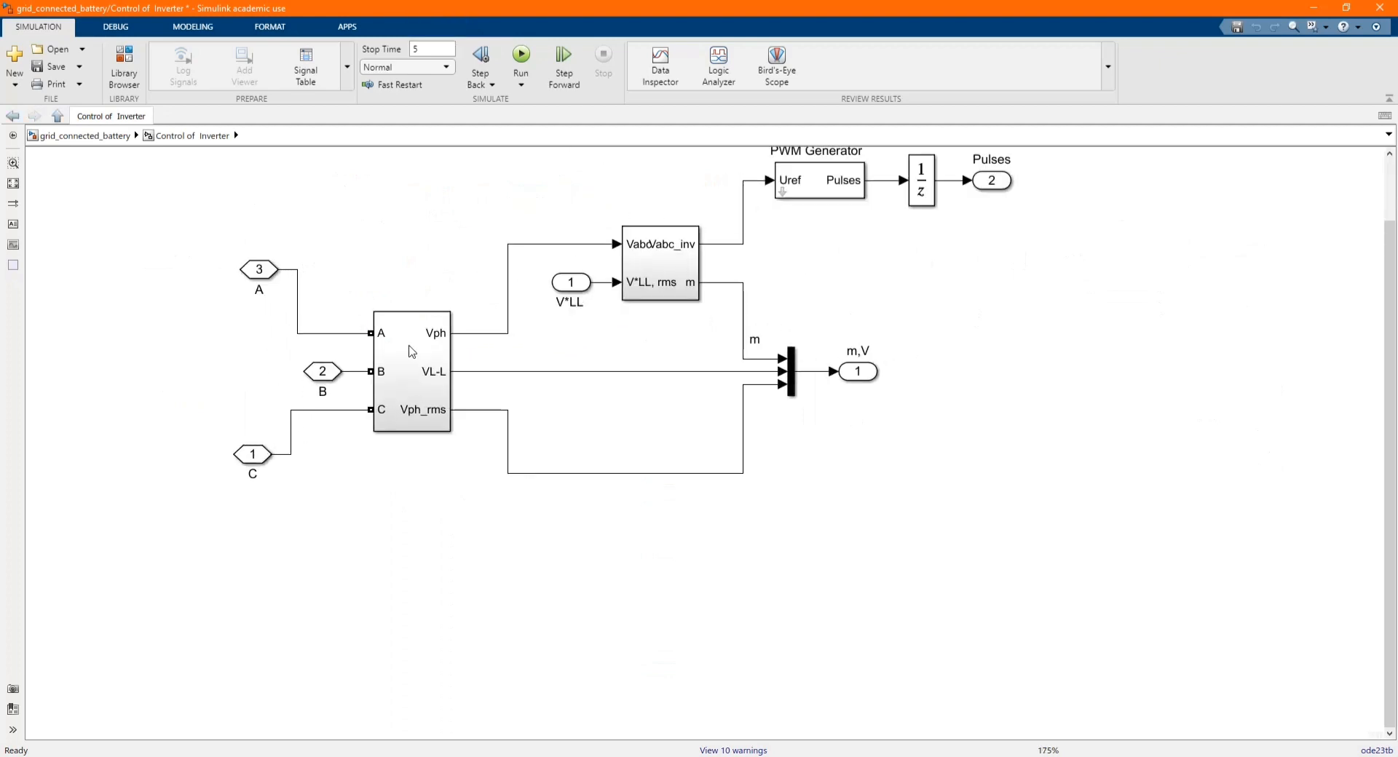
pyautogui.doubleClick(411, 370)
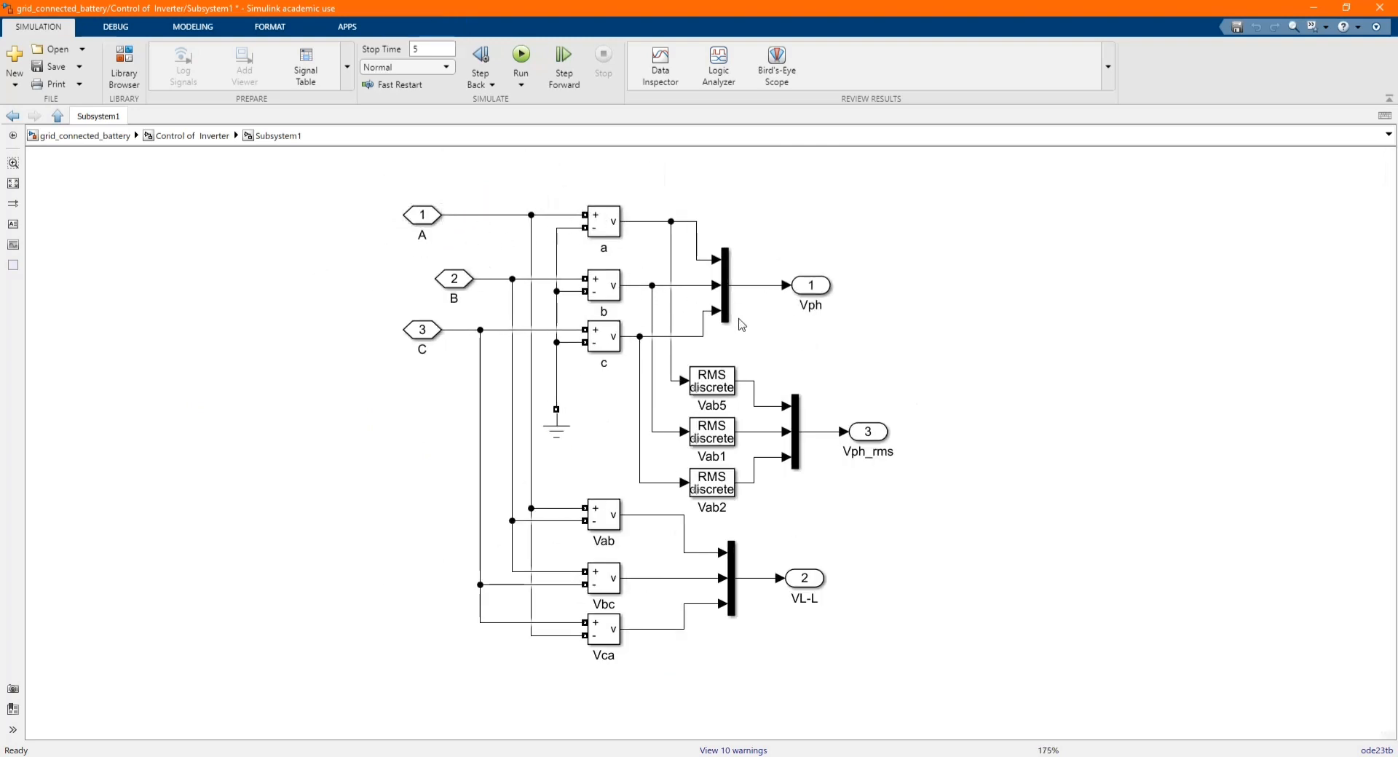
pyautogui.click(711, 381)
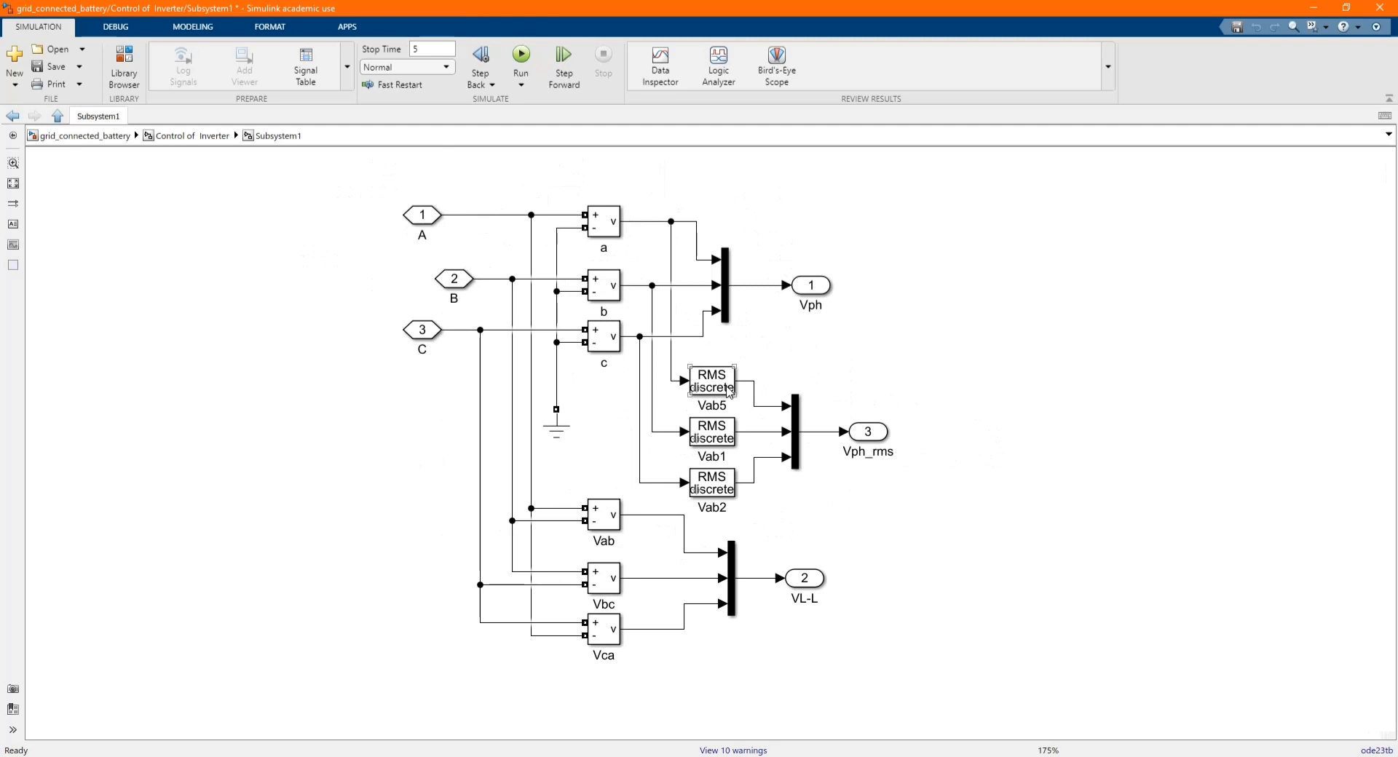
pyautogui.doubleClick(712, 381)
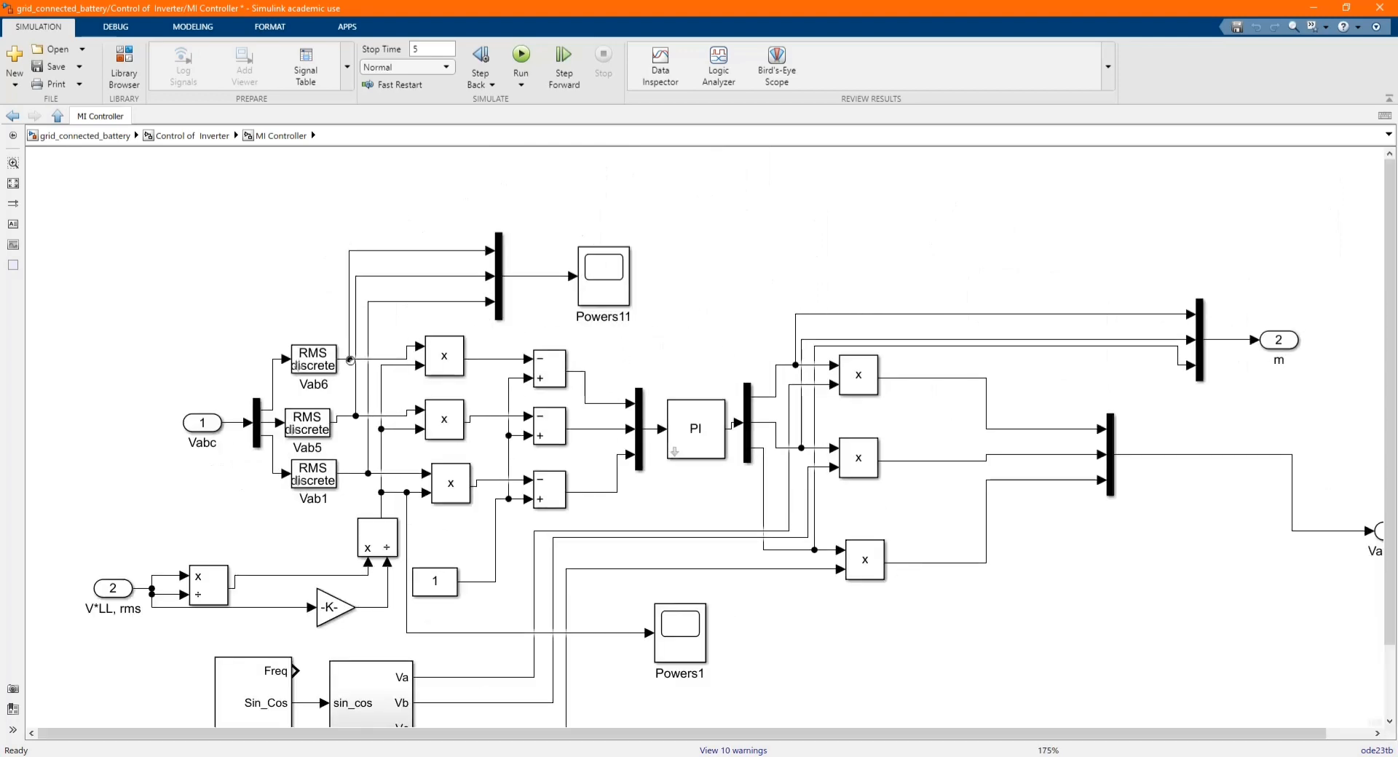
# Review the Discrete PI Controller's gains and limits, then go up to Control of Inverter.
pyautogui.click(695, 429)
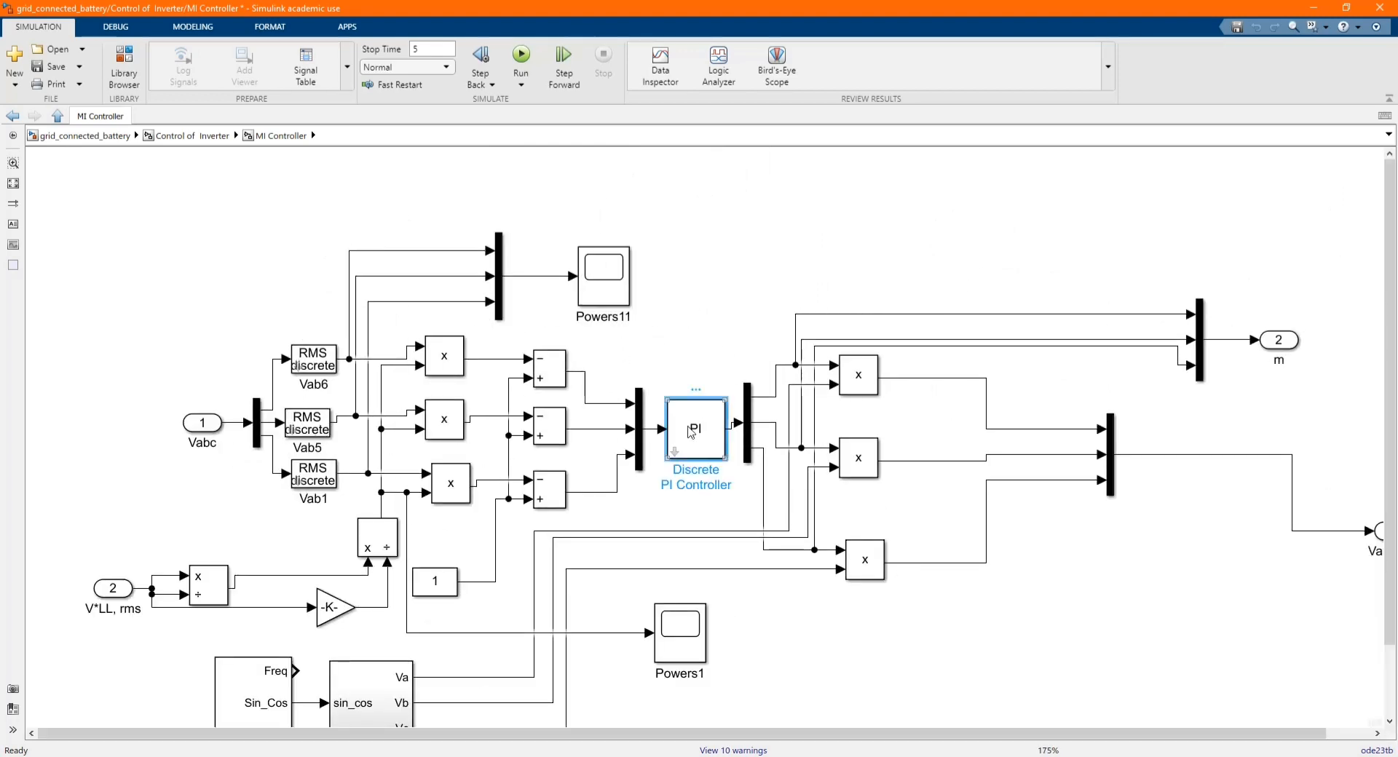
pyautogui.doubleClick(695, 431)
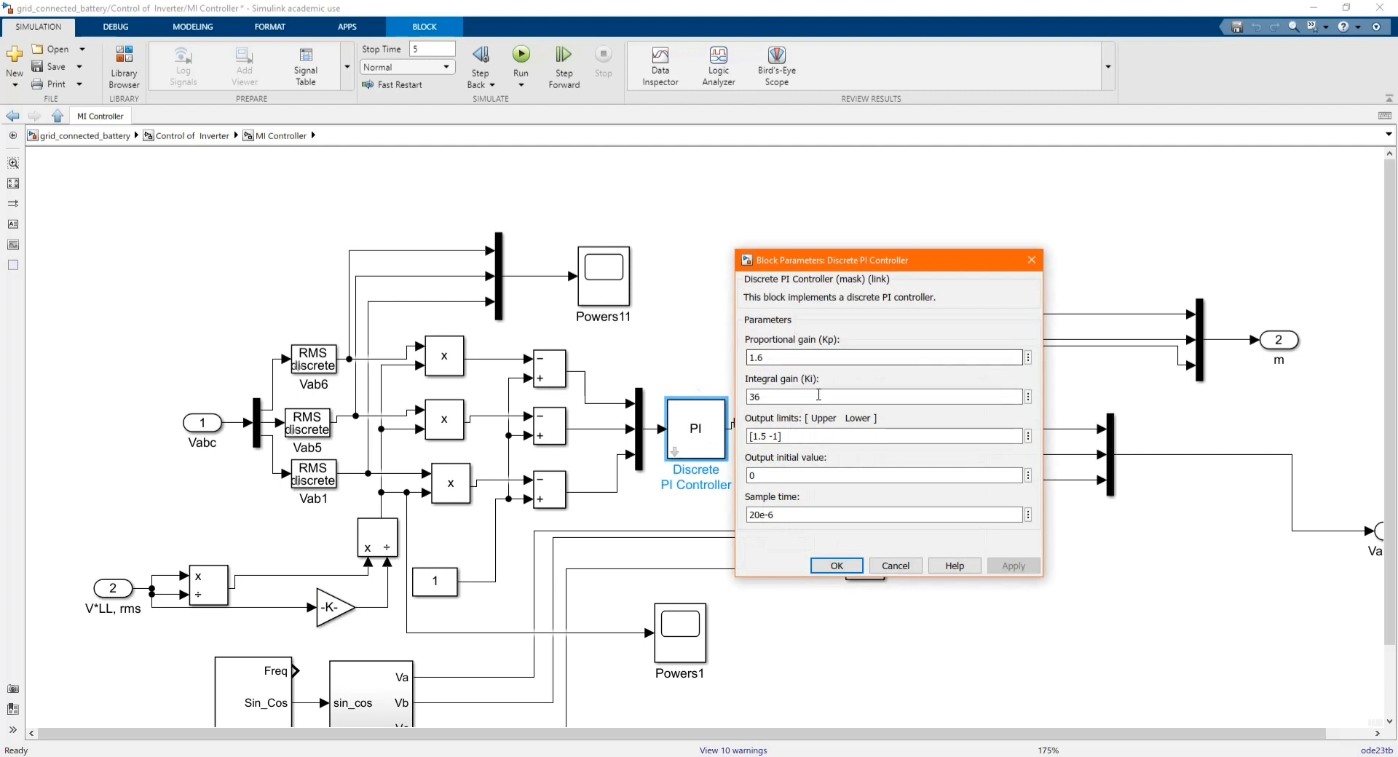
pyautogui.moveTo(806, 461)
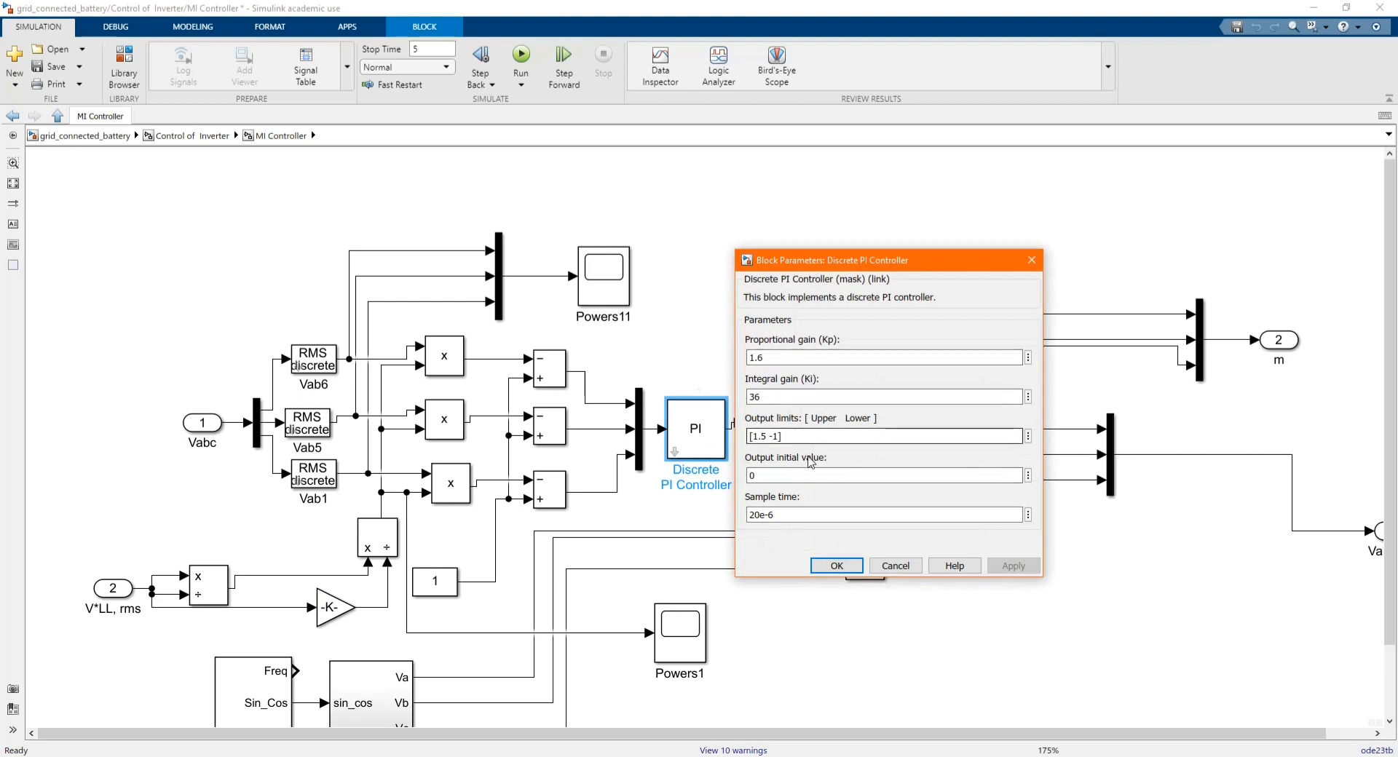
pyautogui.click(834, 566)
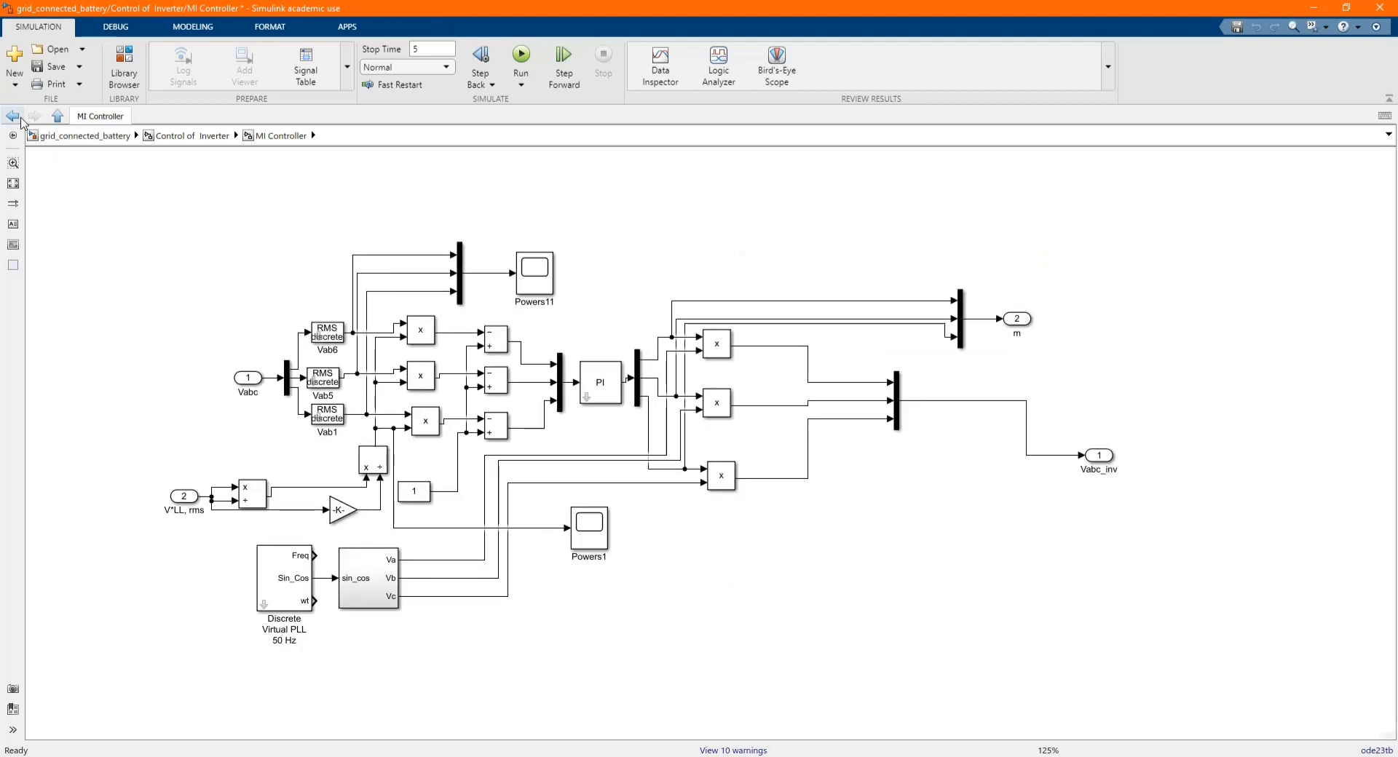
pyautogui.click(57, 116)
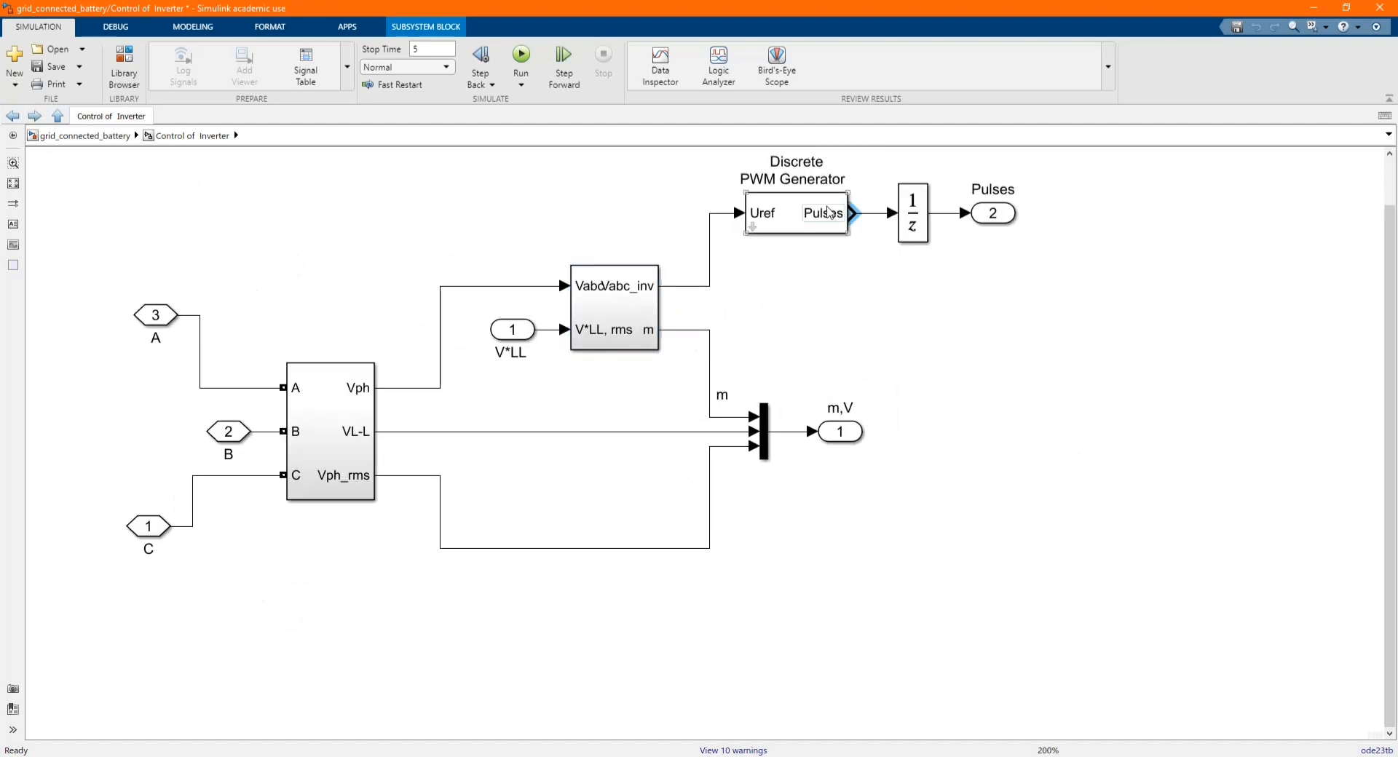
# Review the 4000 Hz PWM generator and Unit Delay sample time, then return to top level.
pyautogui.doubleClick(795, 213)
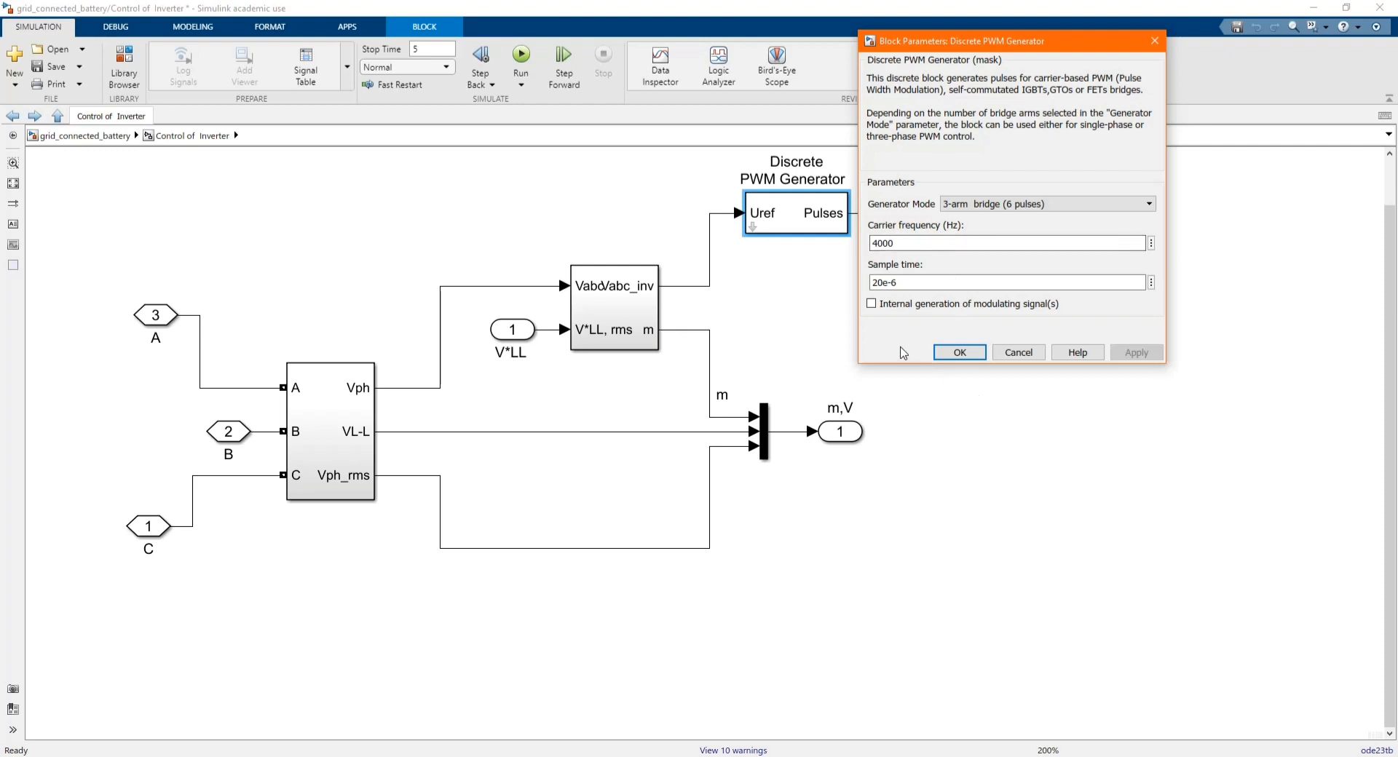
pyautogui.click(958, 352)
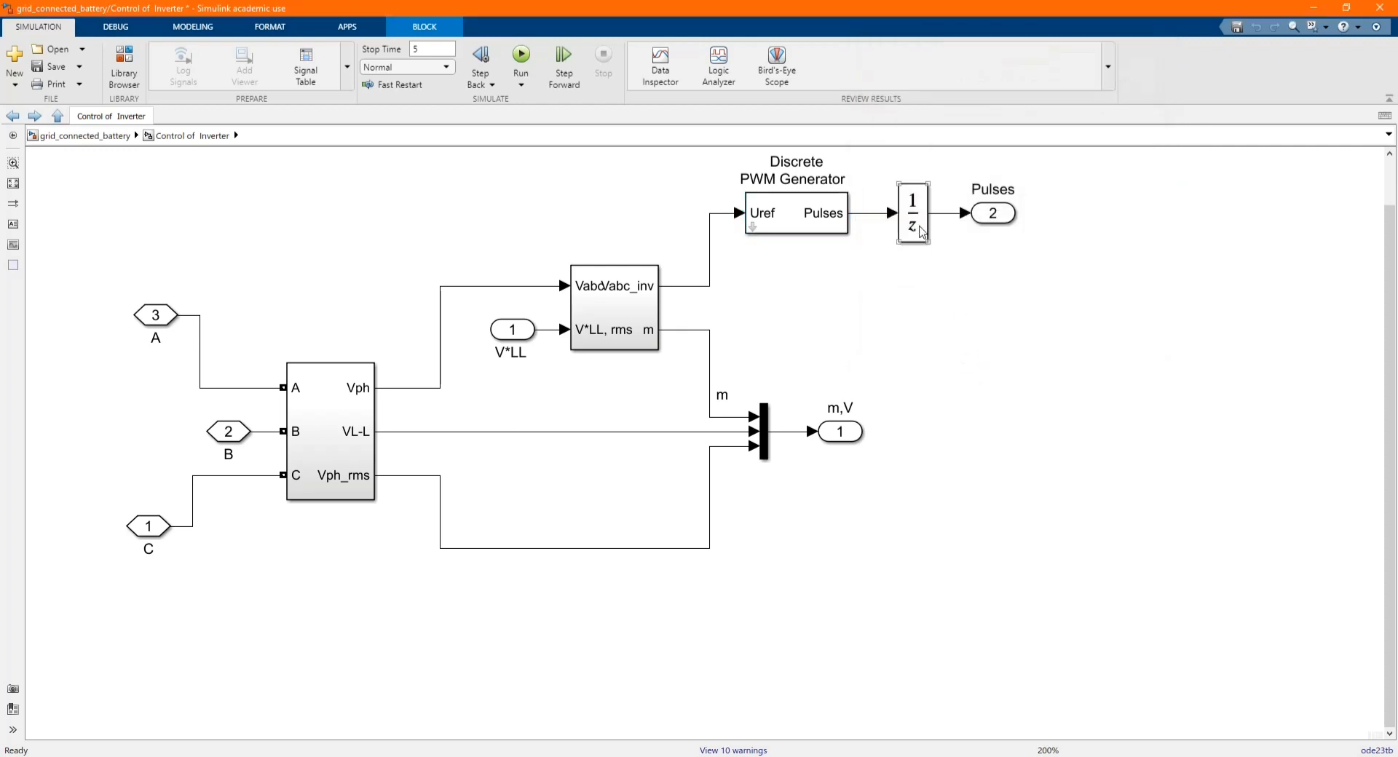
pyautogui.doubleClick(911, 212)
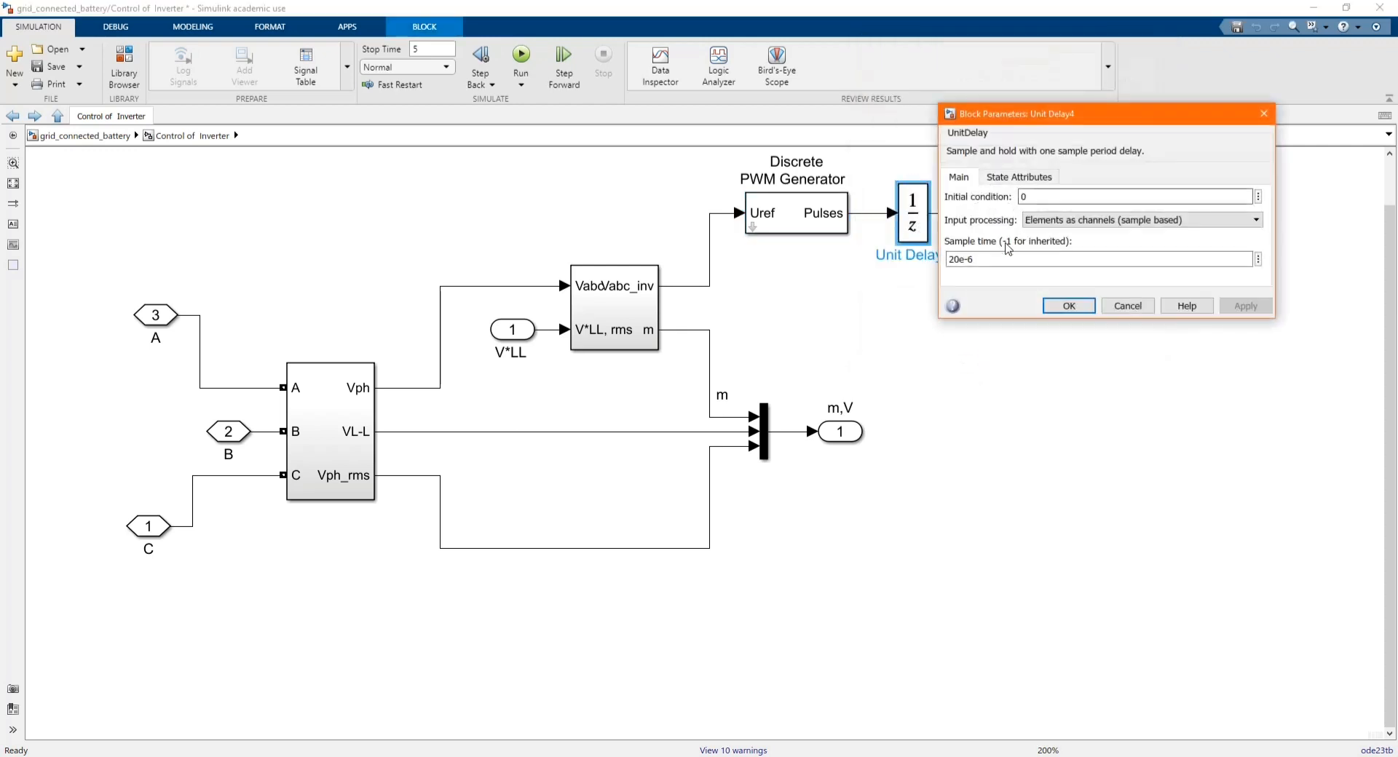
pyautogui.click(1068, 305)
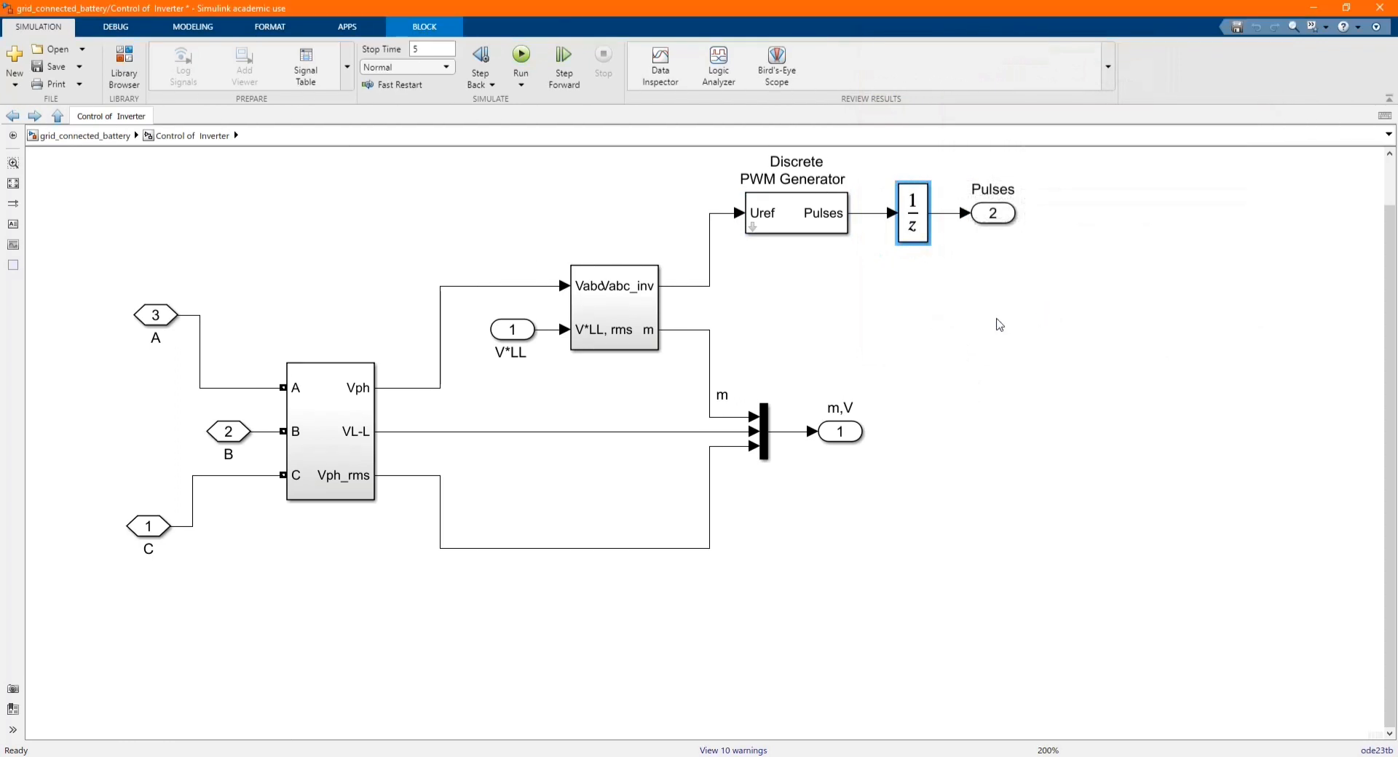
pyautogui.click(57, 116)
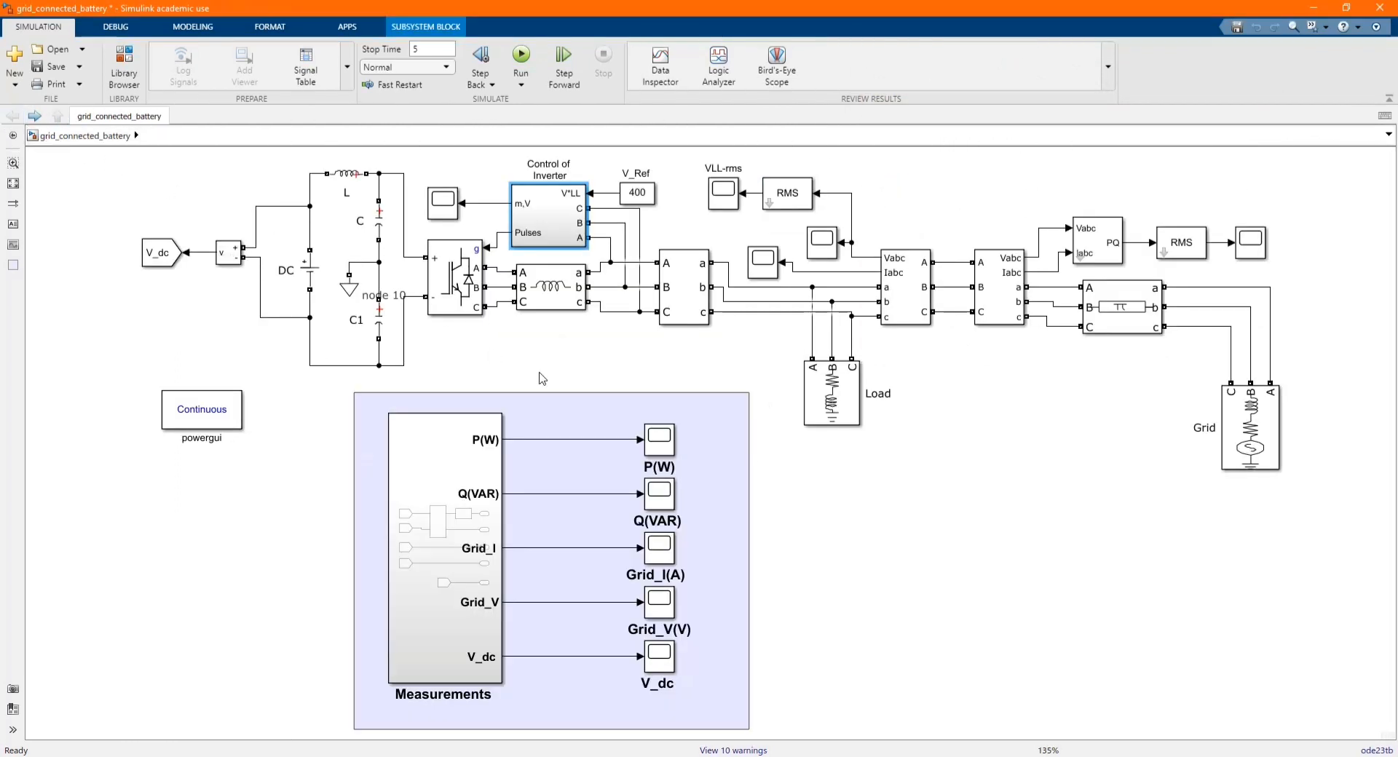
# Open the Measurements subsystem and check the Three-Phase V-I Measurement signal labels.
pyautogui.click(637, 191)
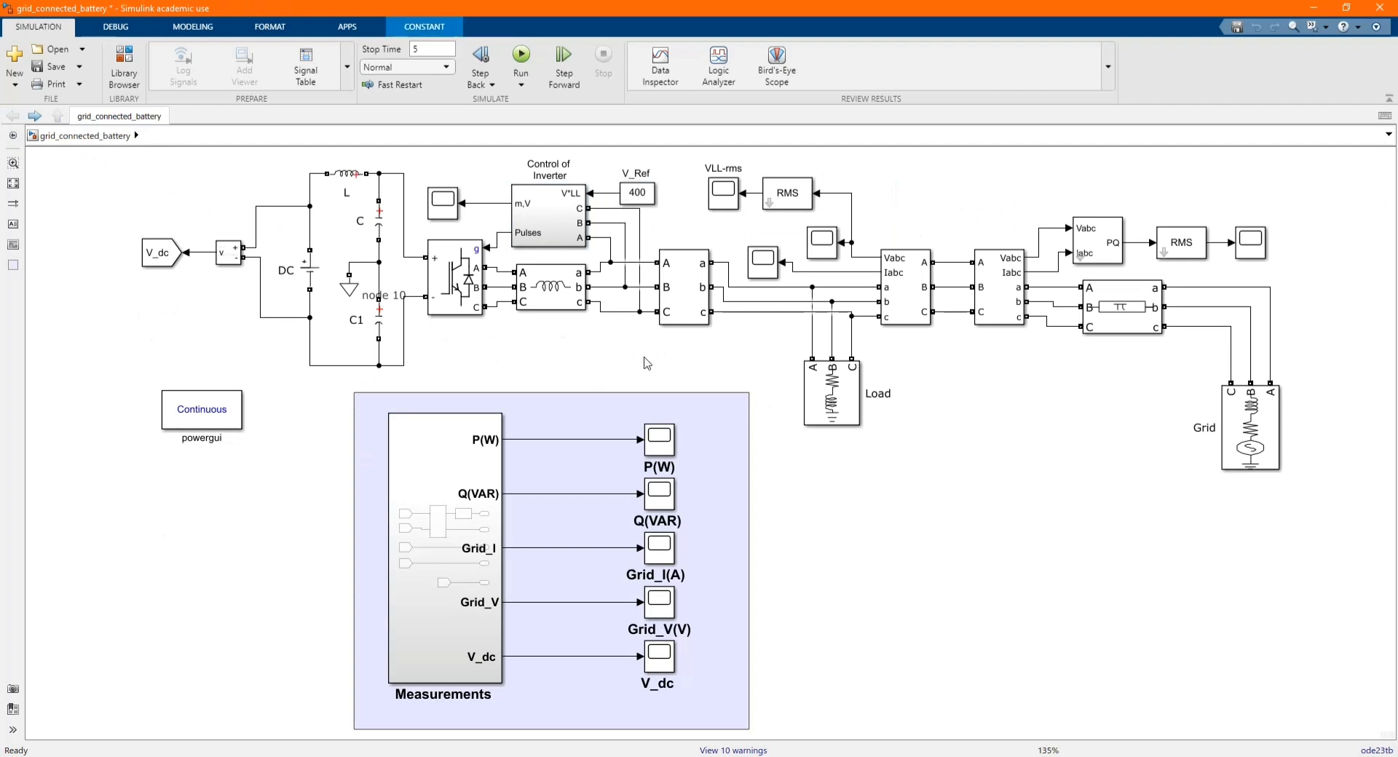
pyautogui.doubleClick(444, 553)
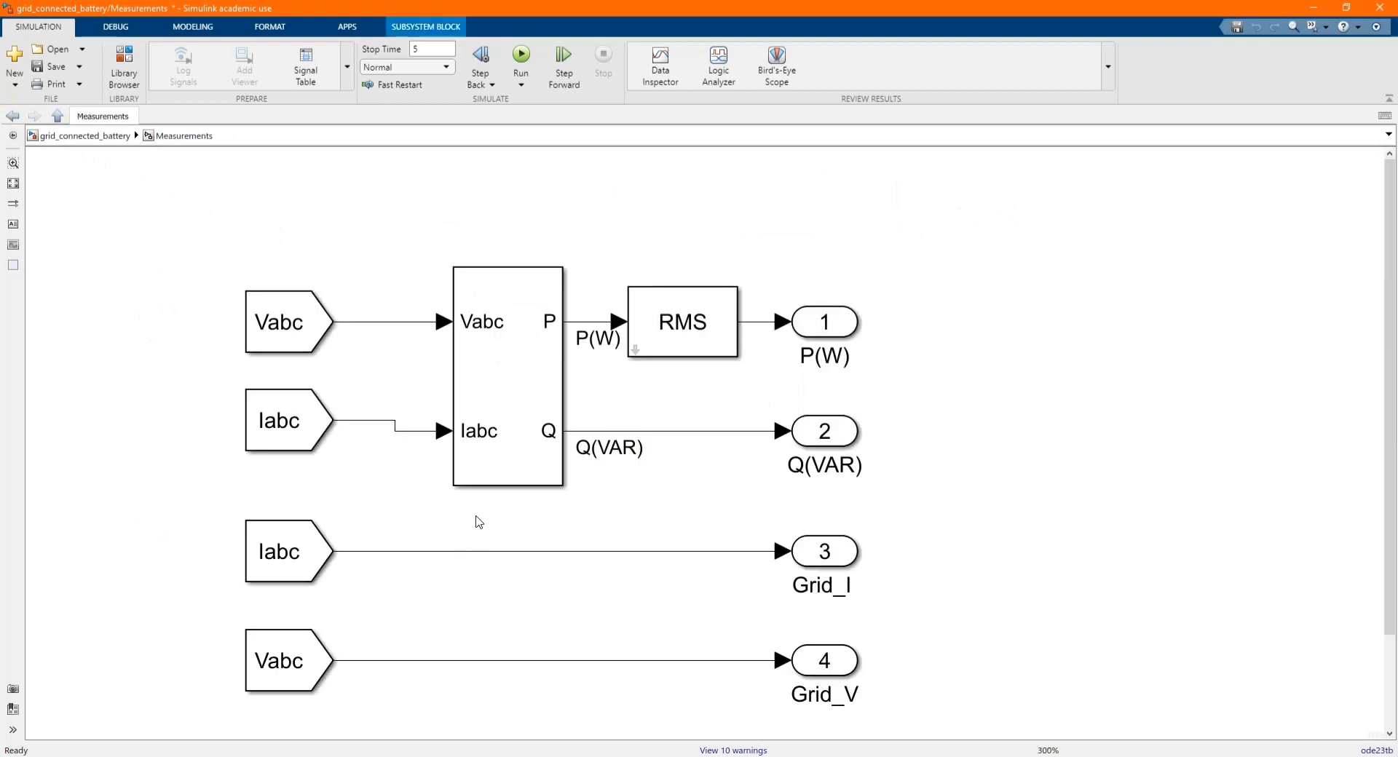
pyautogui.click(289, 321)
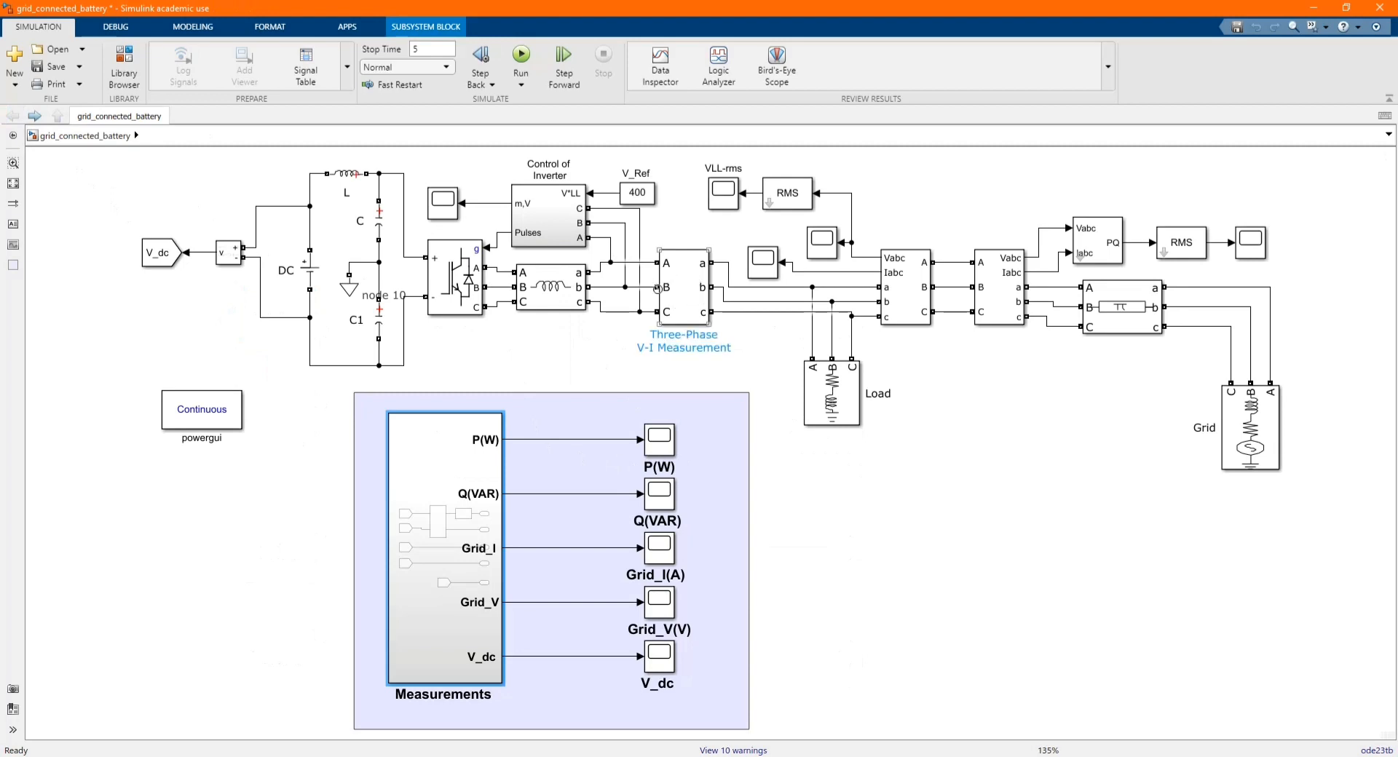
pyautogui.click(682, 286)
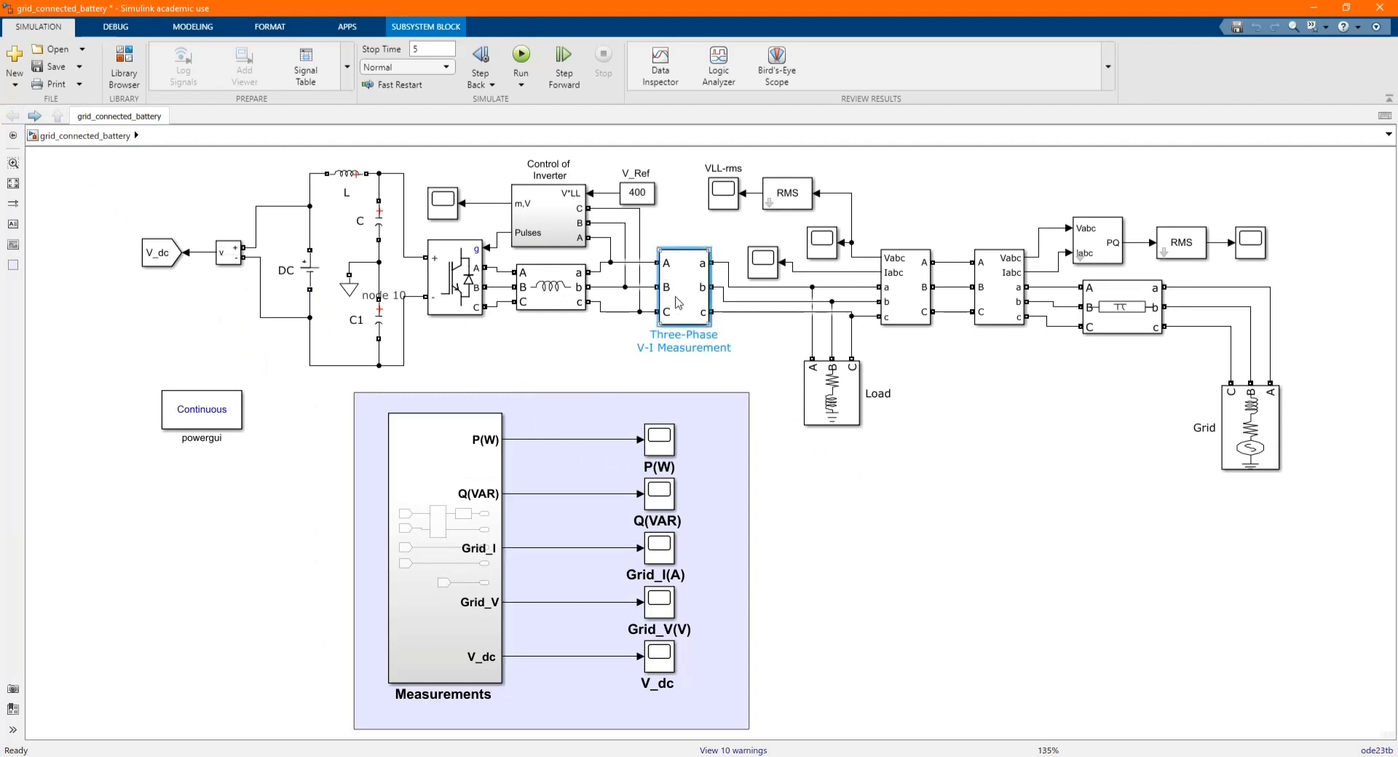
pyautogui.doubleClick(682, 285)
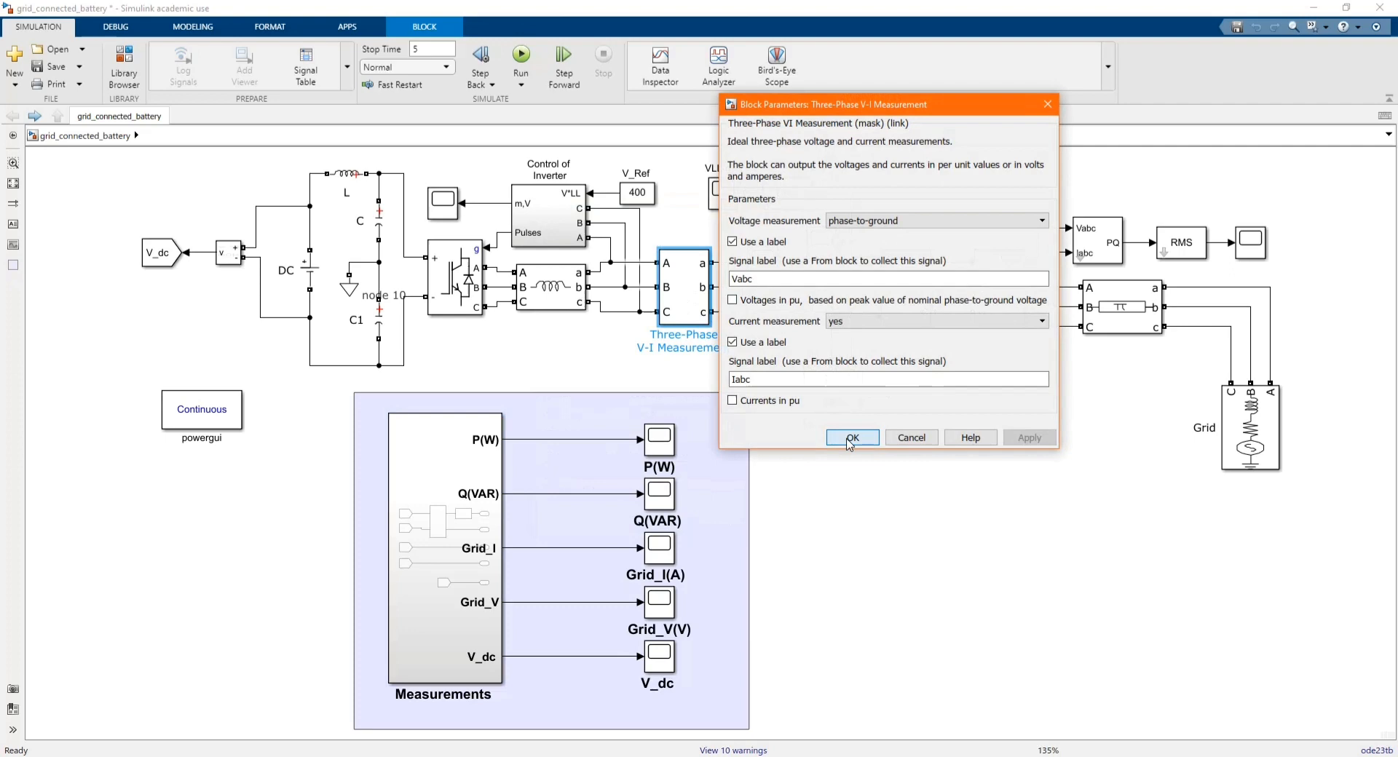
pyautogui.click(851, 438)
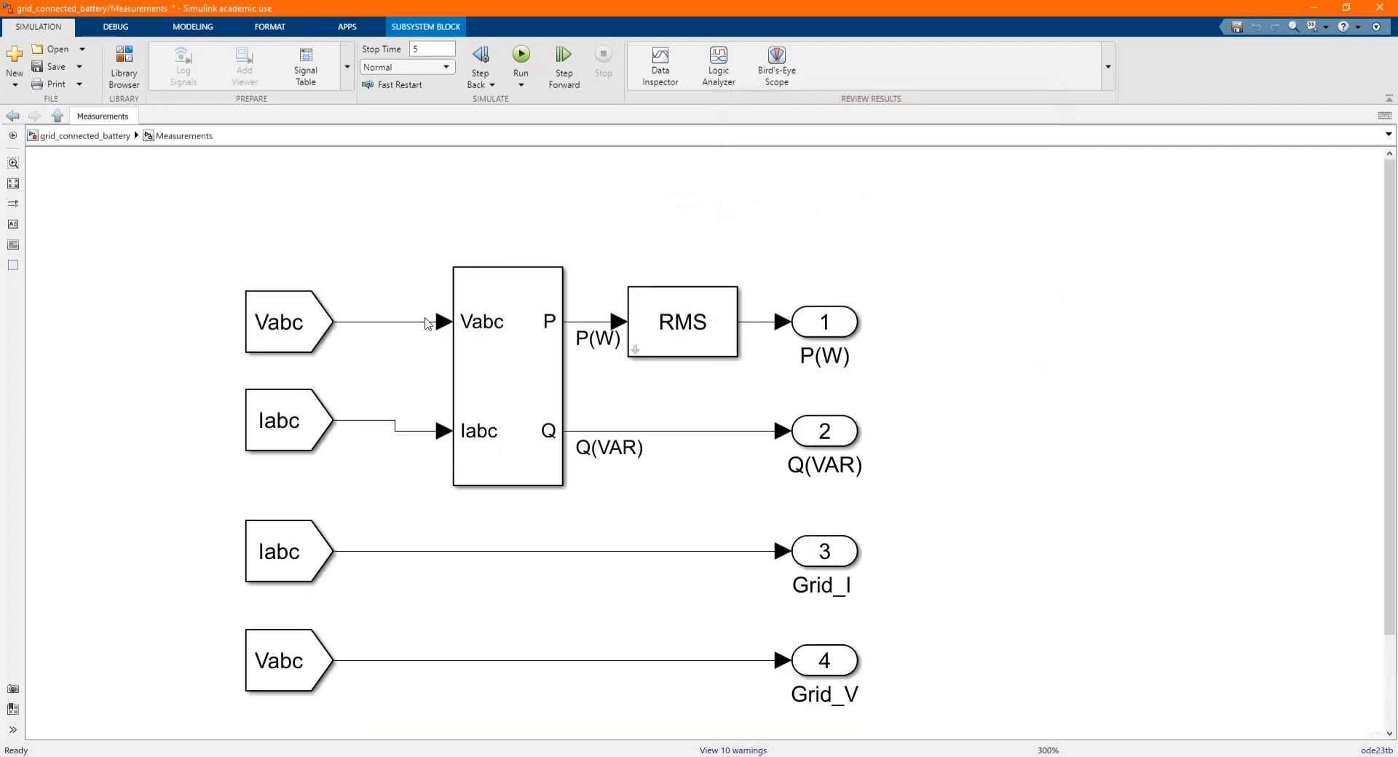
# Review the three-phase power block, 50 Hz RMS block and Grid_I/Grid_V From blocks, then exit.
pyautogui.click(289, 420)
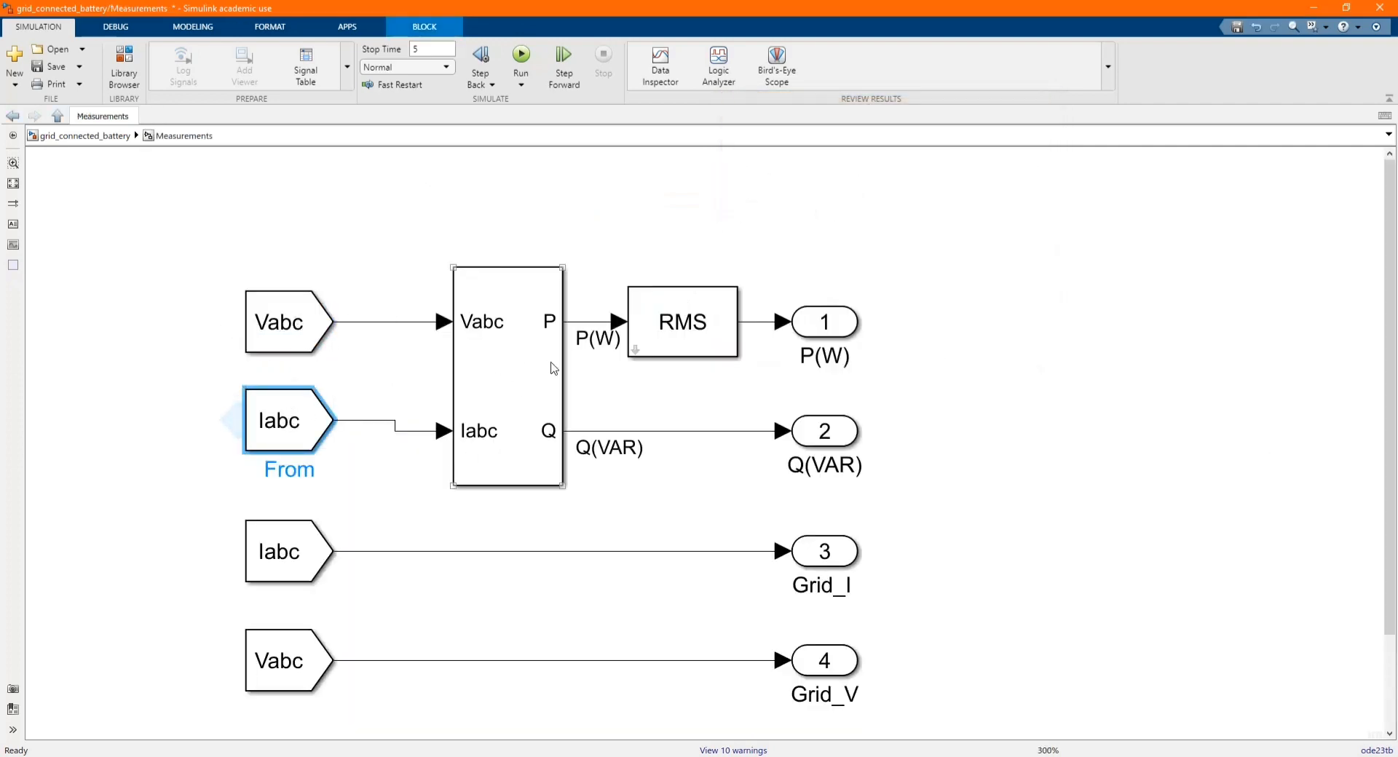
pyautogui.doubleClick(507, 375)
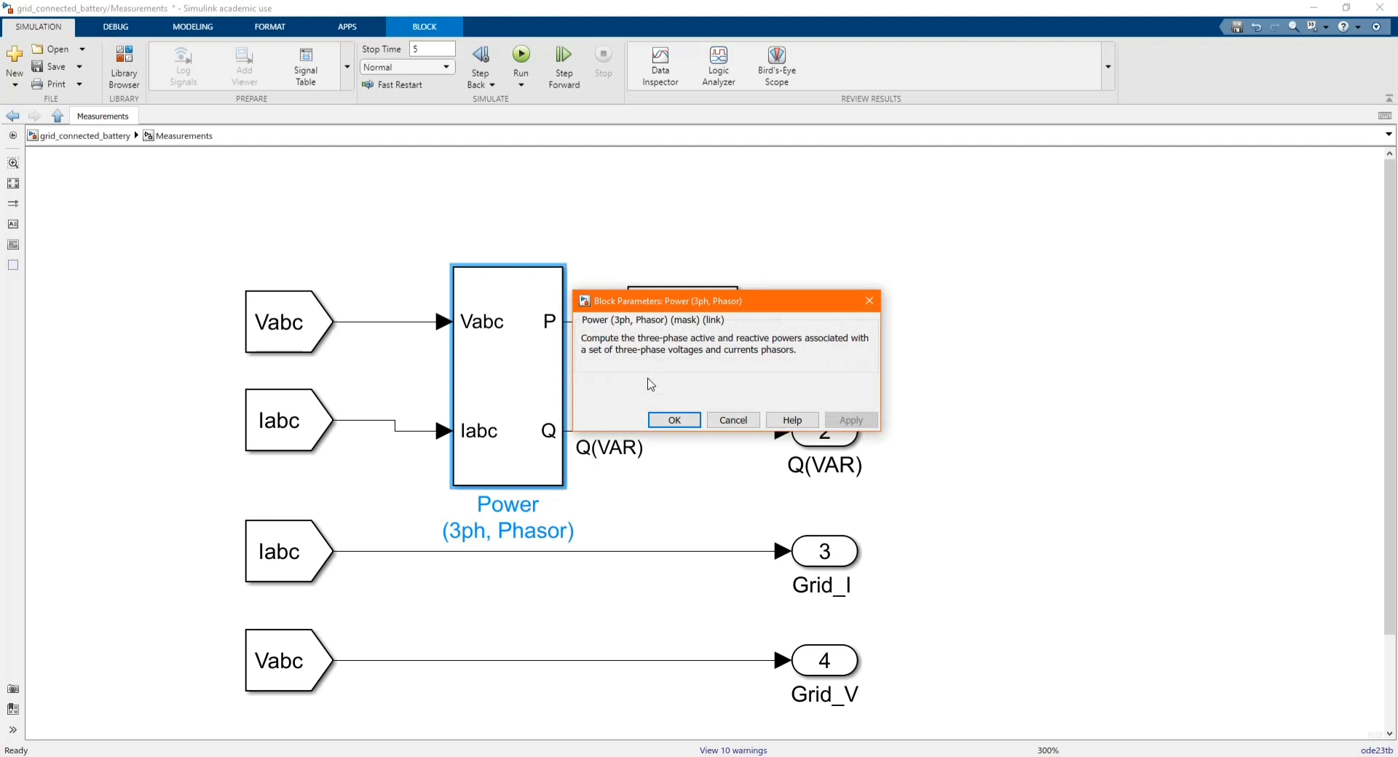
pyautogui.click(673, 419)
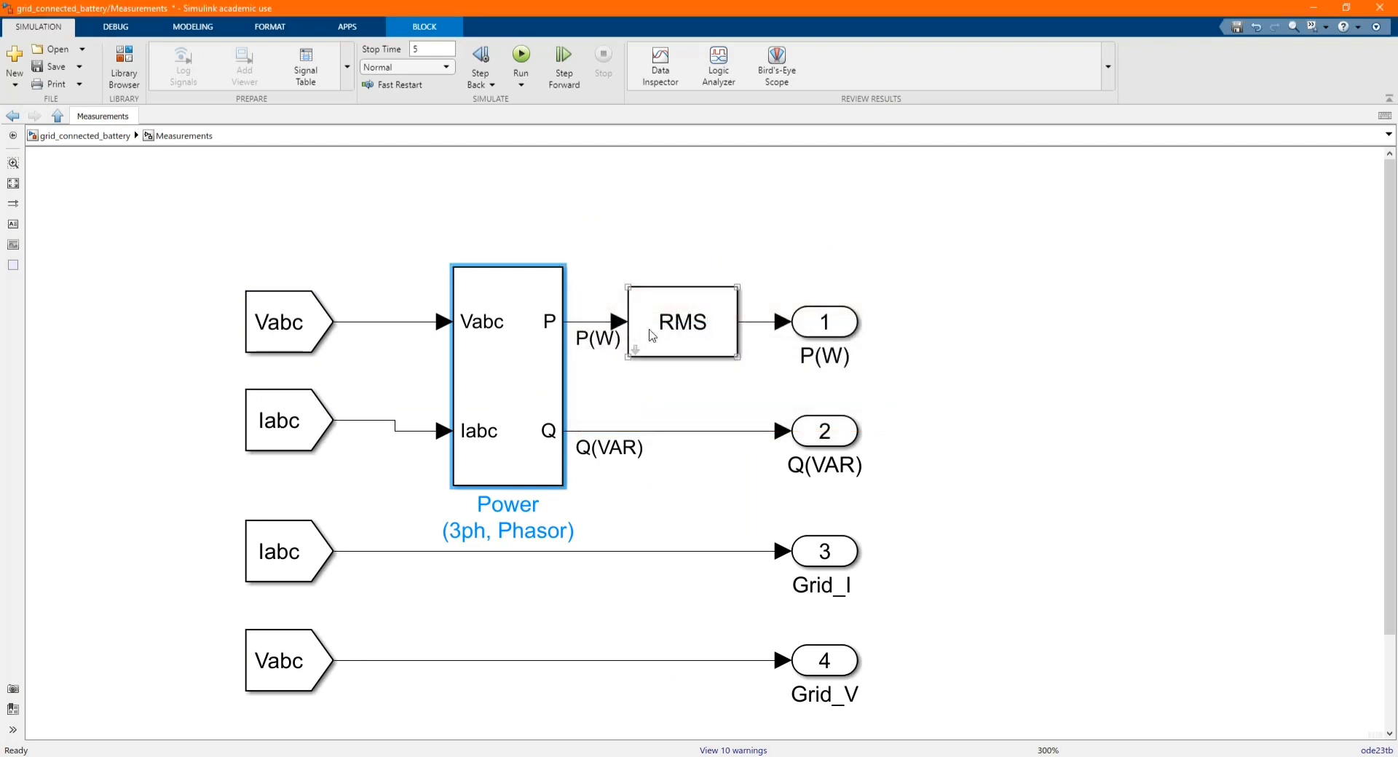
pyautogui.doubleClick(681, 321)
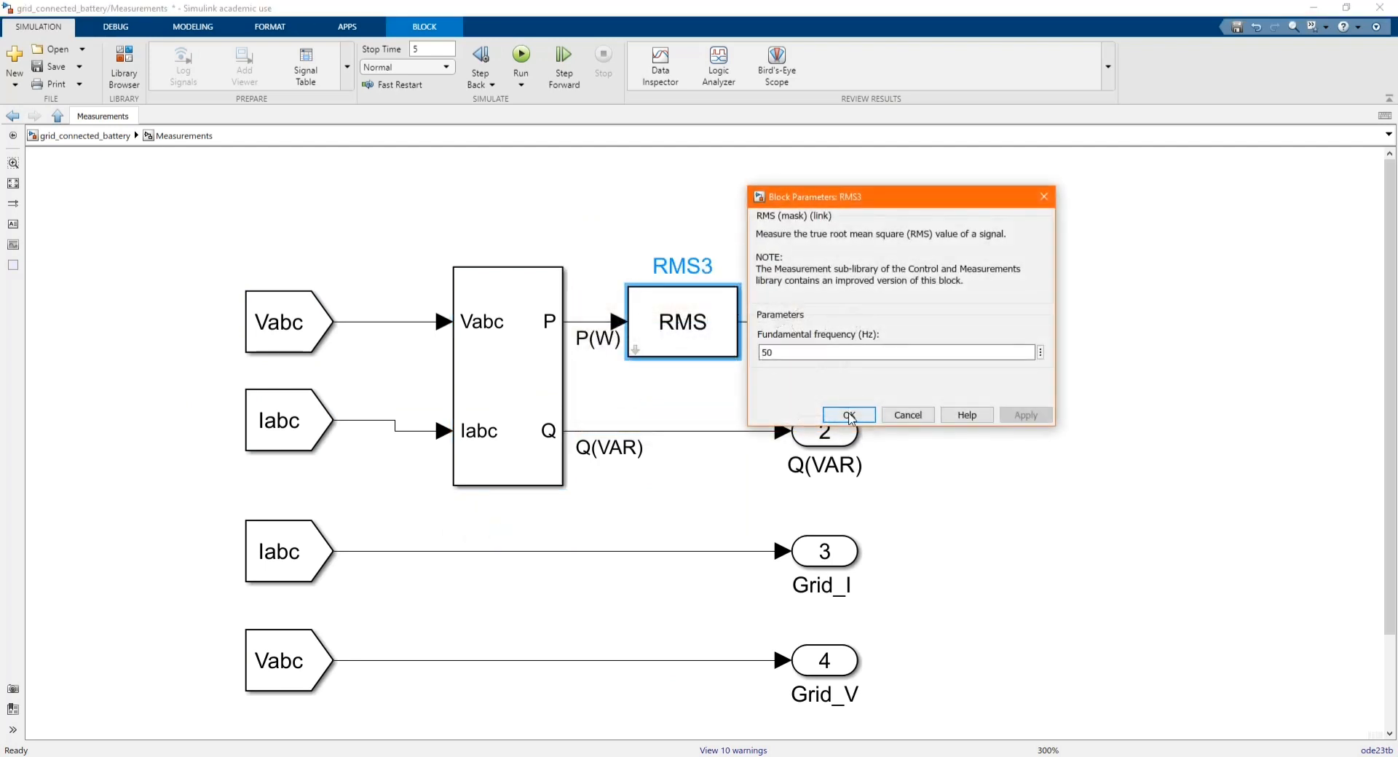
pyautogui.click(847, 415)
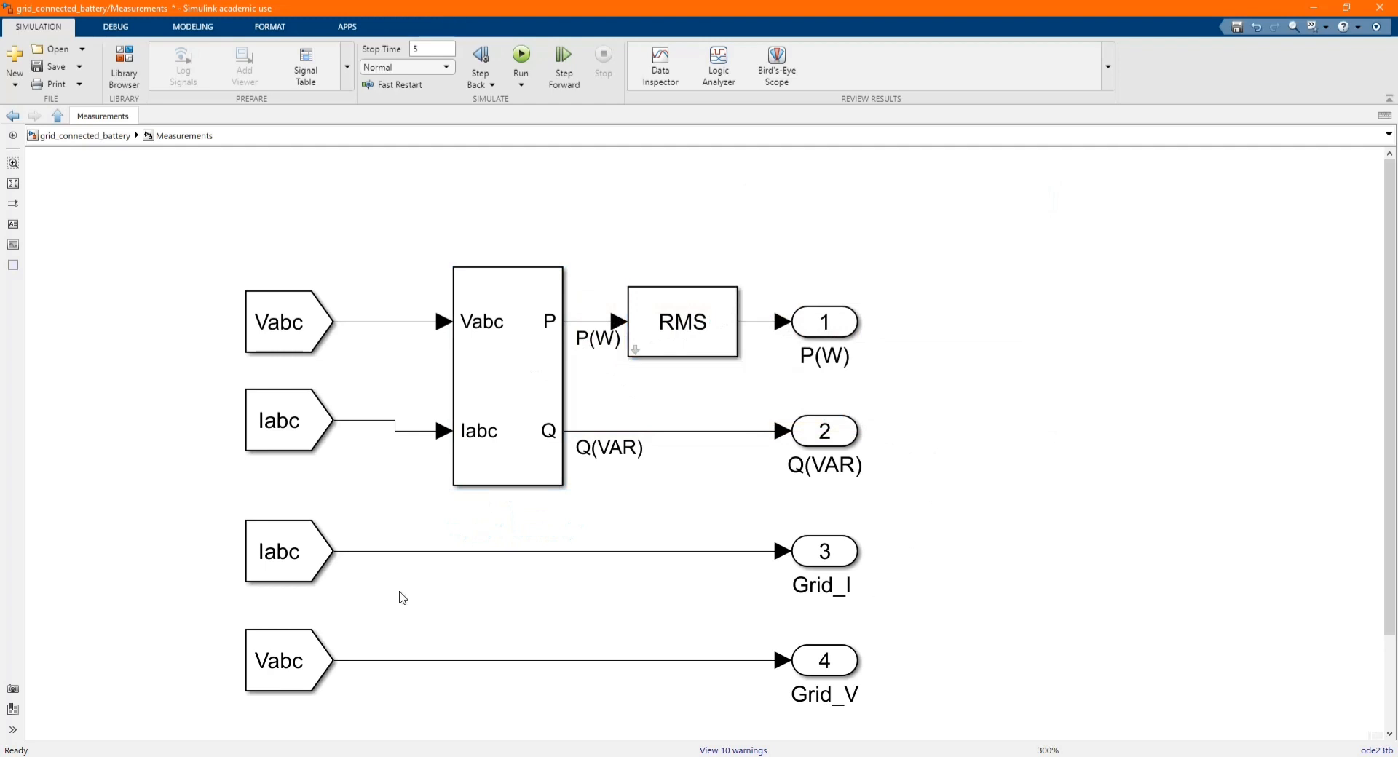
pyautogui.click(287, 551)
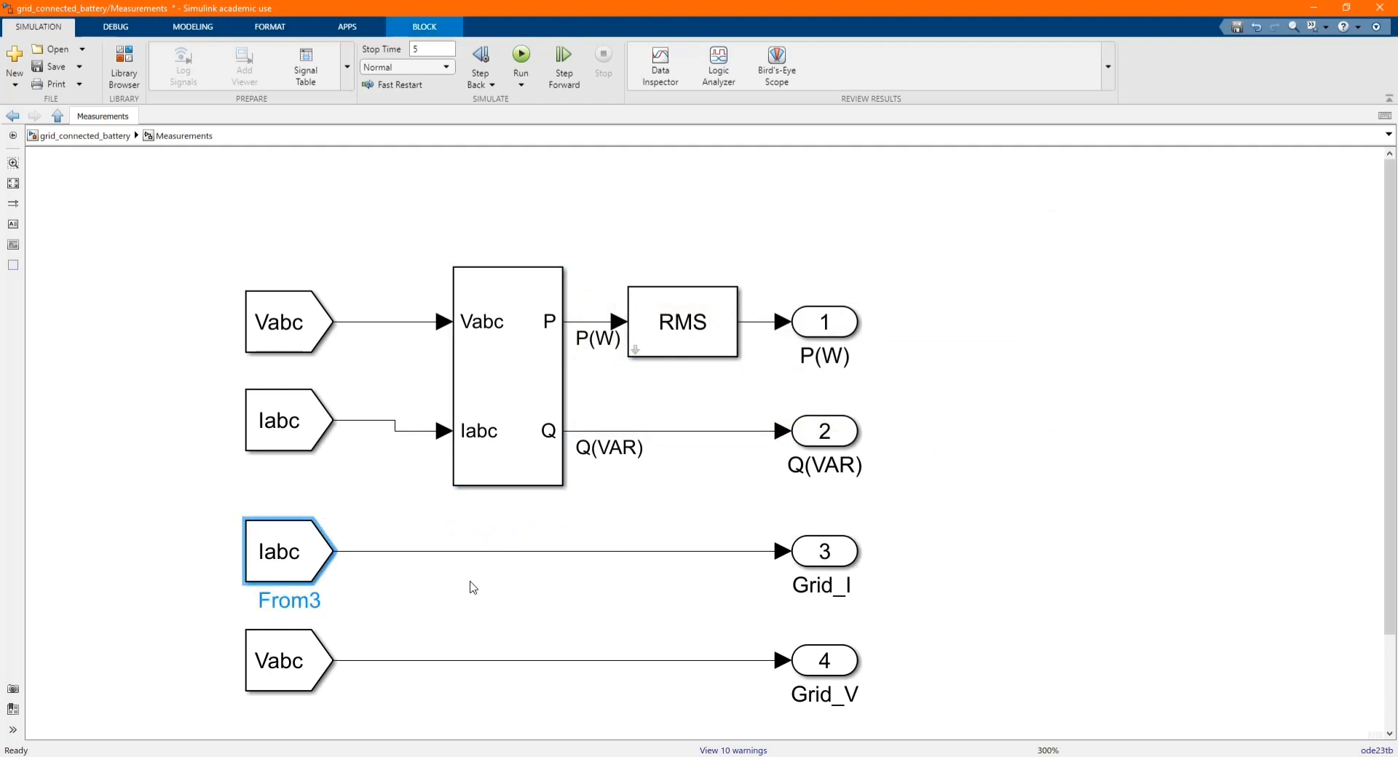
pyautogui.click(288, 659)
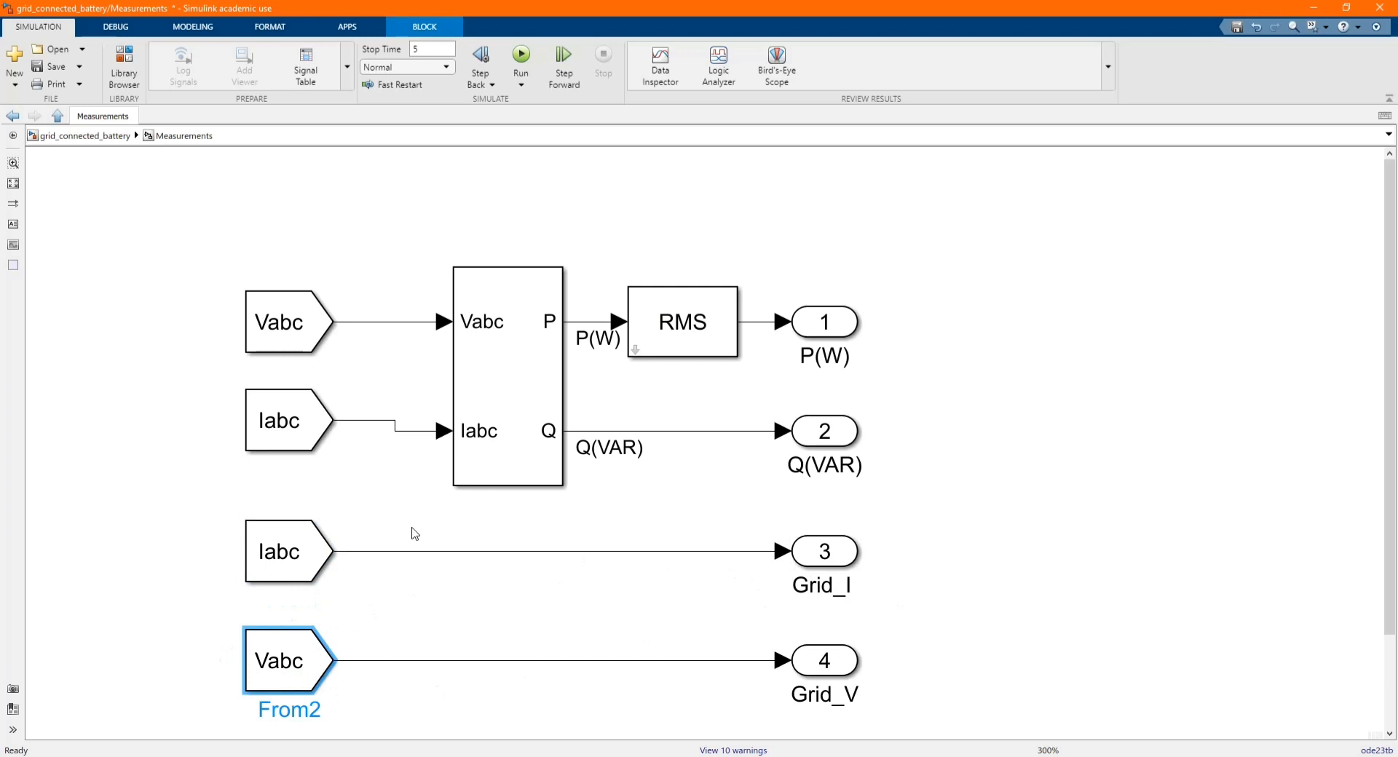
pyautogui.moveTo(305, 462)
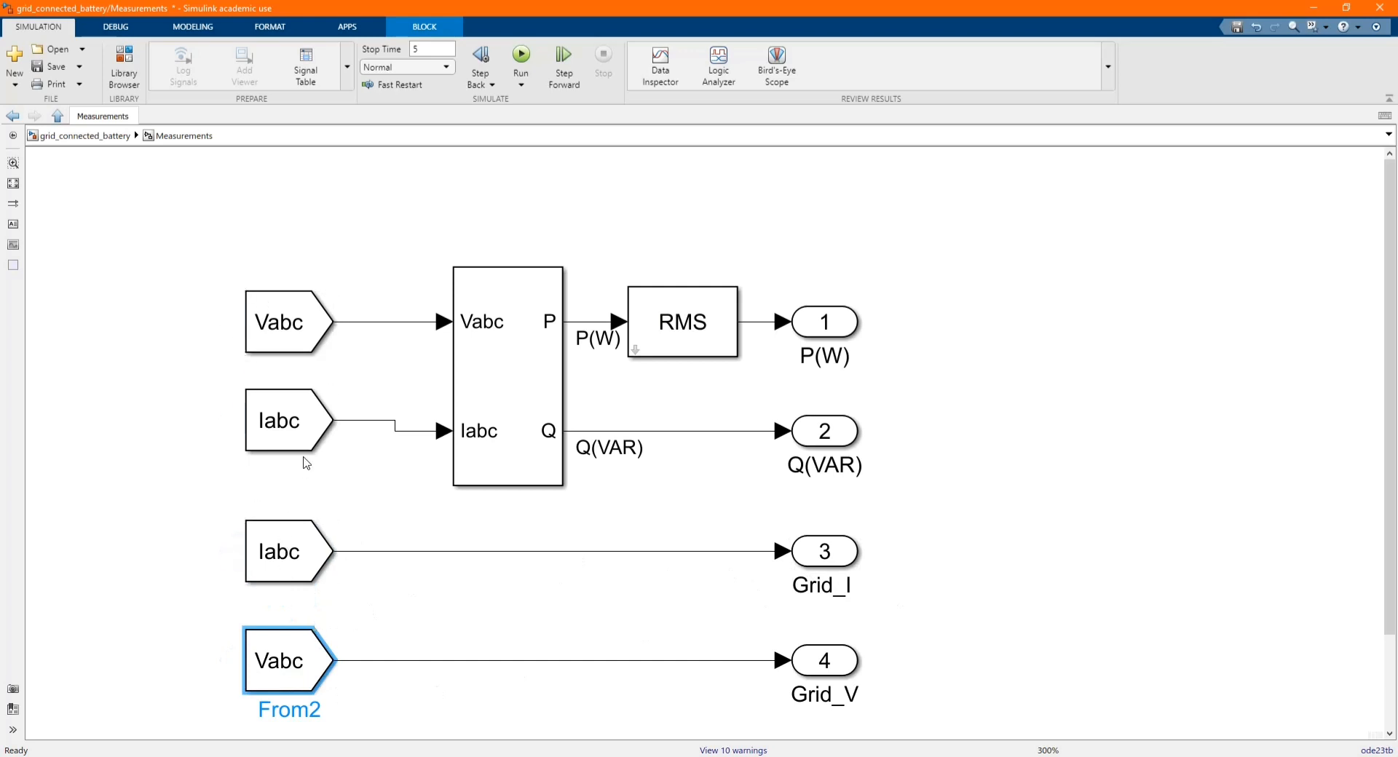
pyautogui.click(57, 115)
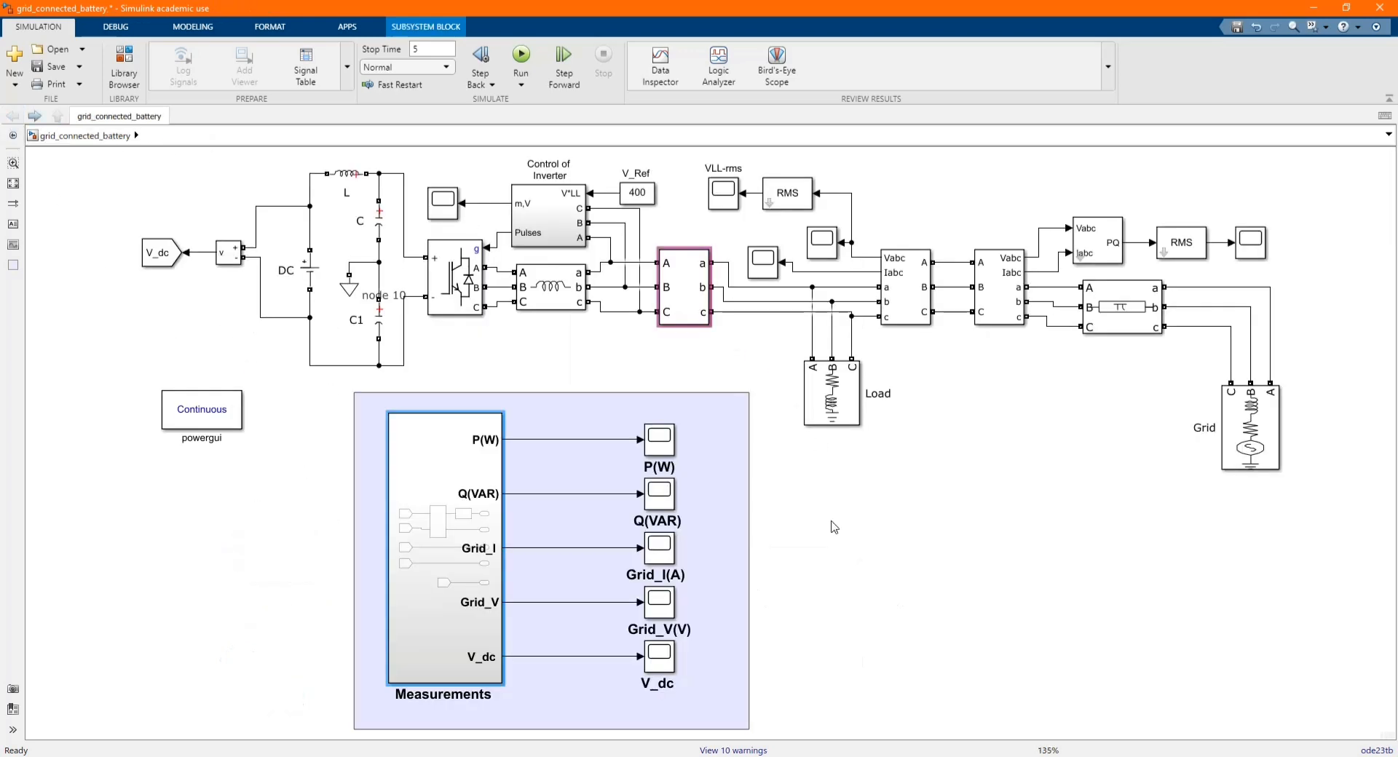
pyautogui.doubleClick(831, 392)
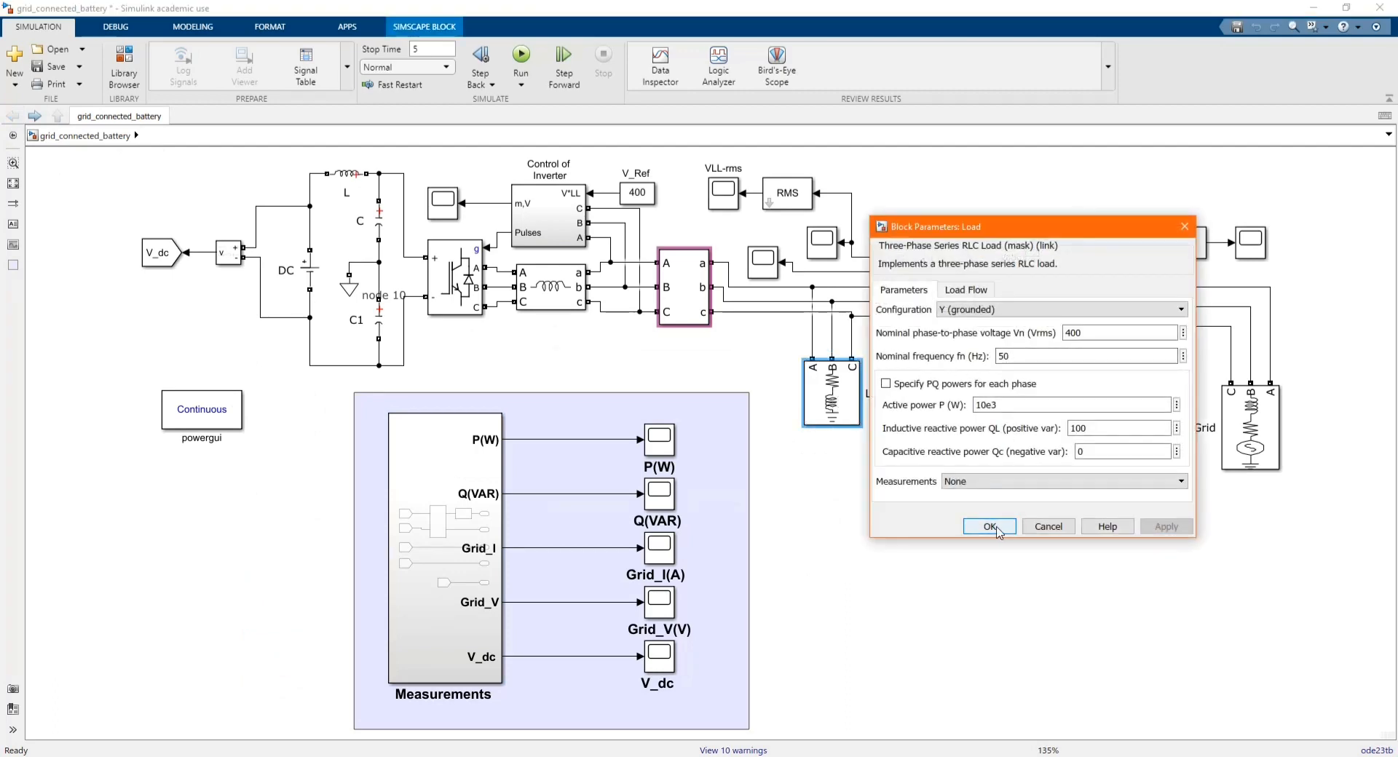
pyautogui.click(989, 527)
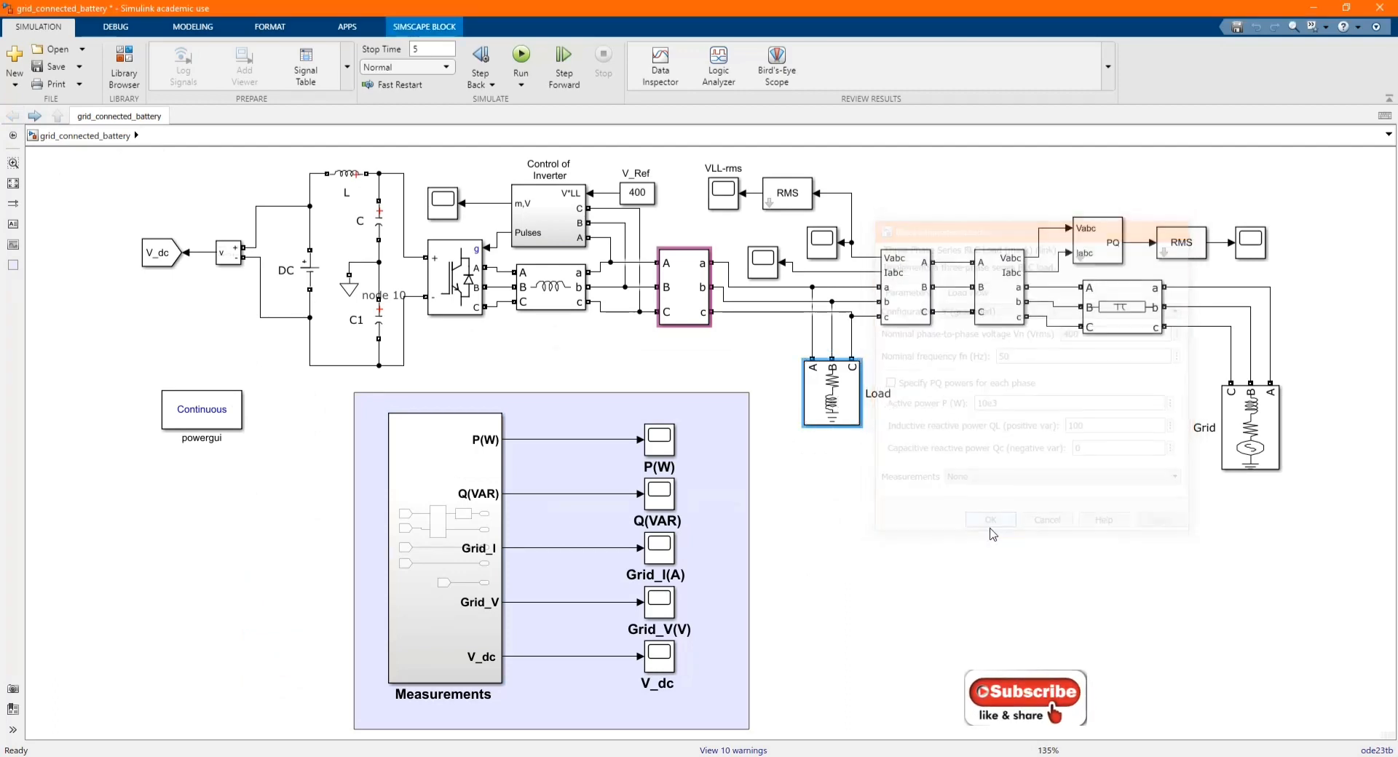
pyautogui.click(989, 520)
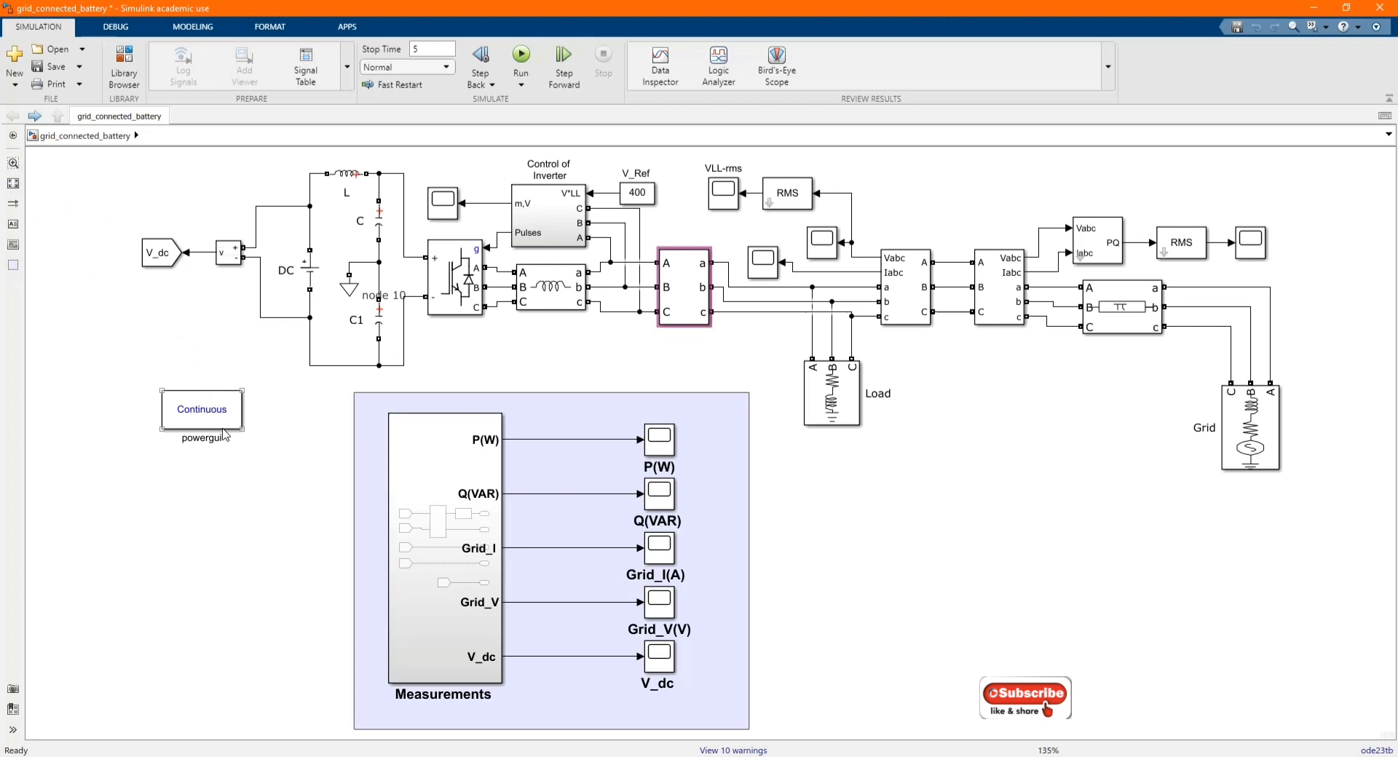
pyautogui.click(201, 409)
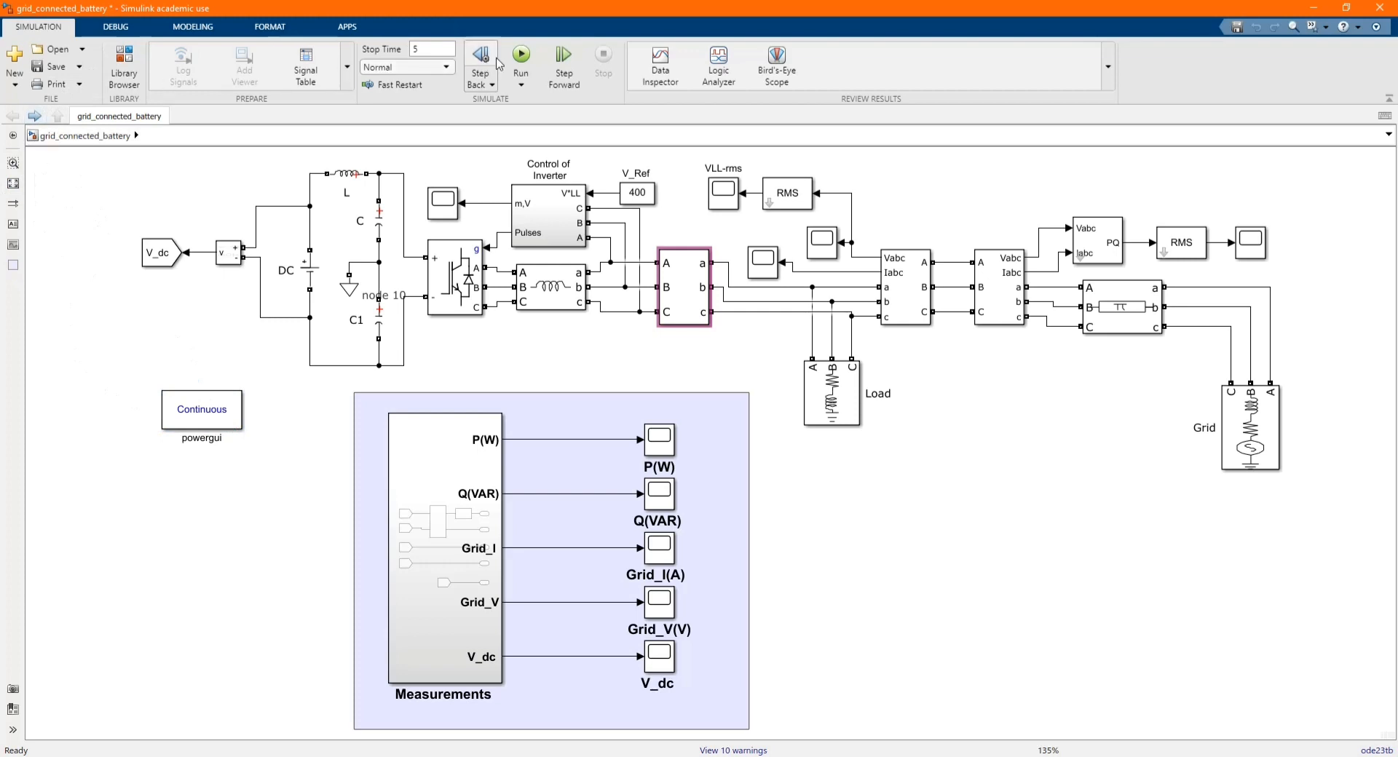
# Run the grid-connected battery simulation with stop time 3, which finishes with 7 warnings.
pyautogui.click(521, 58)
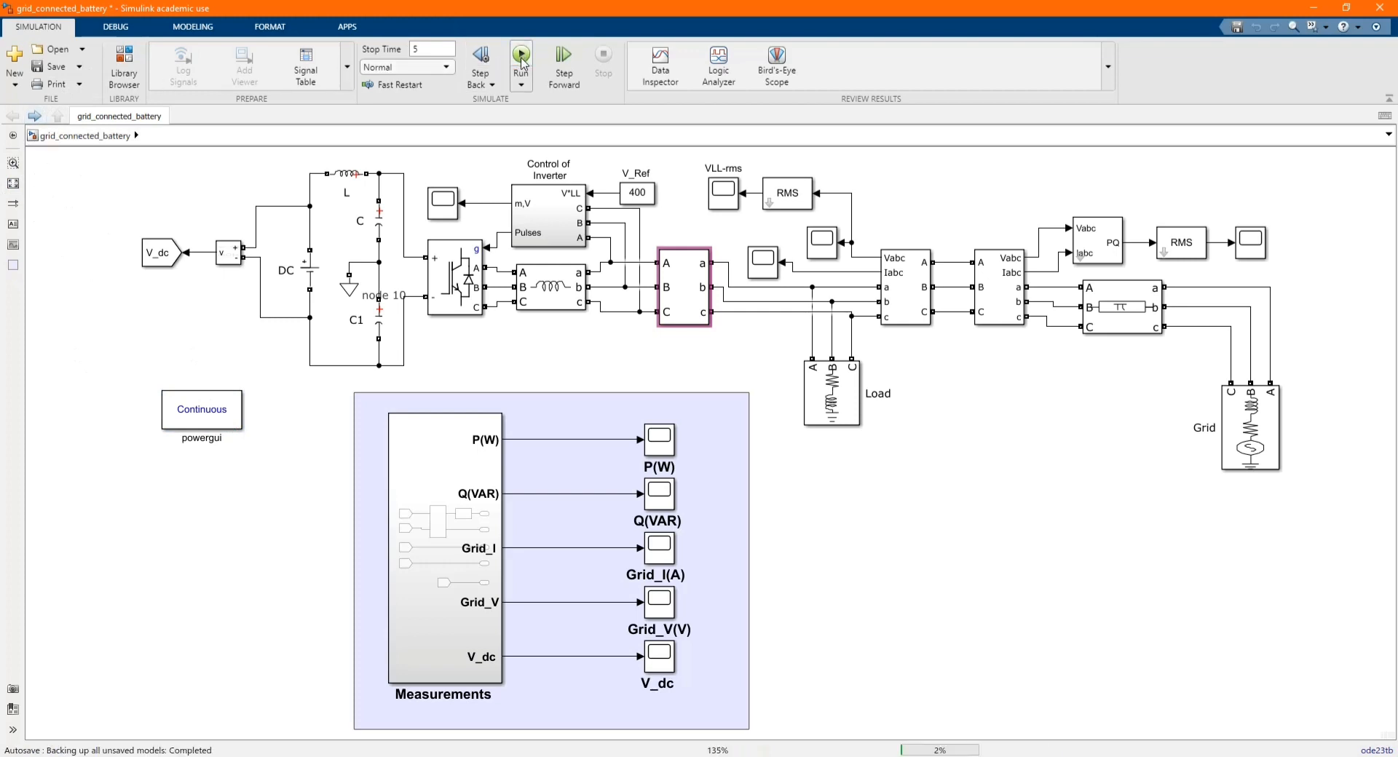
pyautogui.click(521, 61)
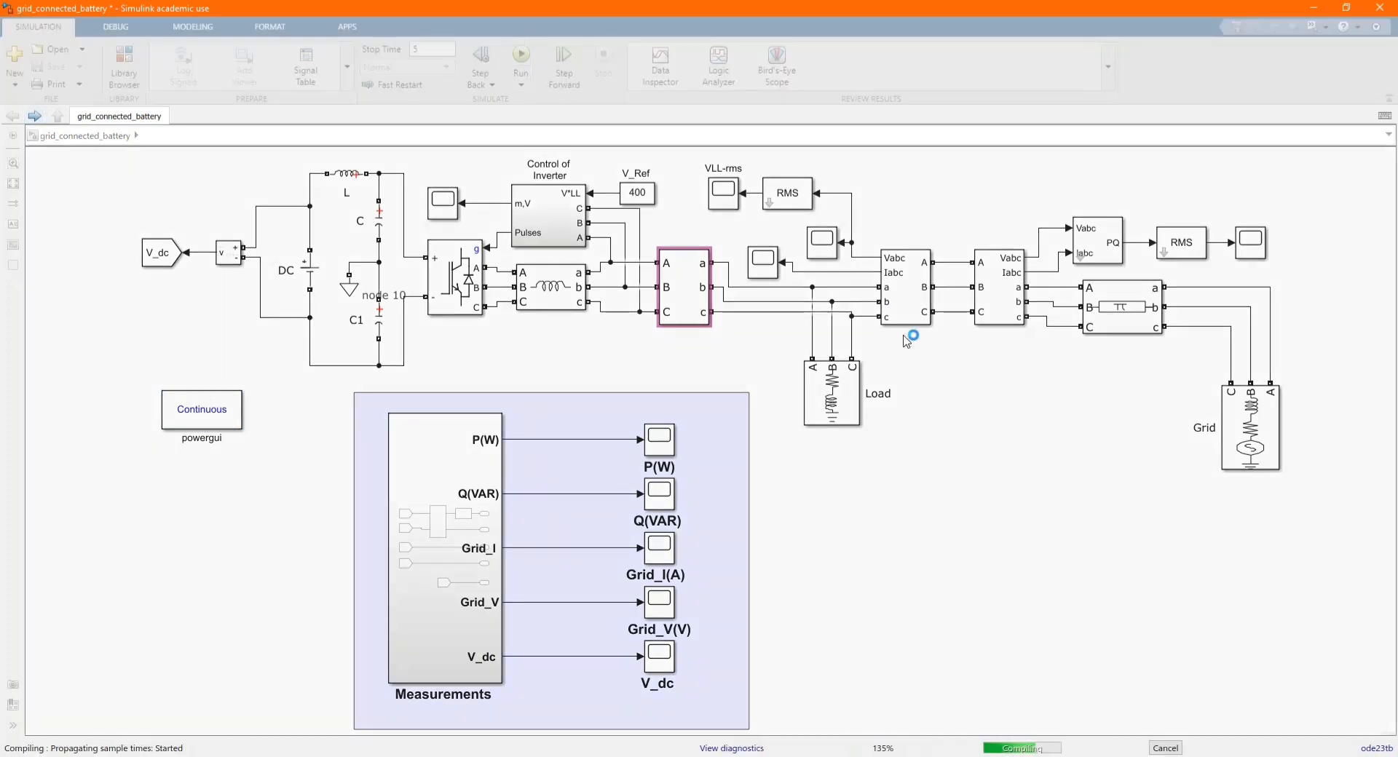
pyautogui.click(520, 58)
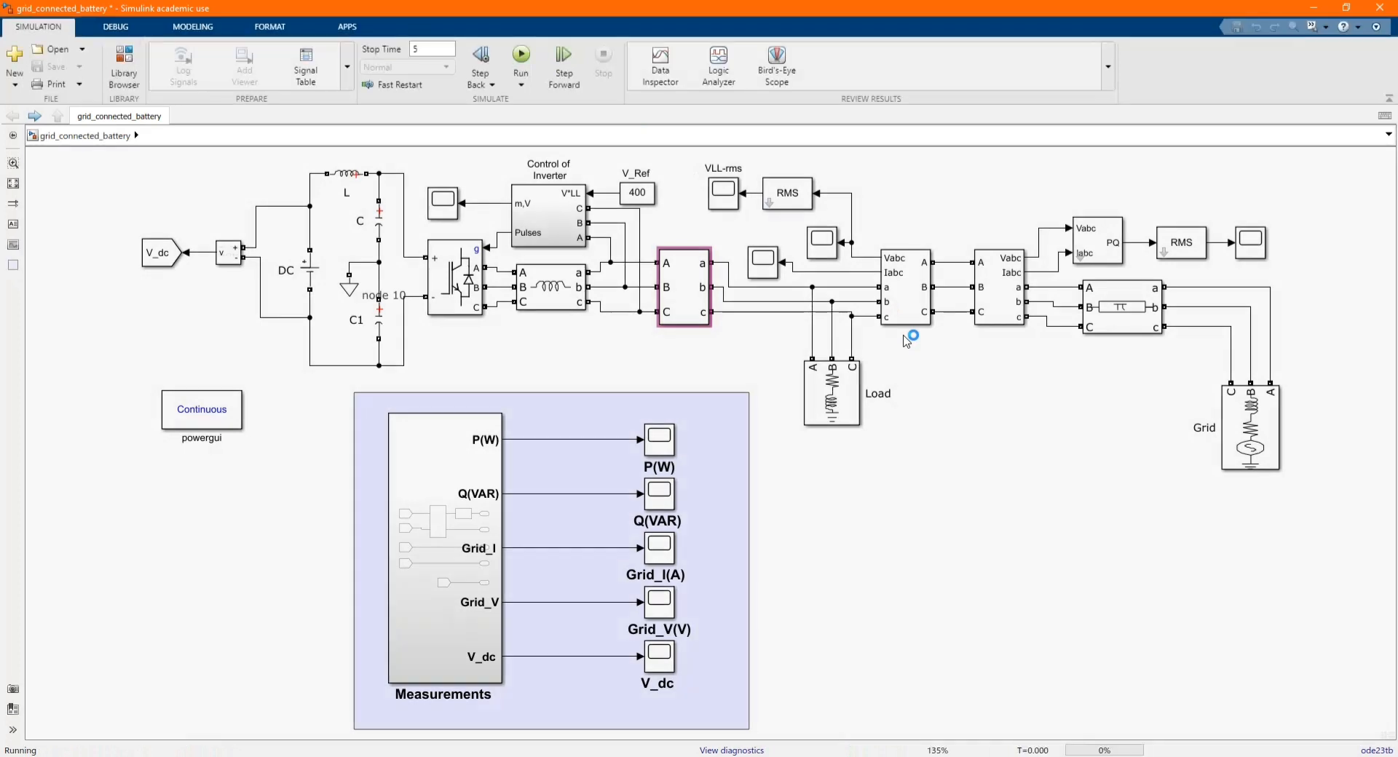
pyautogui.click(521, 57)
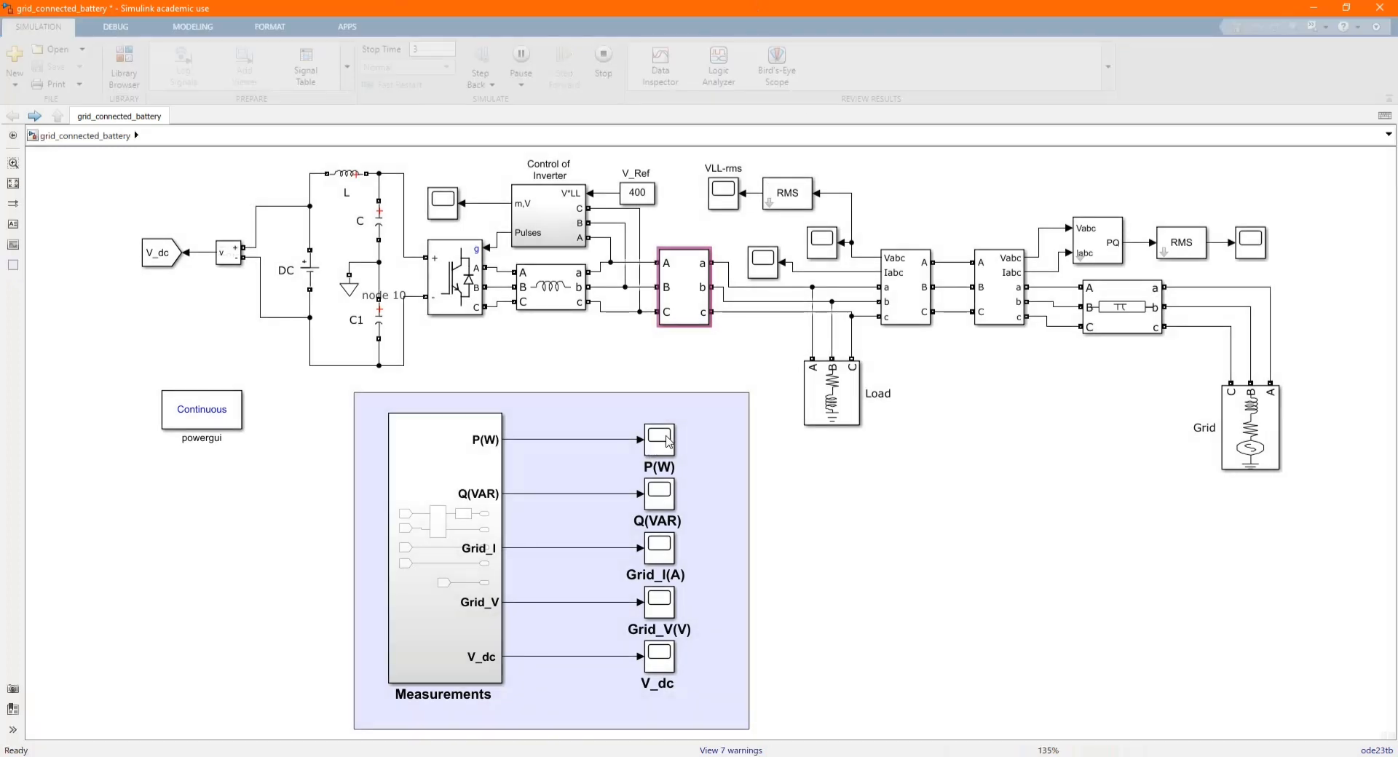
pyautogui.click(659, 439)
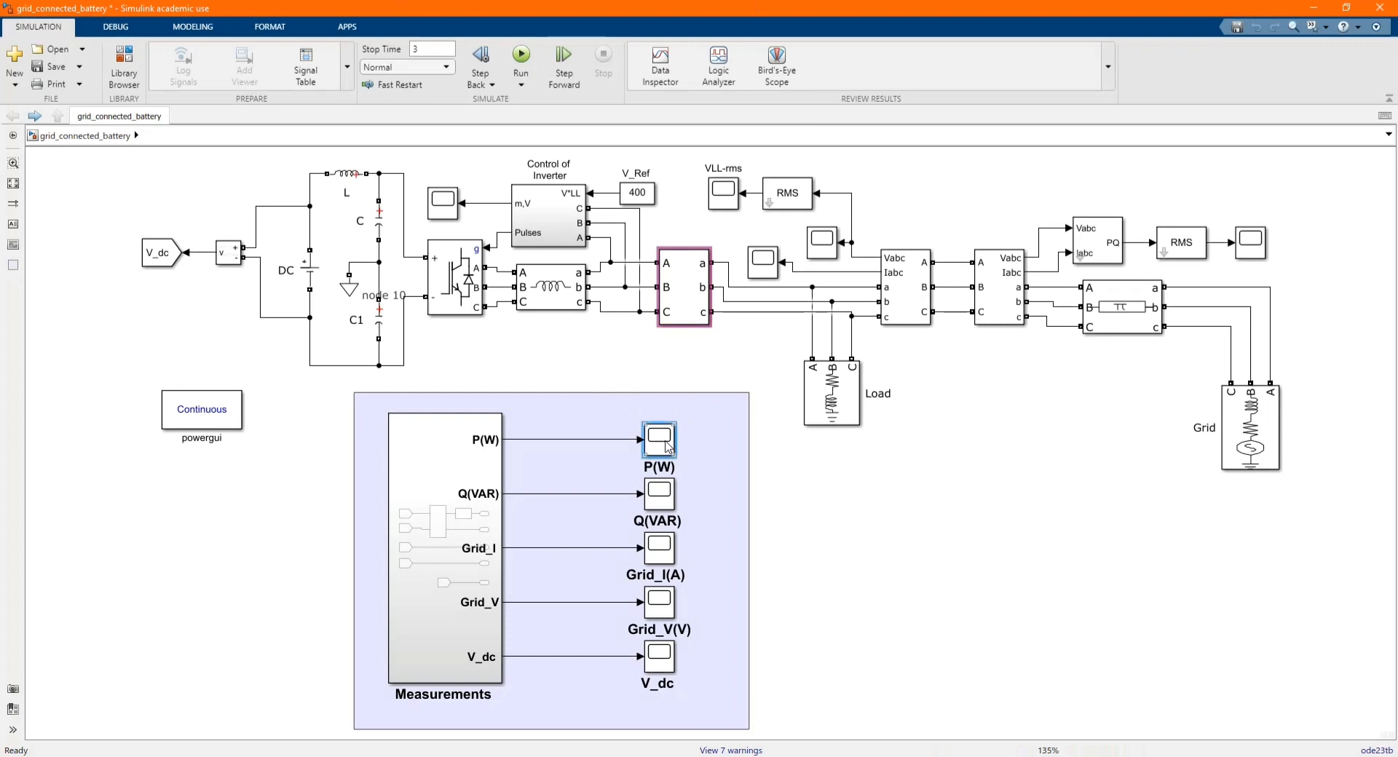
pyautogui.doubleClick(658, 439)
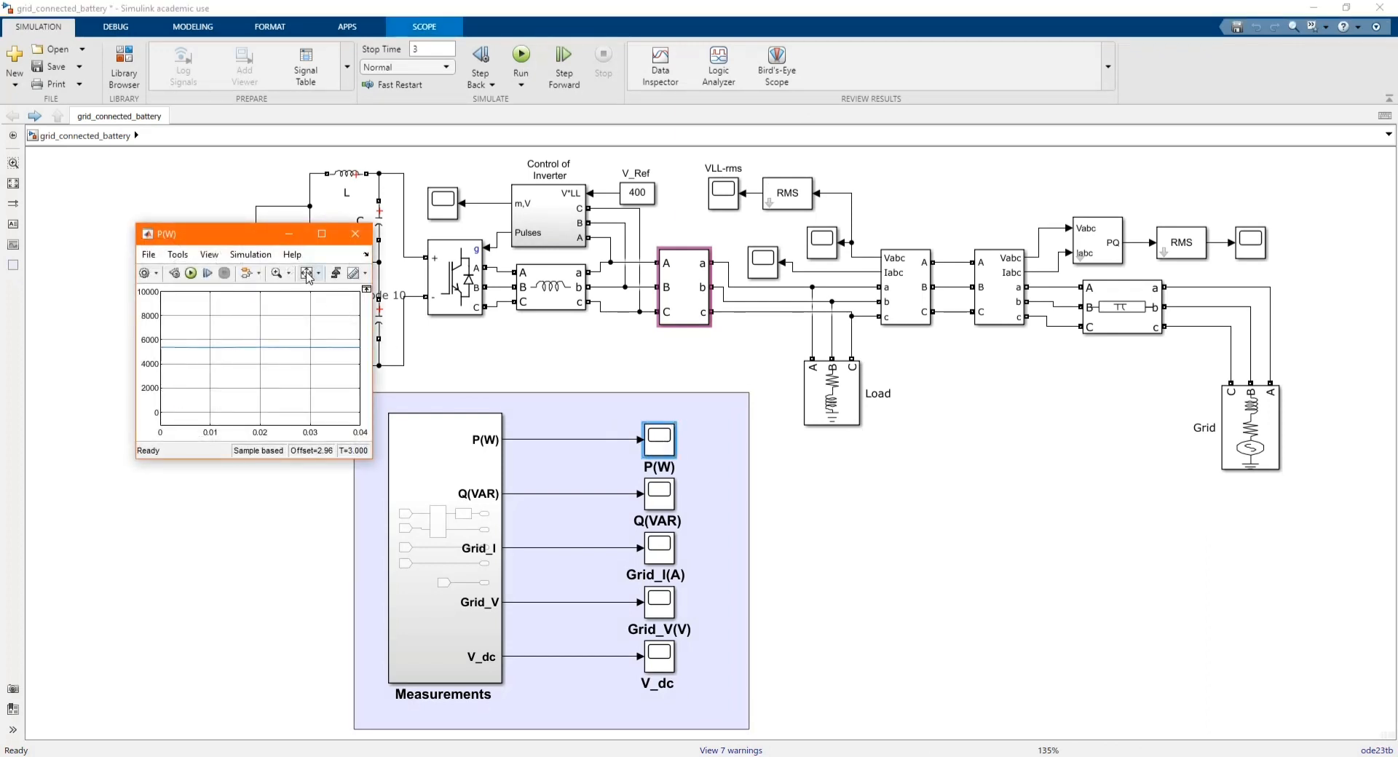
pyautogui.click(307, 273)
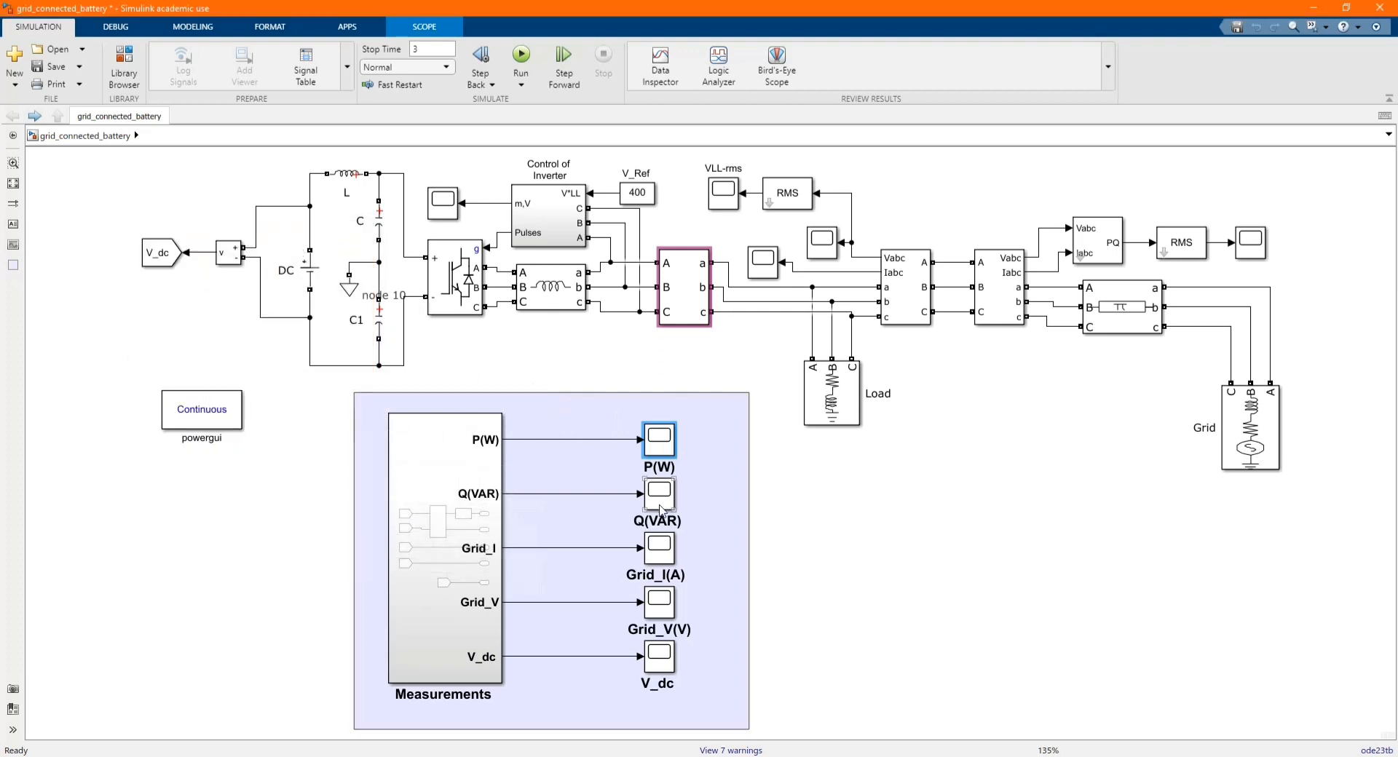
pyautogui.doubleClick(658, 492)
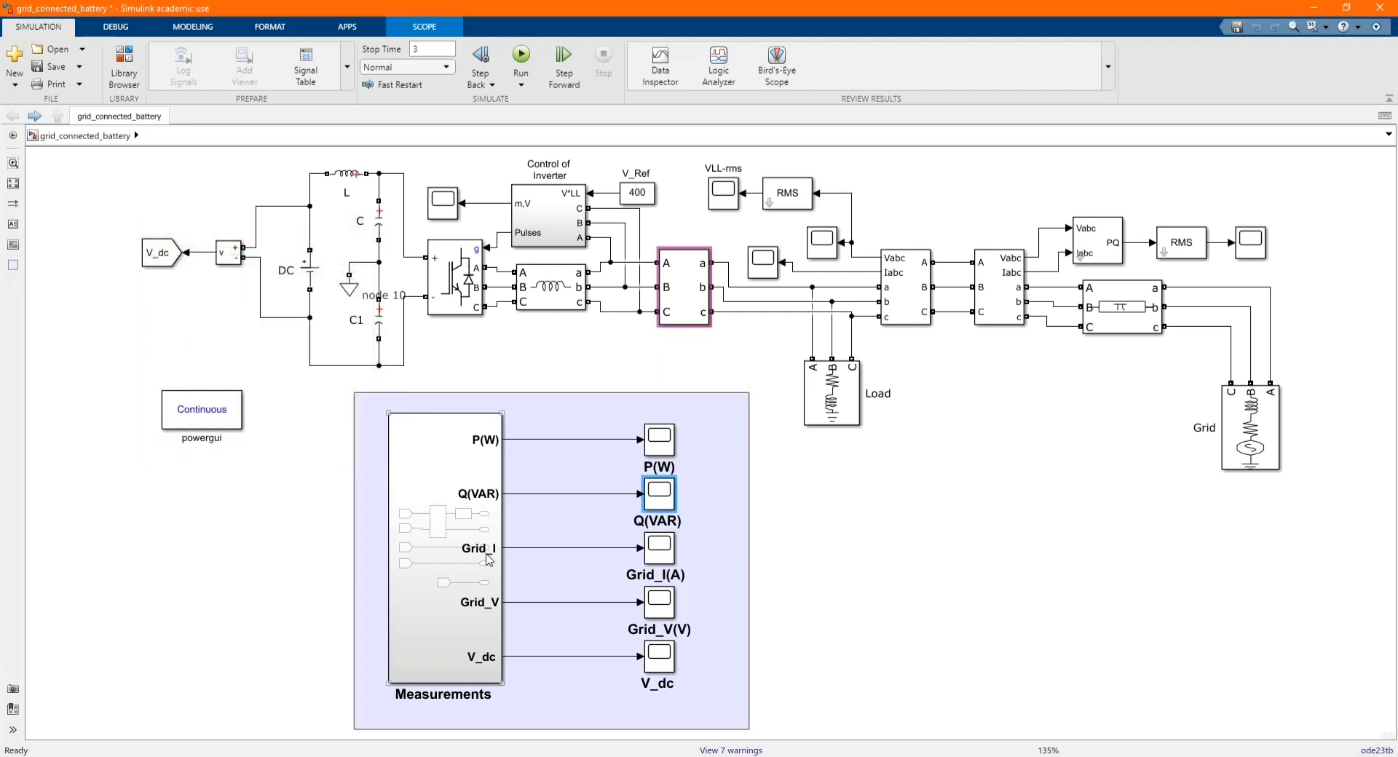
pyautogui.doubleClick(658, 548)
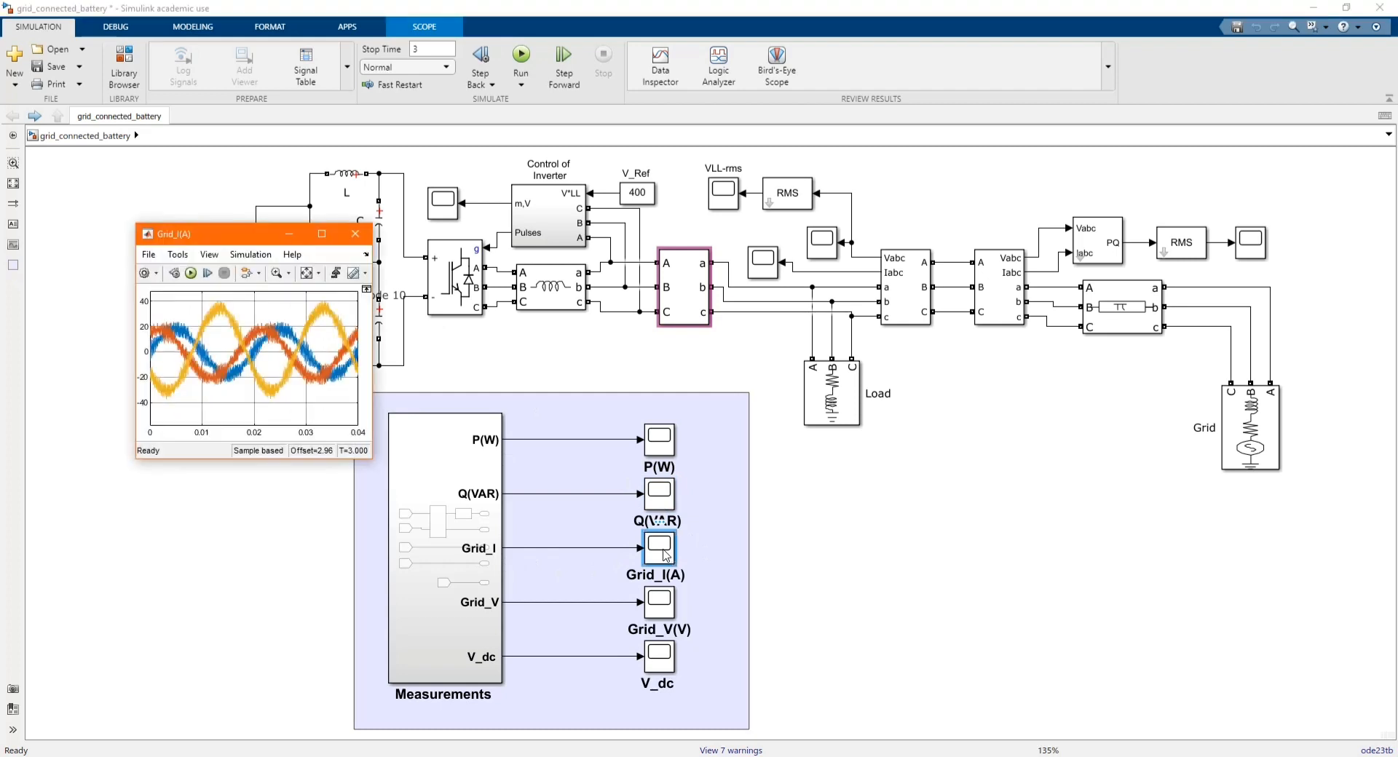
pyautogui.click(309, 273)
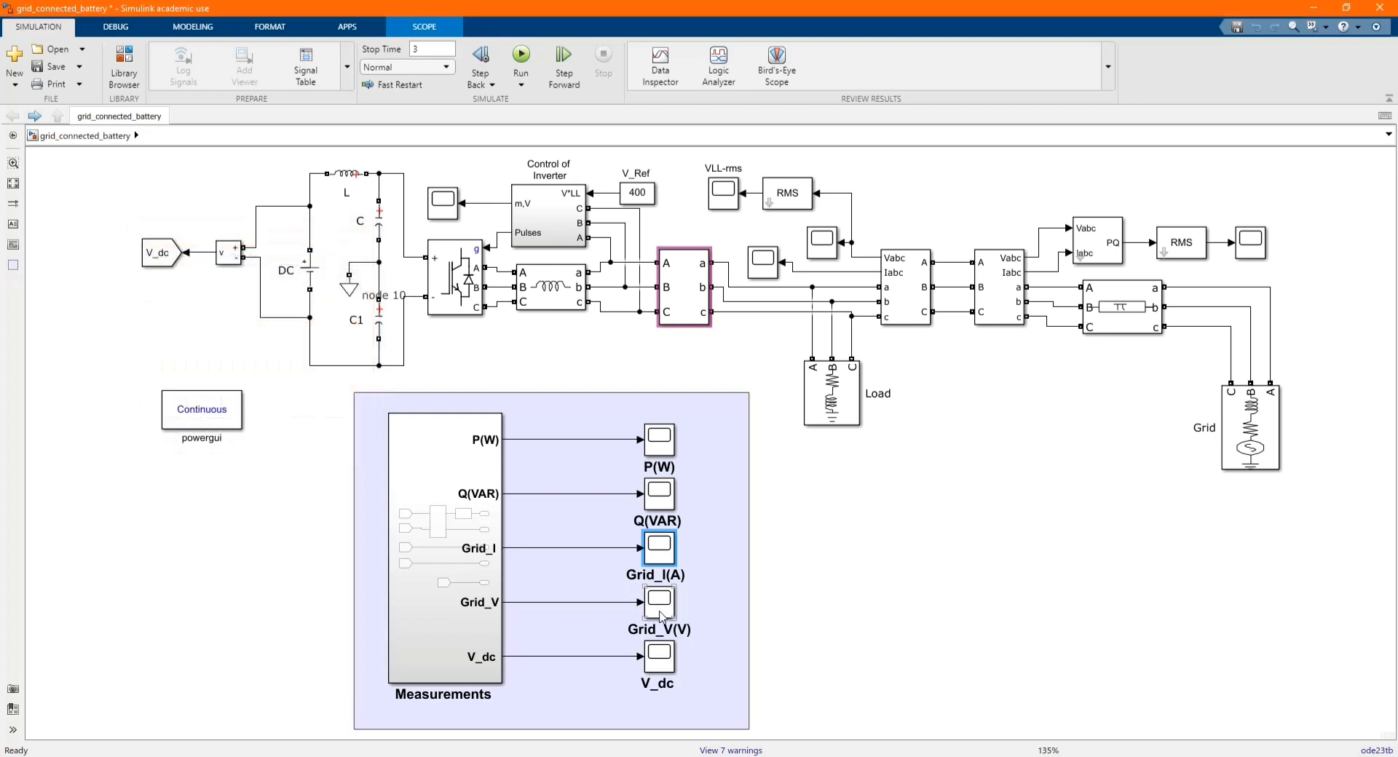
# Zoom into a few Grid_V(V) voltage cycles, then view the V_dc plot steady near 700 V.
pyautogui.doubleClick(659, 601)
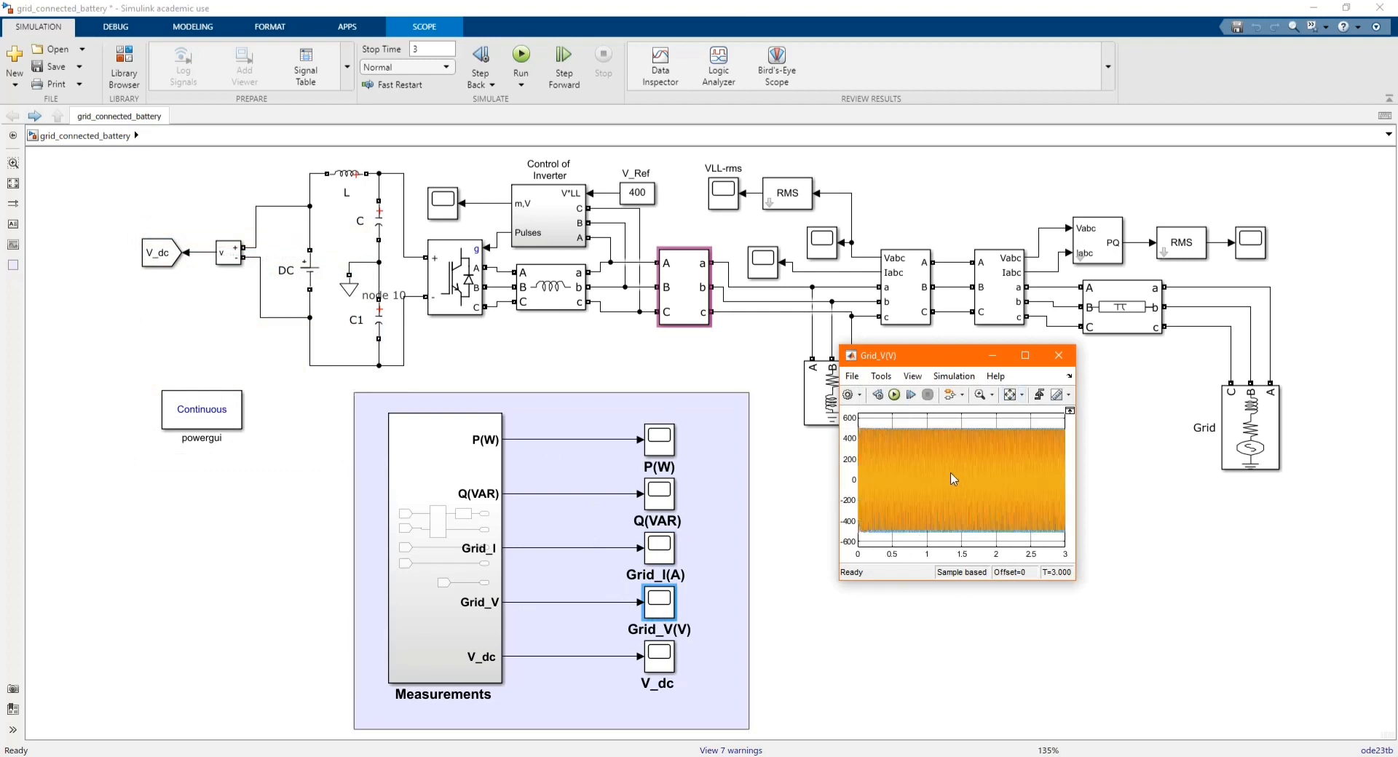
pyautogui.click(990, 396)
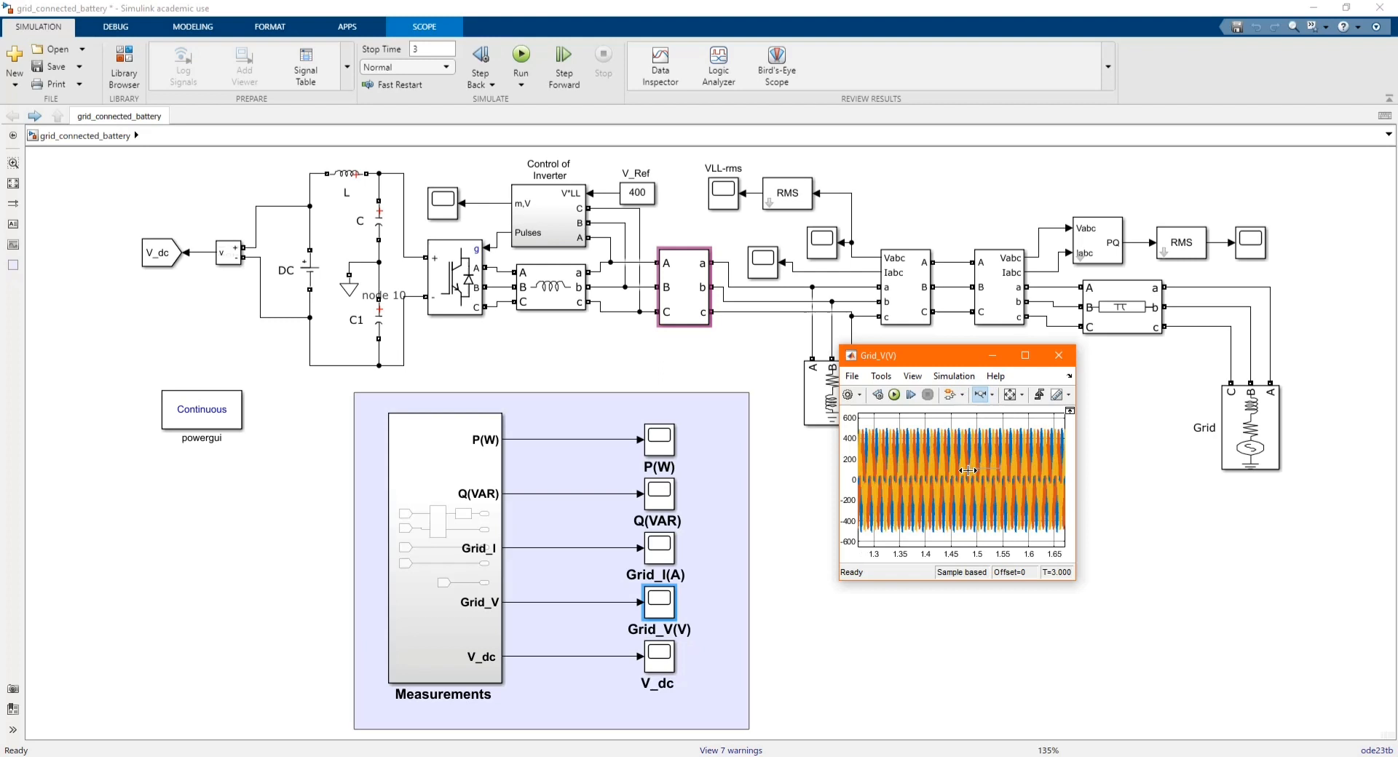
pyautogui.click(1008, 395)
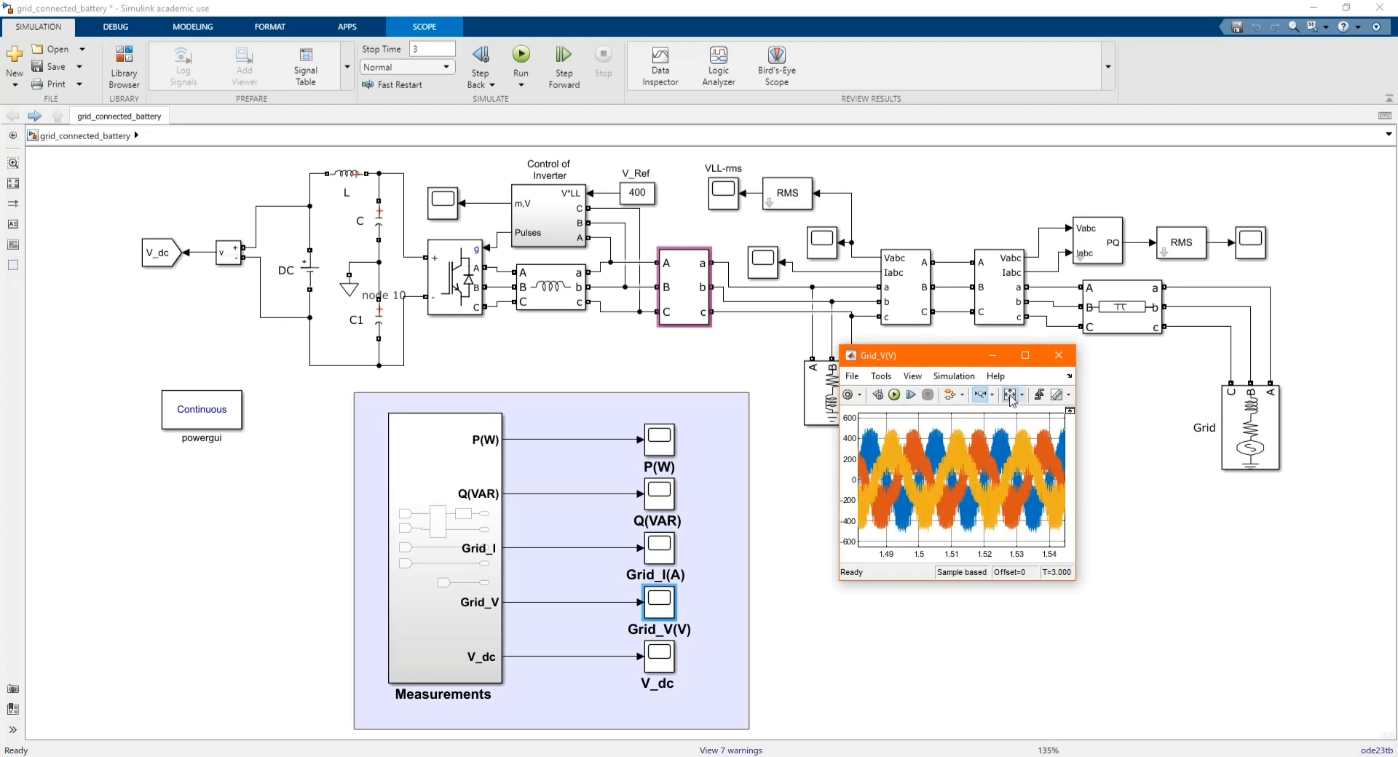
pyautogui.click(1058, 354)
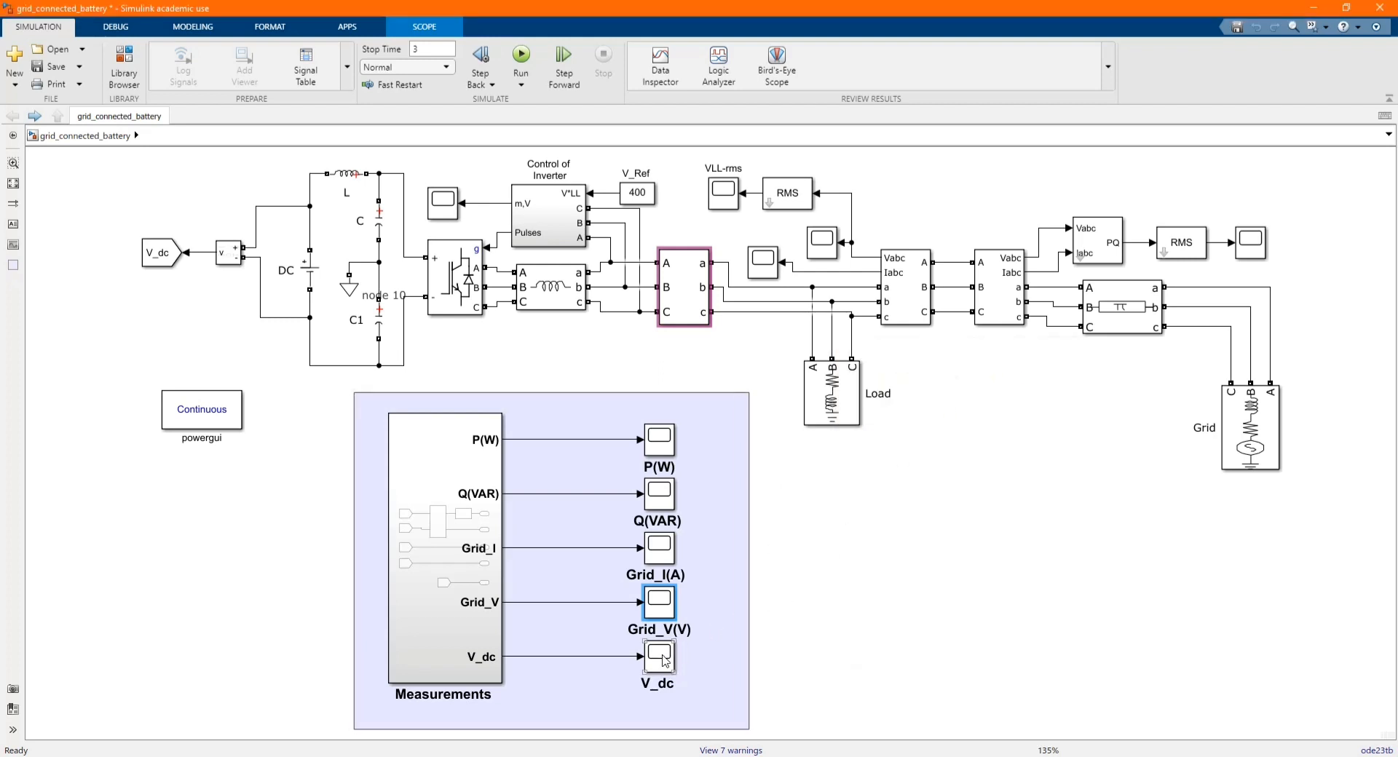
pyautogui.doubleClick(659, 657)
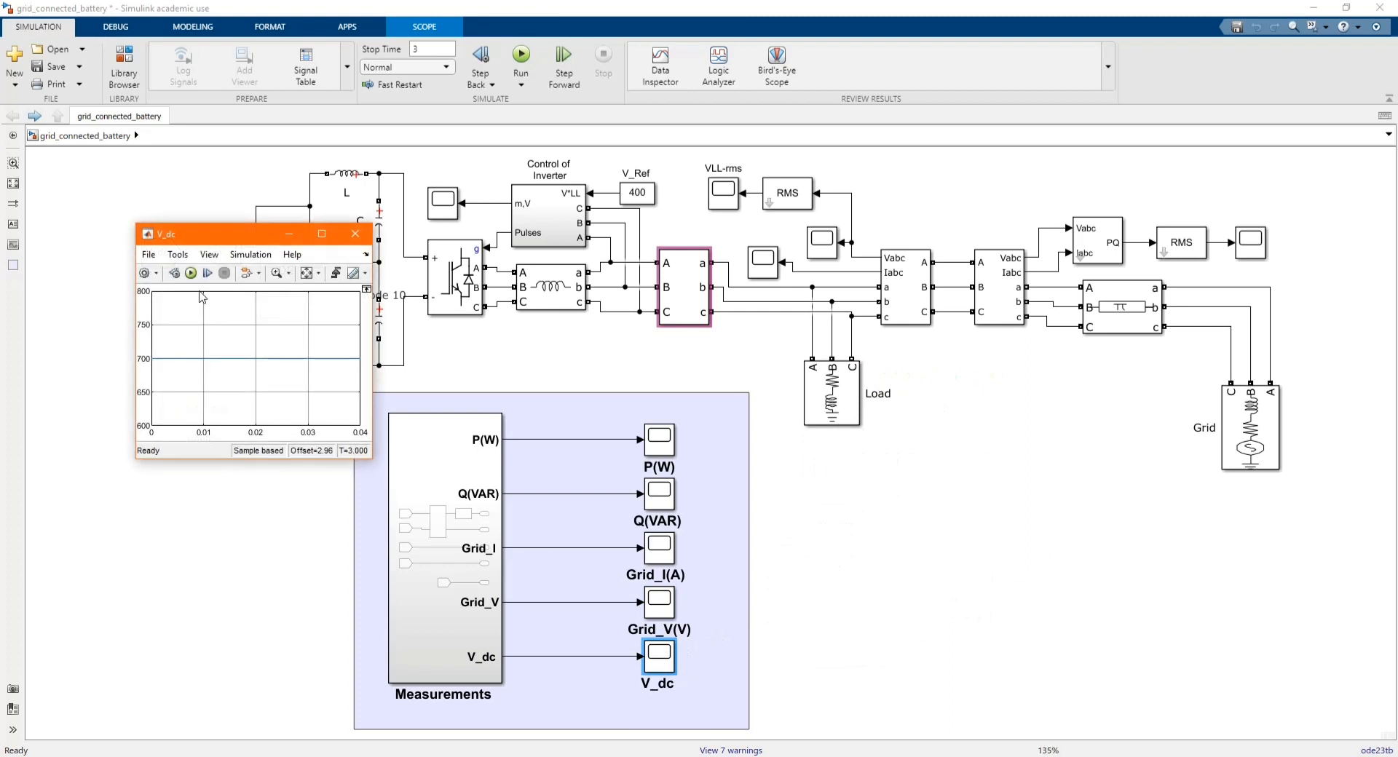